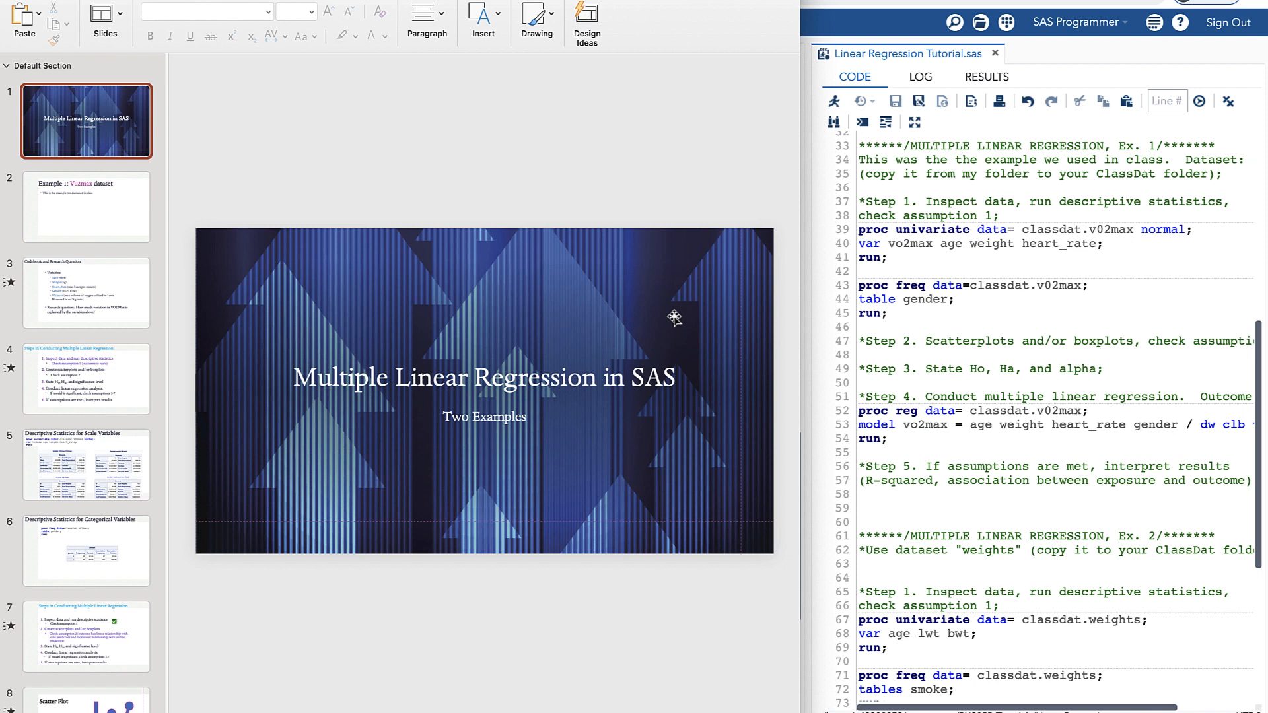
Step through the Example 1 dataset and descriptive-statistics slides to the Example 2 introduction slide
click(86, 207)
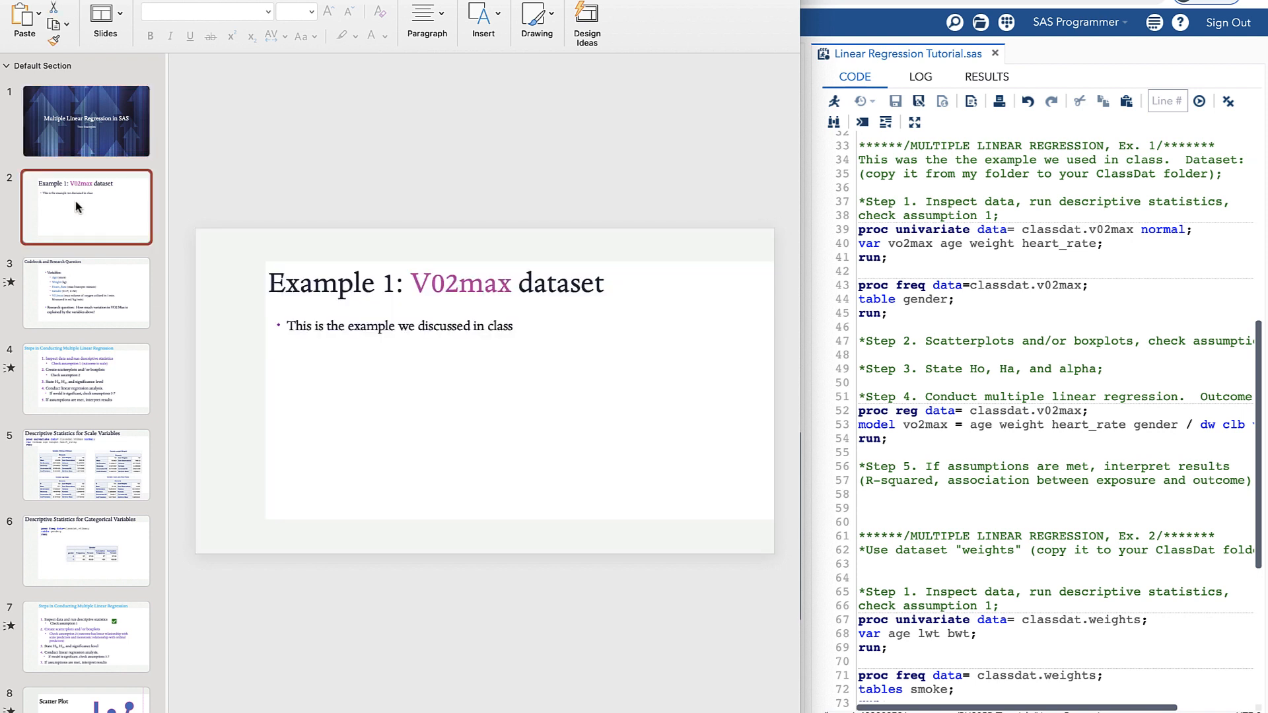
mouse_move(585, 286)
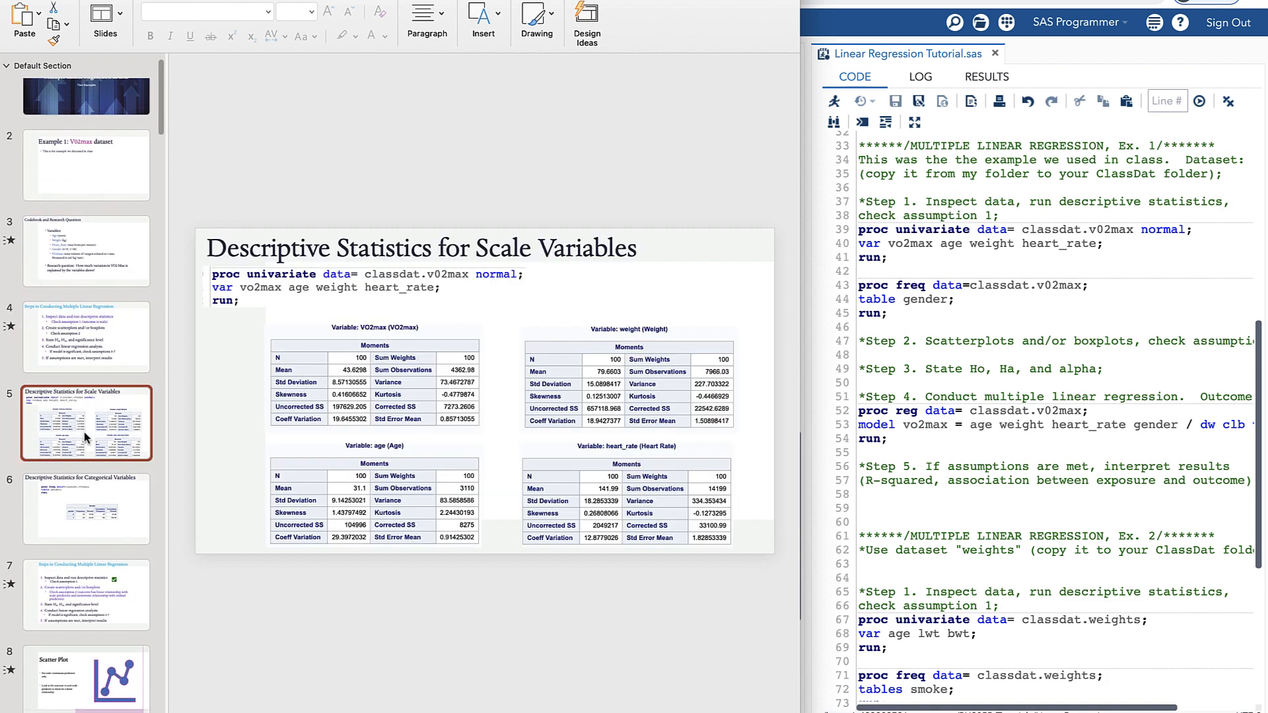
click(86, 319)
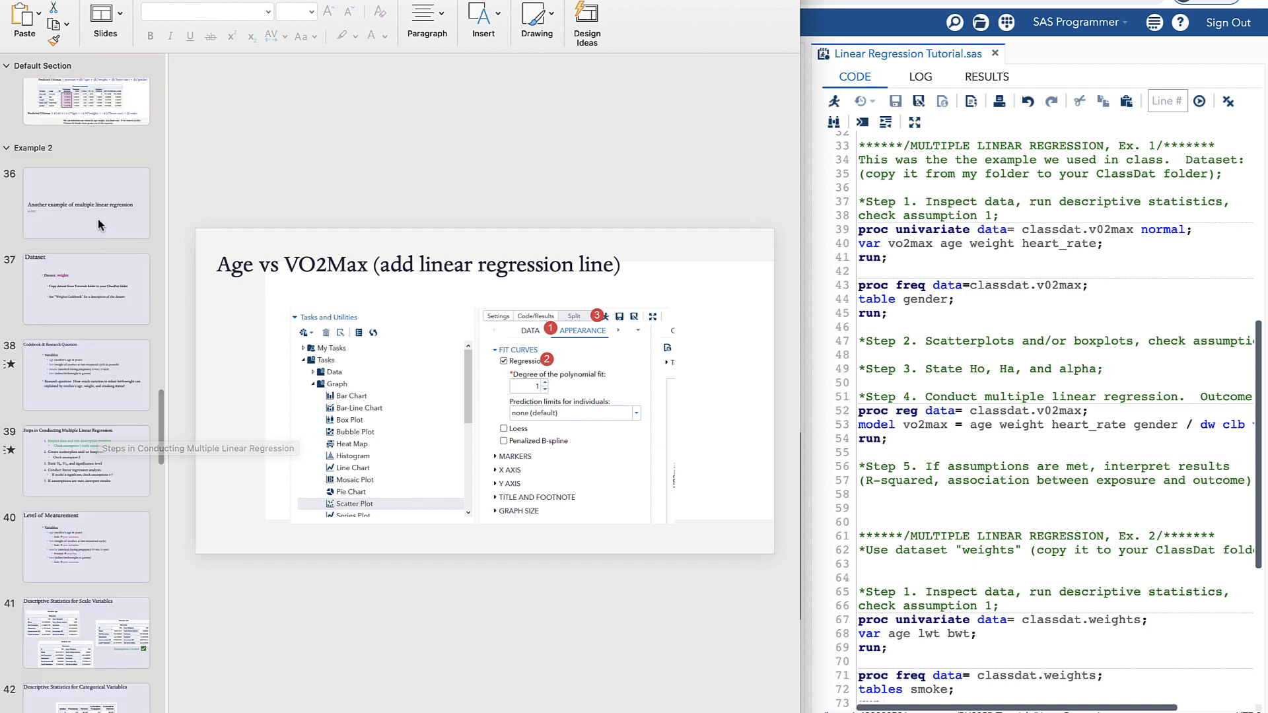
mouse_move(82, 197)
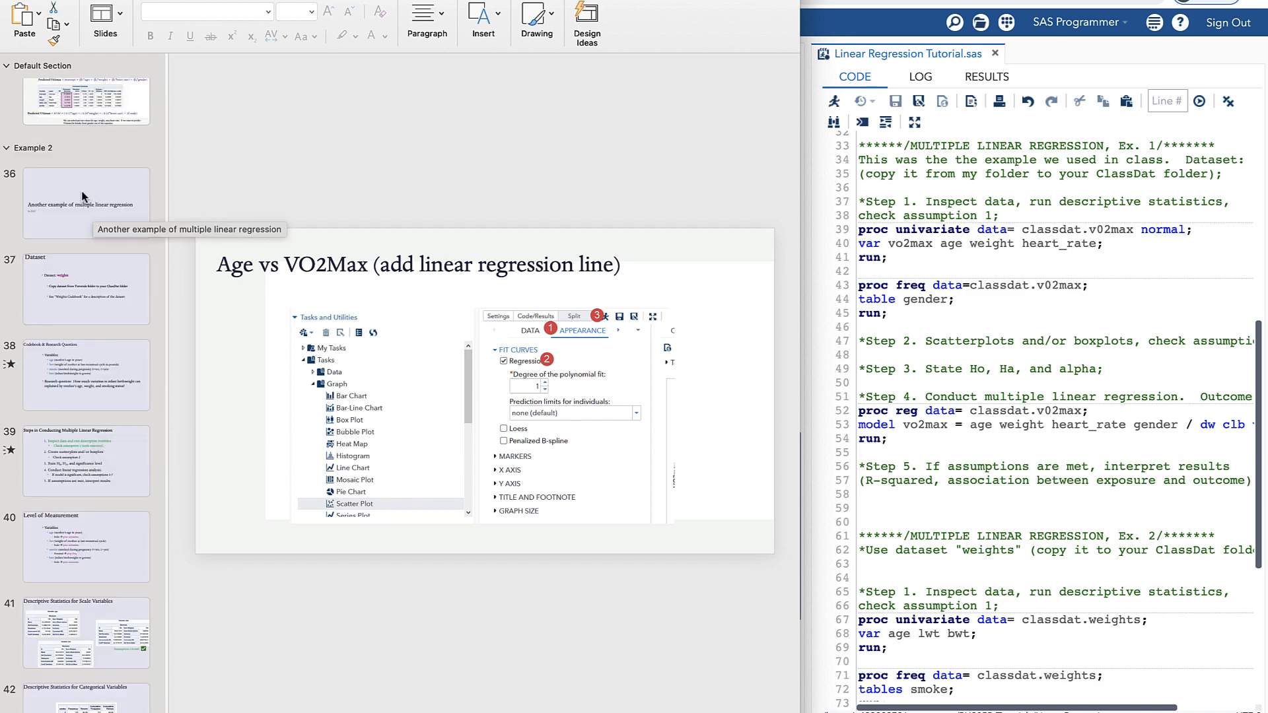
click(85, 203)
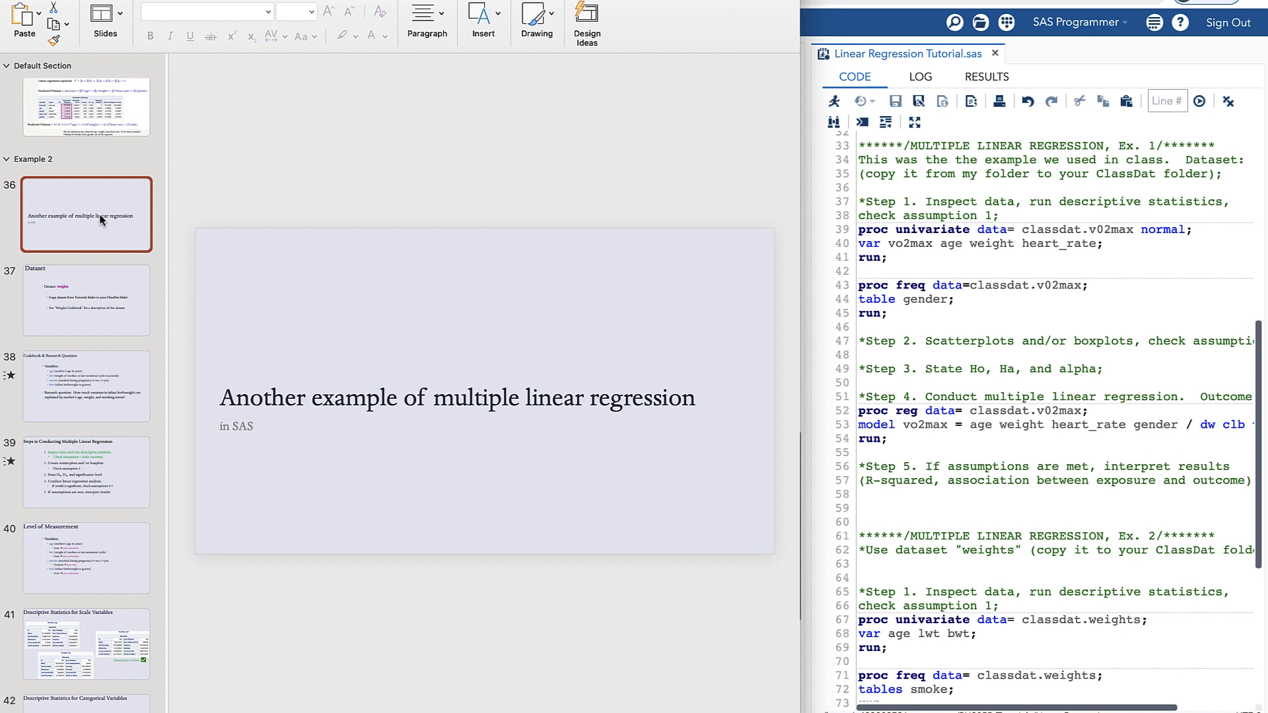
mouse_move(679, 306)
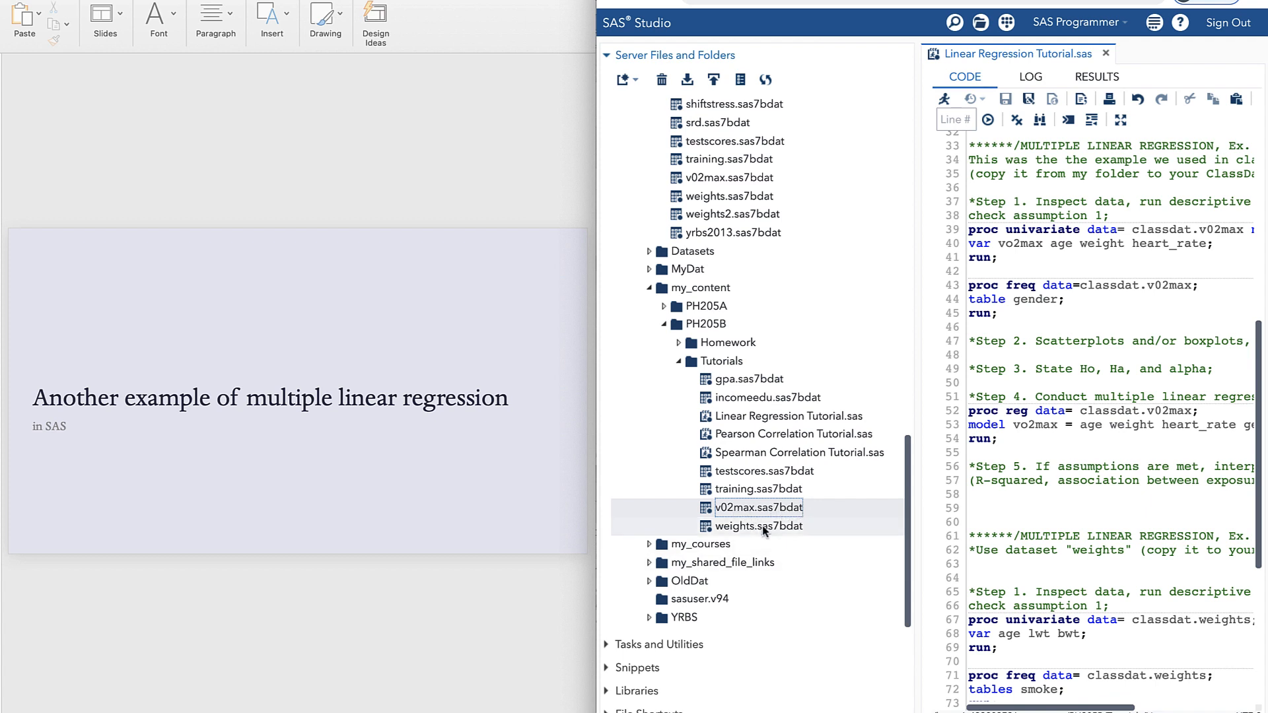
Select weights.sas7bdat and scroll the enlarged editor to the Ex. 2 proc reg code
click(758, 526)
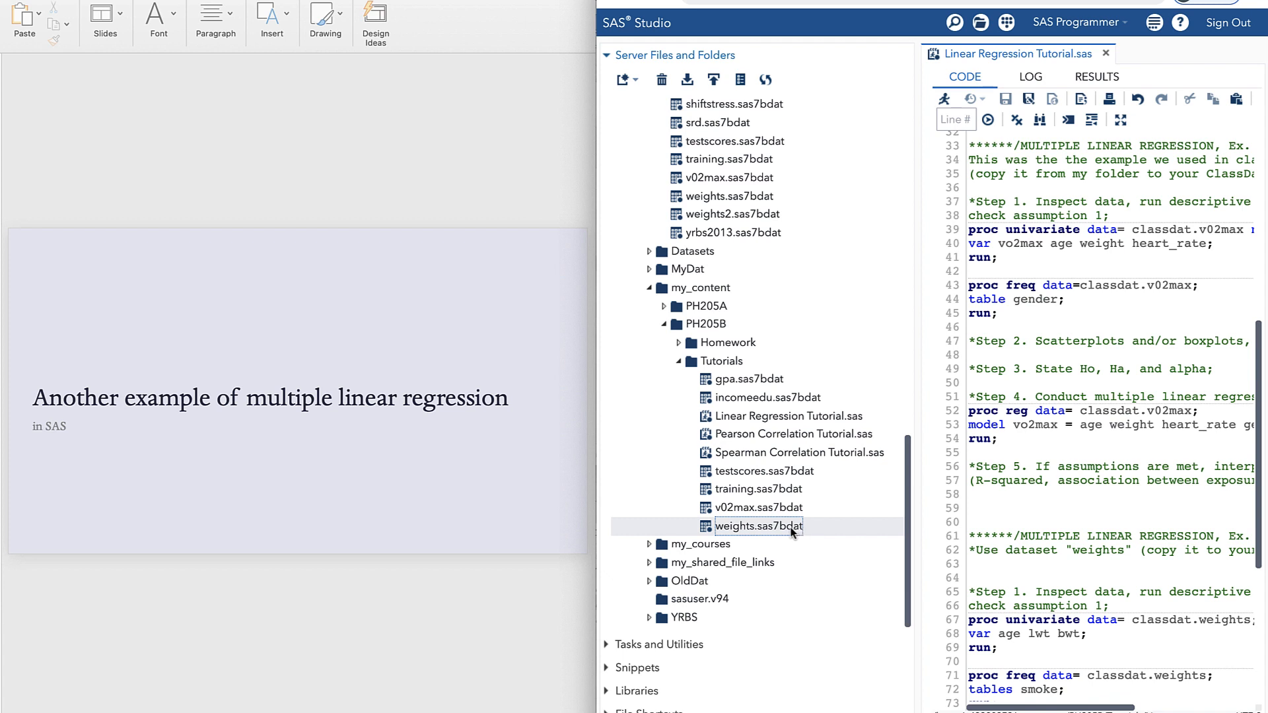
mouse_move(857, 532)
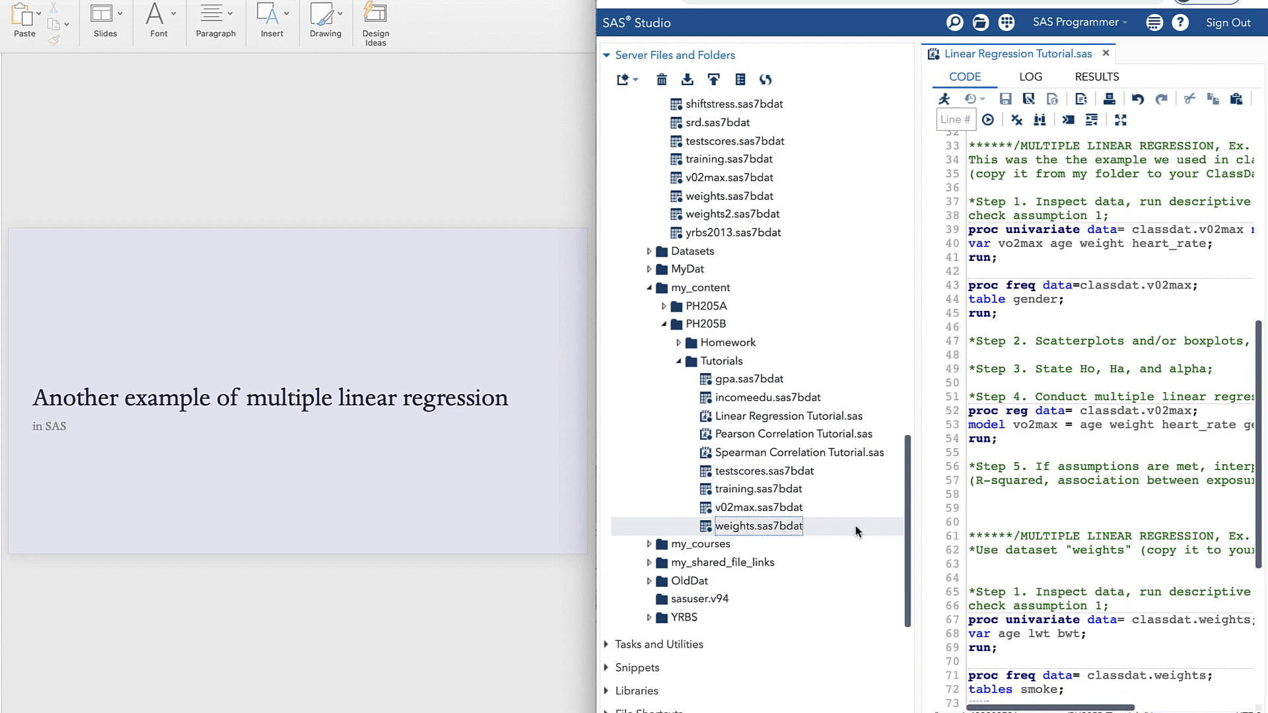
click(785, 417)
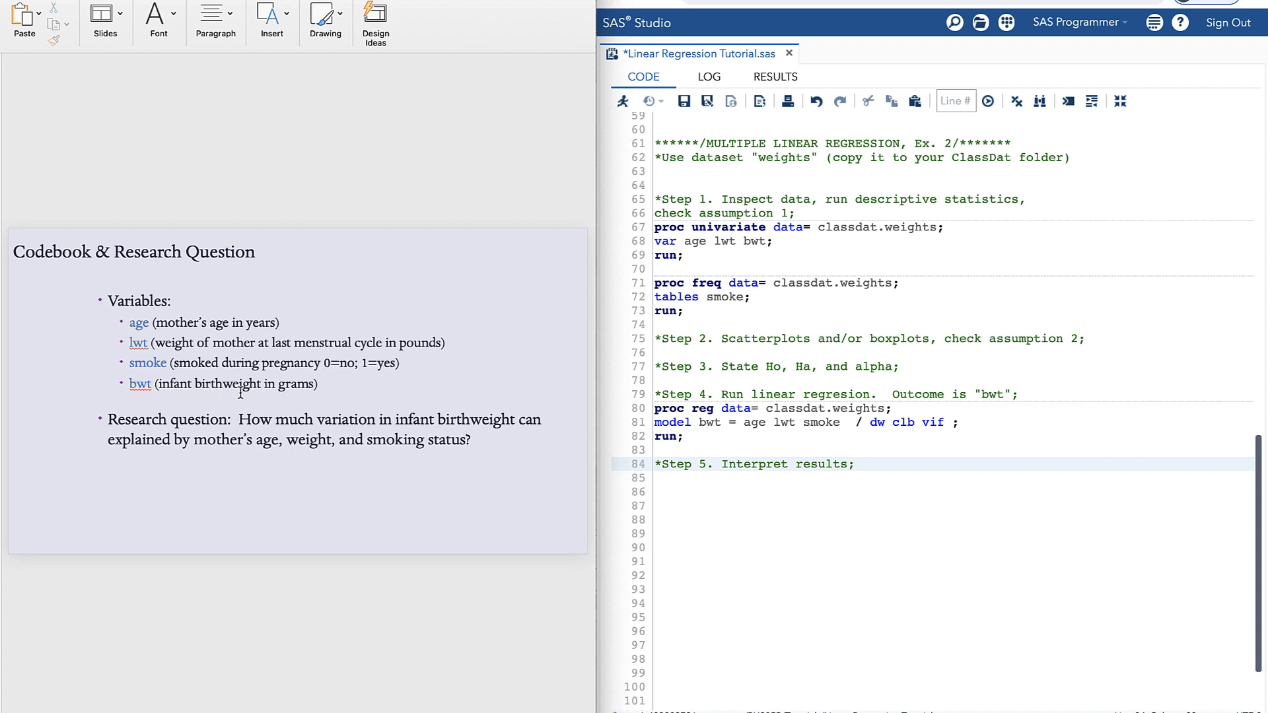
mouse_move(221, 451)
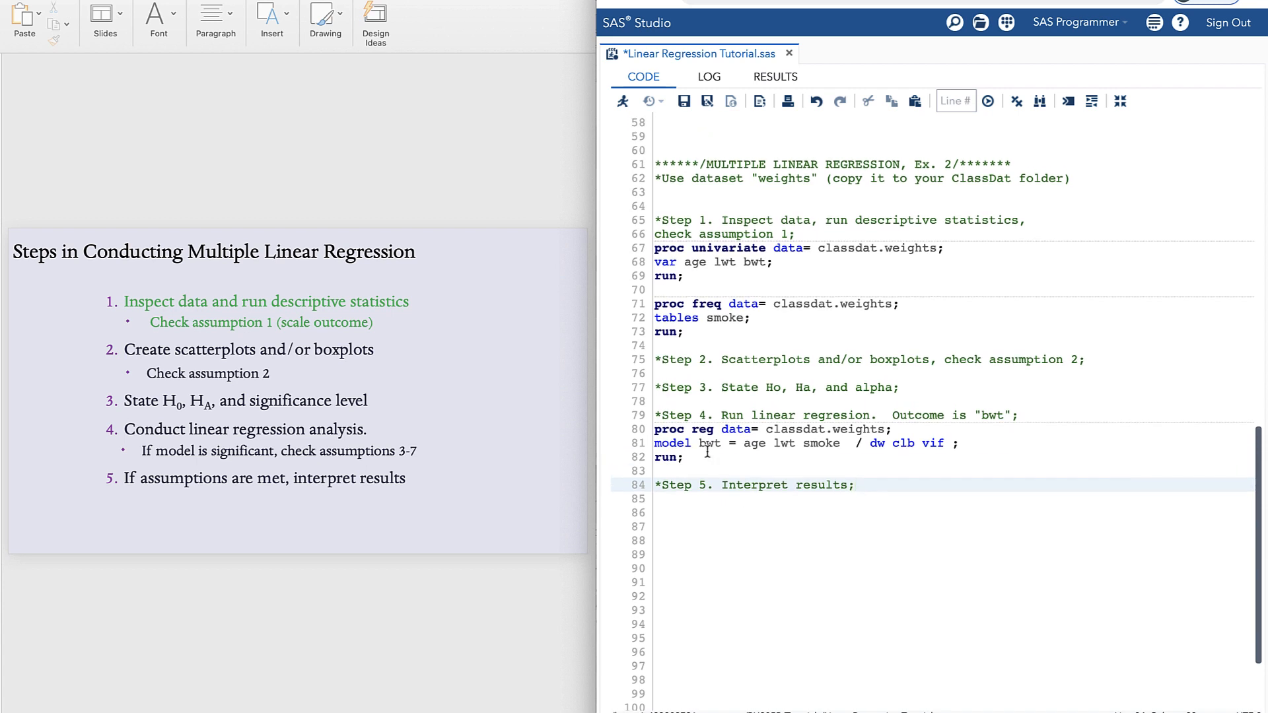
scroll(down, 3)
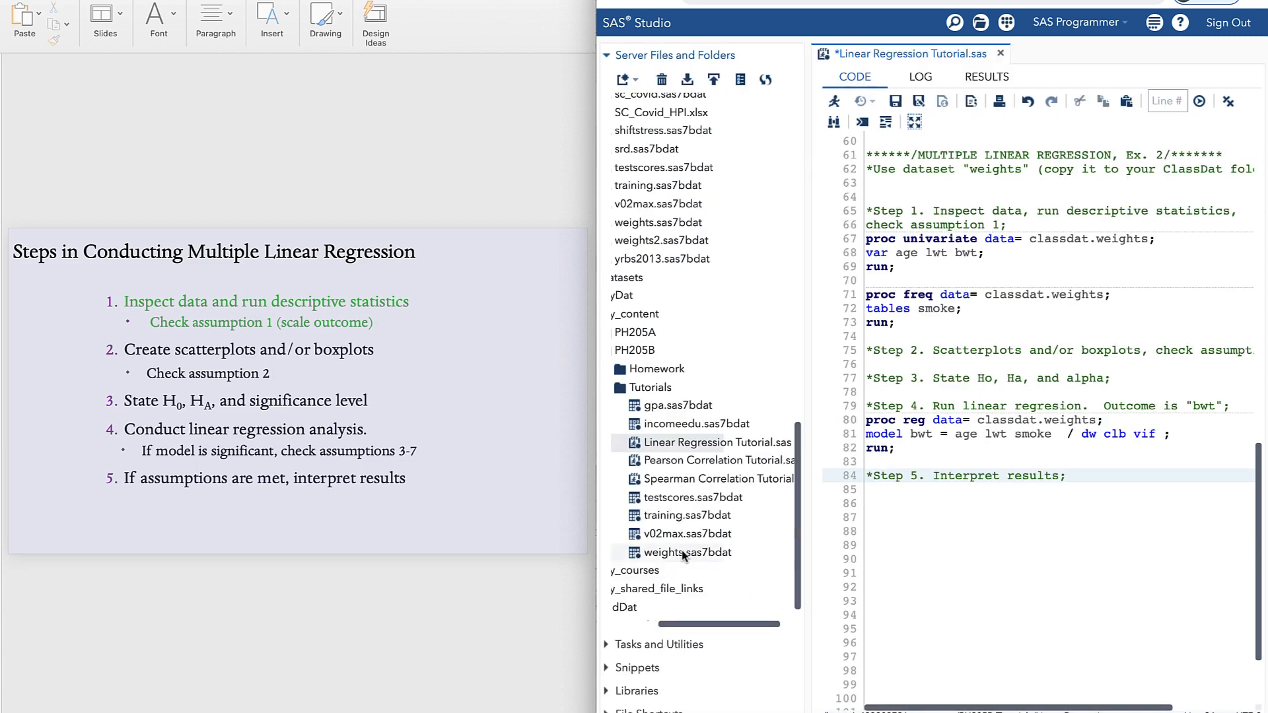
View the 189-row weights table with age, lwt, smoke and bwt columns in a maximized work area
double_click(686, 552)
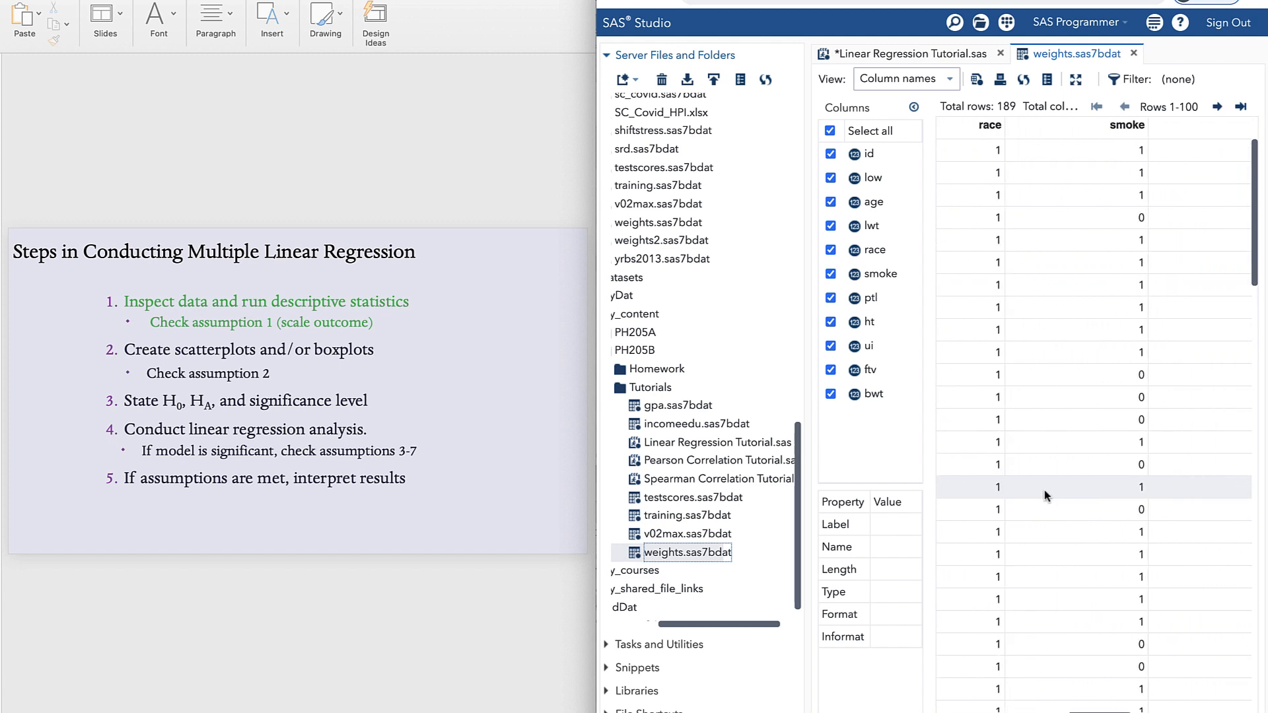
scroll(right, 3)
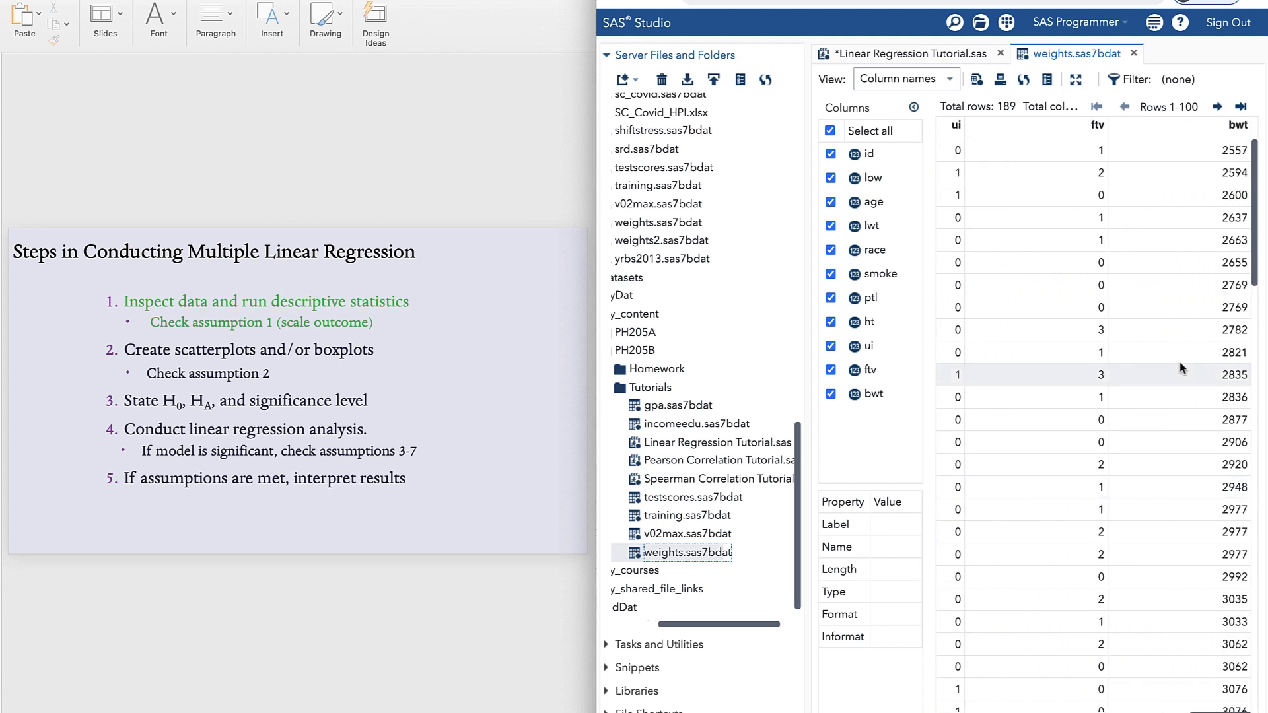
mouse_move(1154, 30)
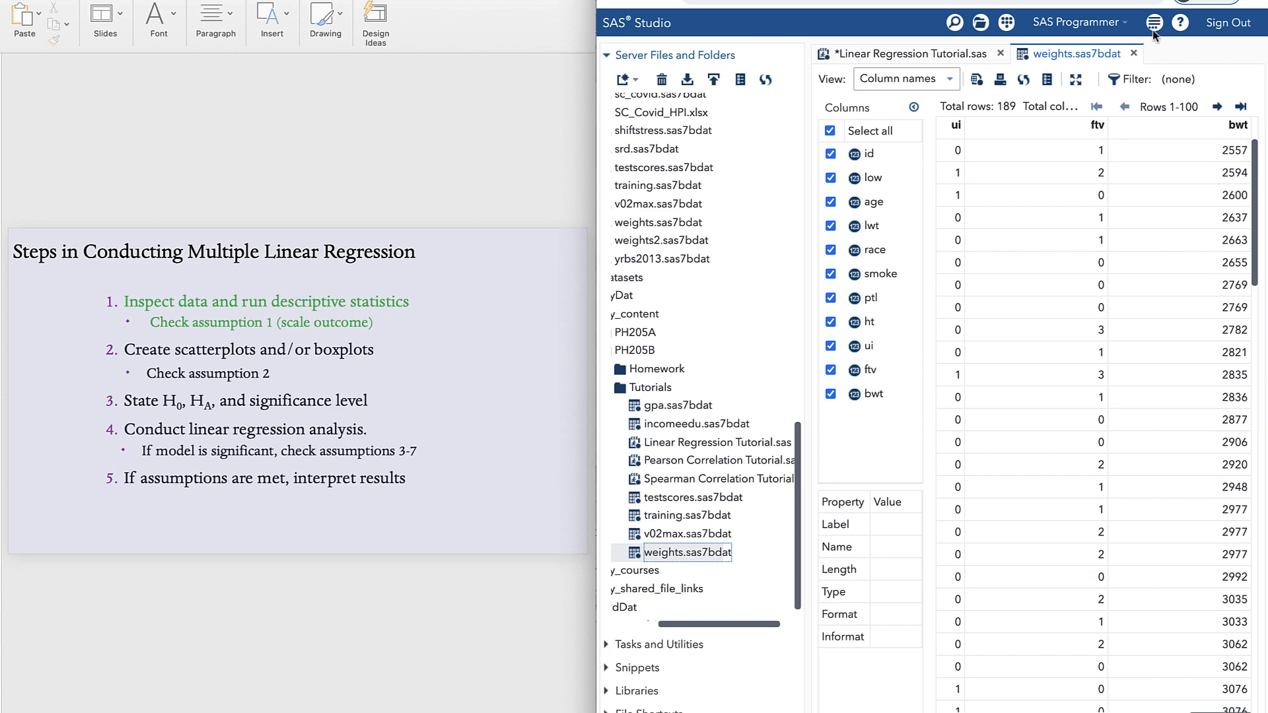
click(907, 53)
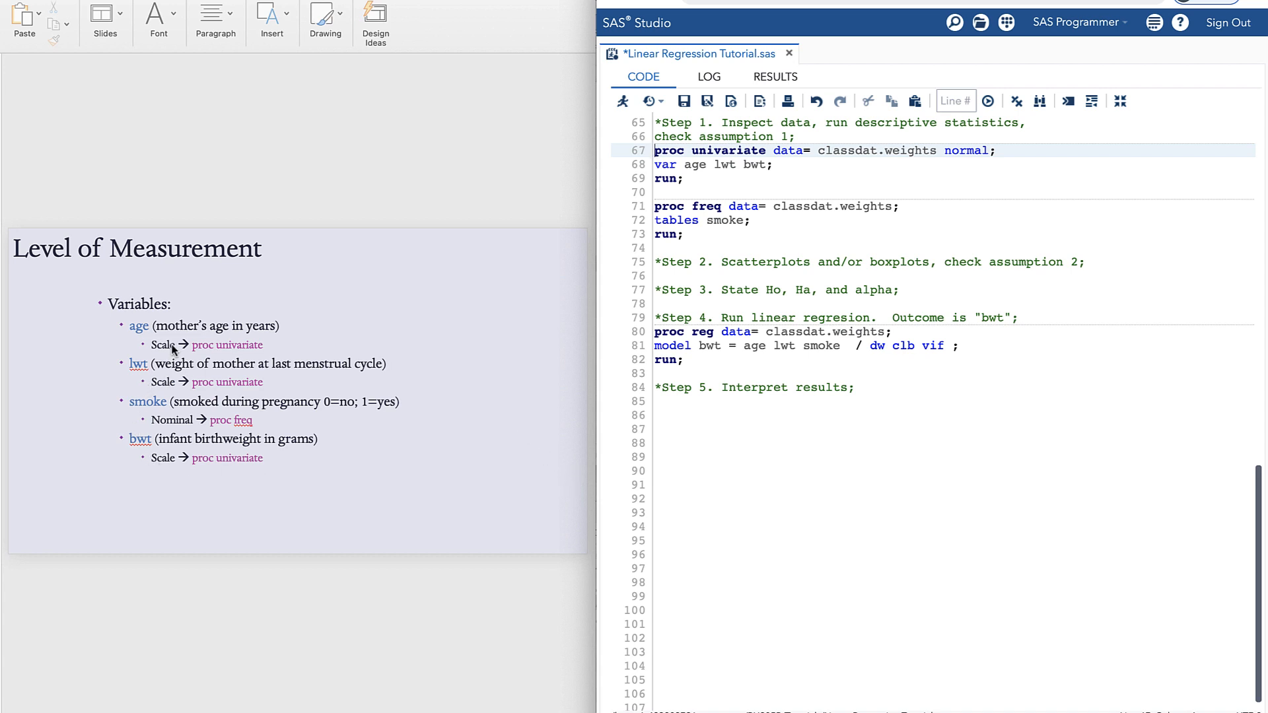
mouse_move(187, 424)
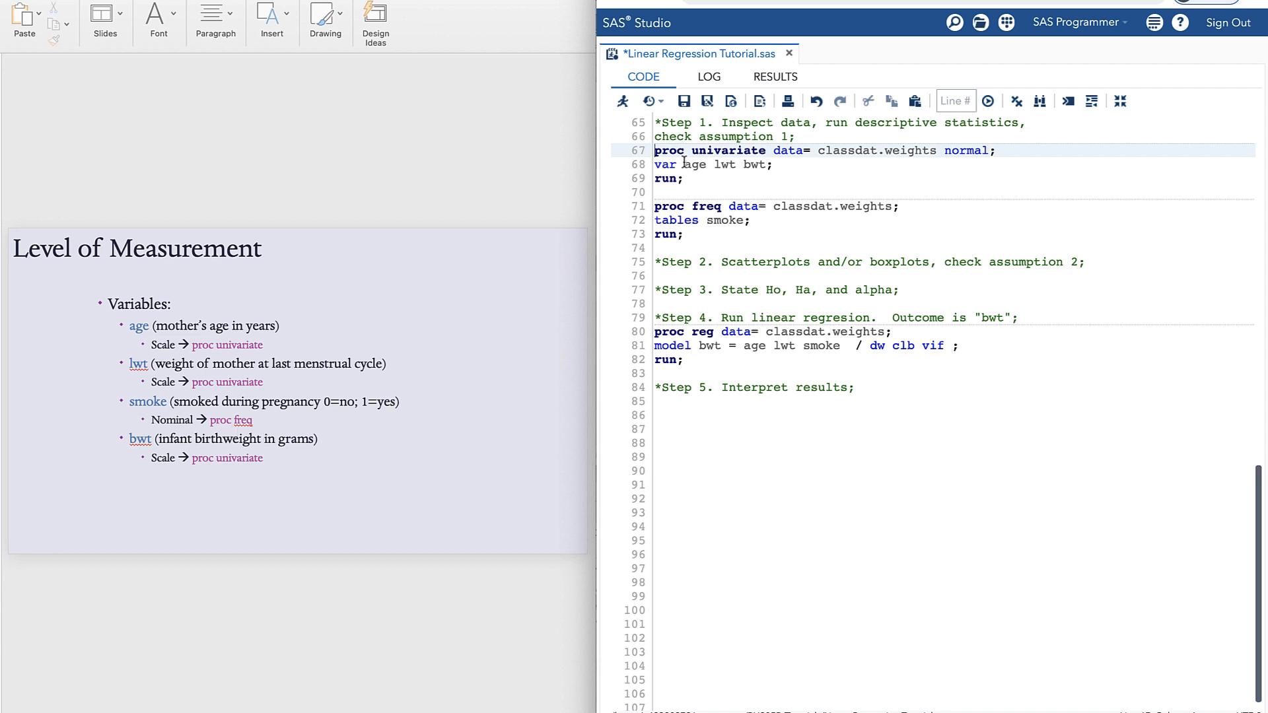
mouse_move(726, 185)
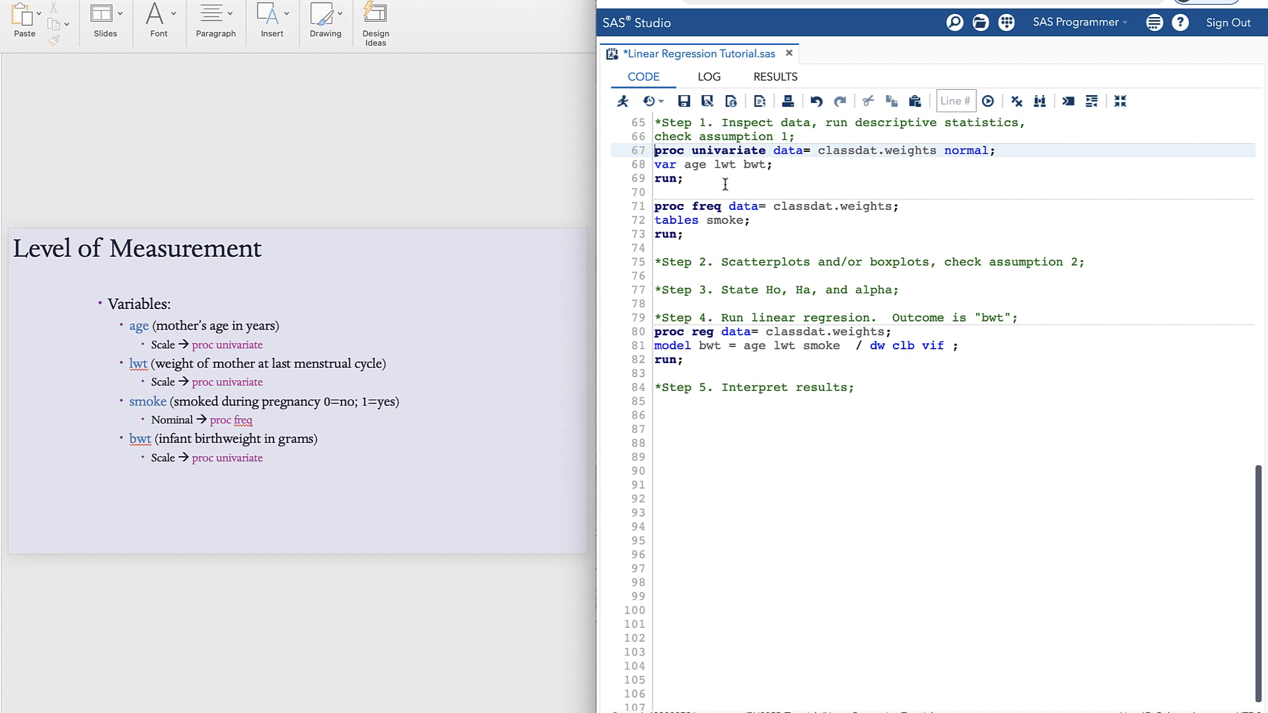
mouse_move(719, 243)
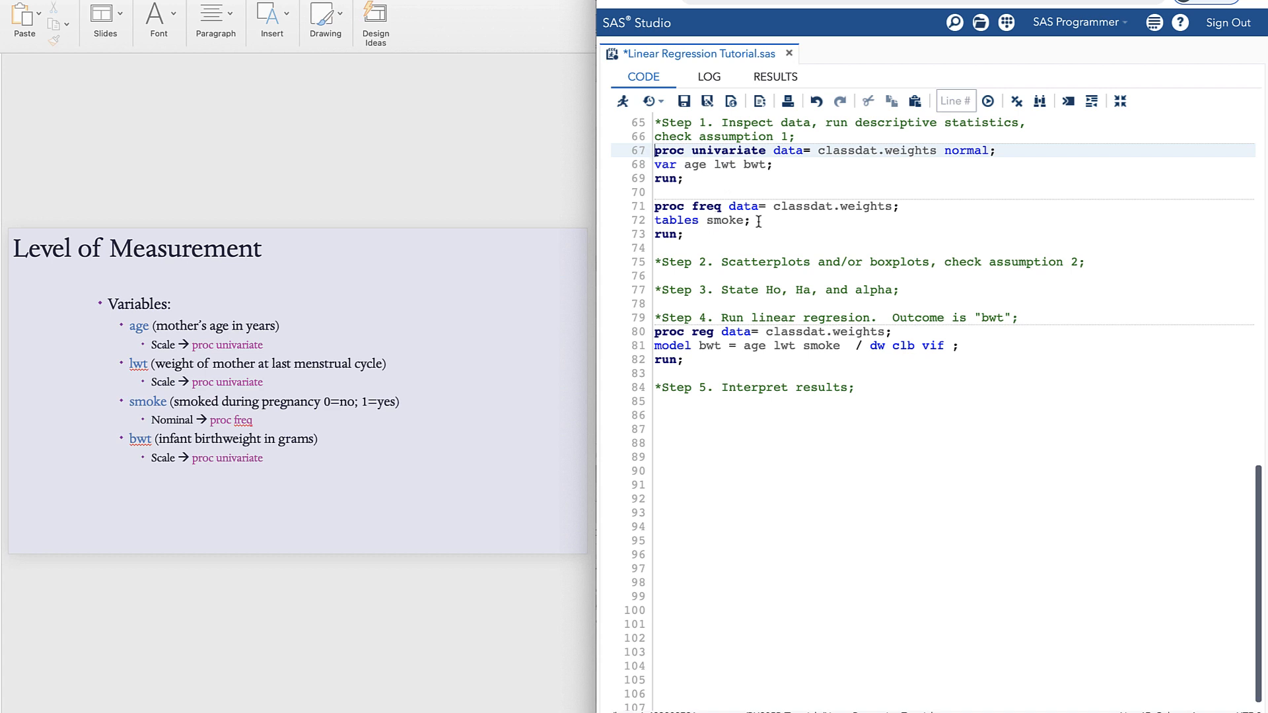
Run the univariate and frequency code and scroll the results down to the FREQ output
click(774, 77)
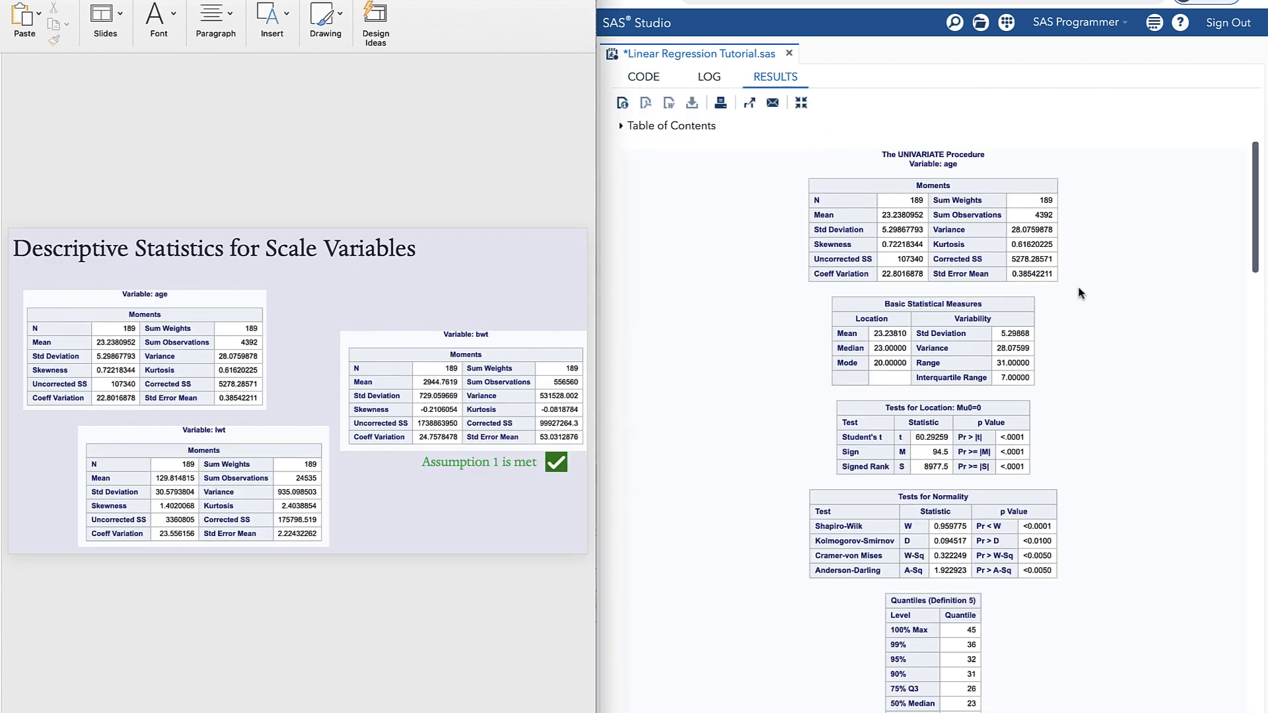
mouse_move(1074, 395)
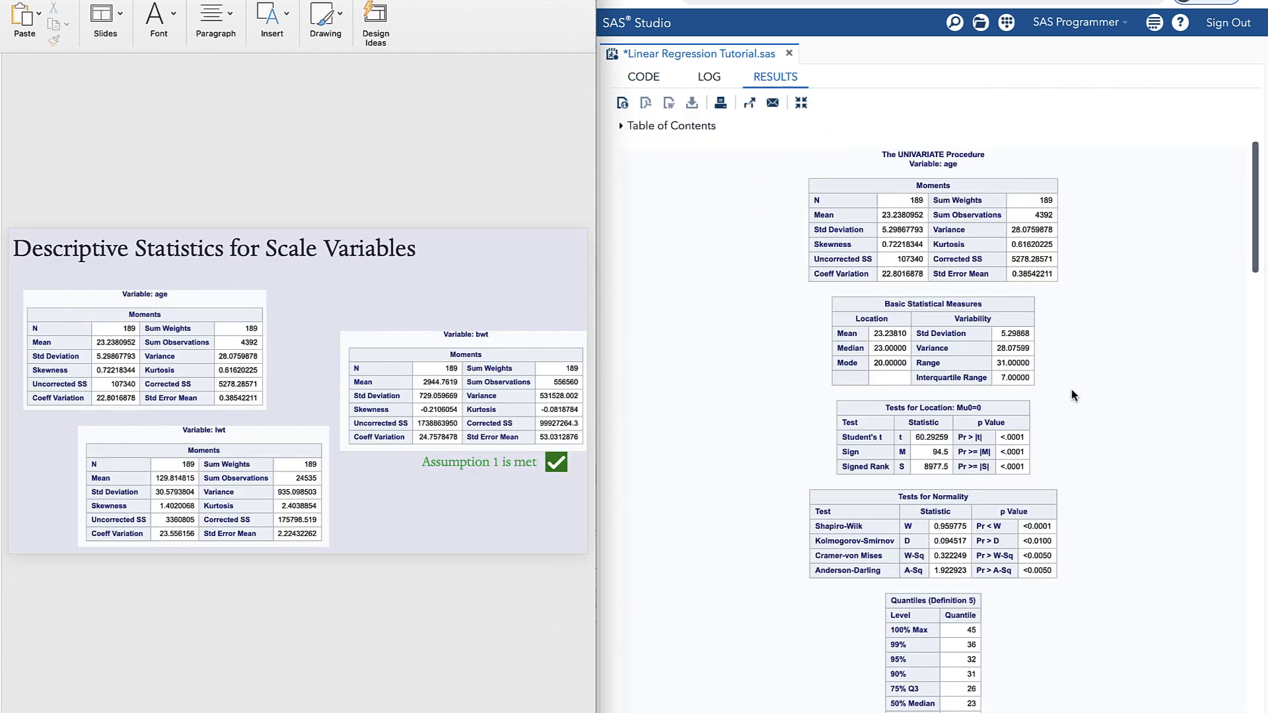
scroll(down, 3)
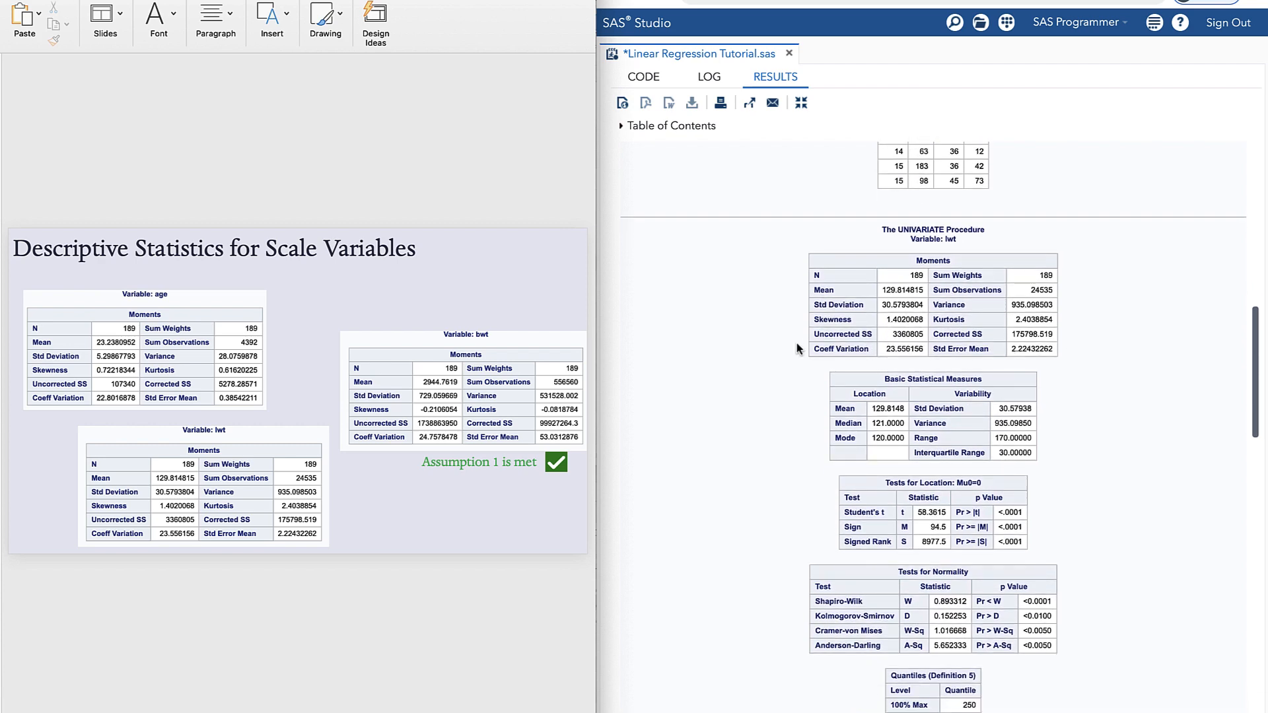
scroll(down, 3)
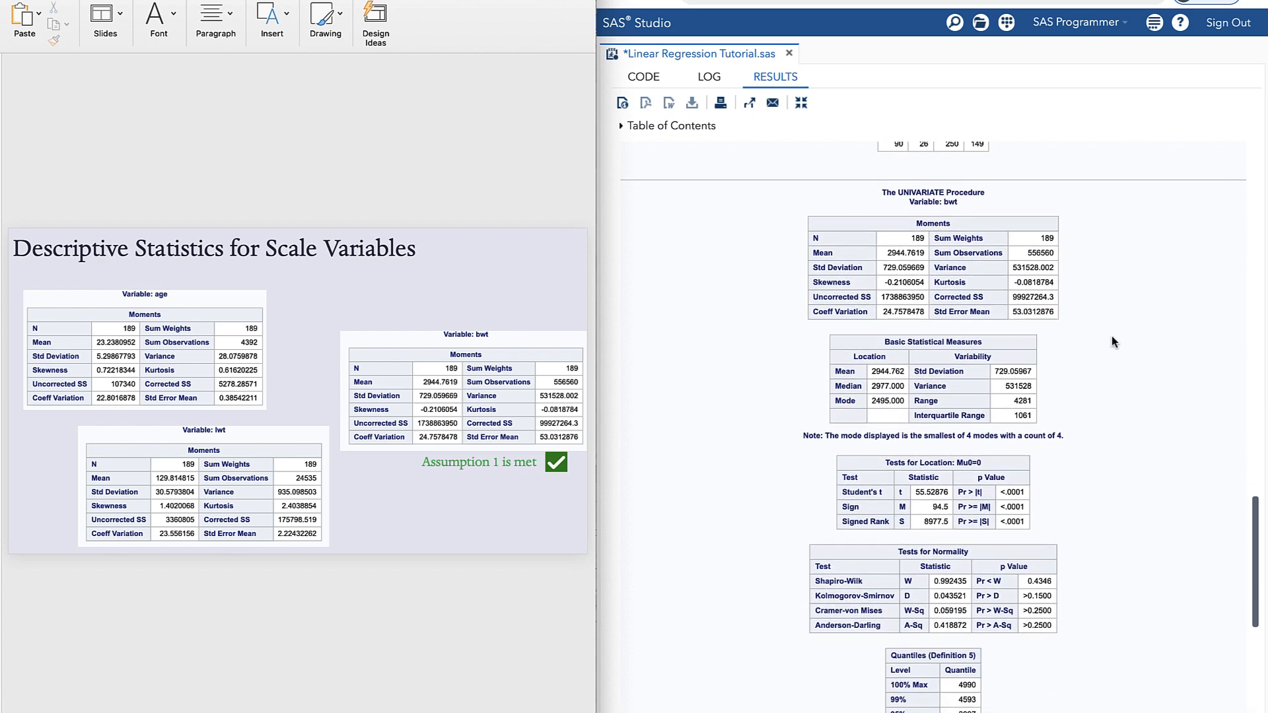
mouse_move(521, 522)
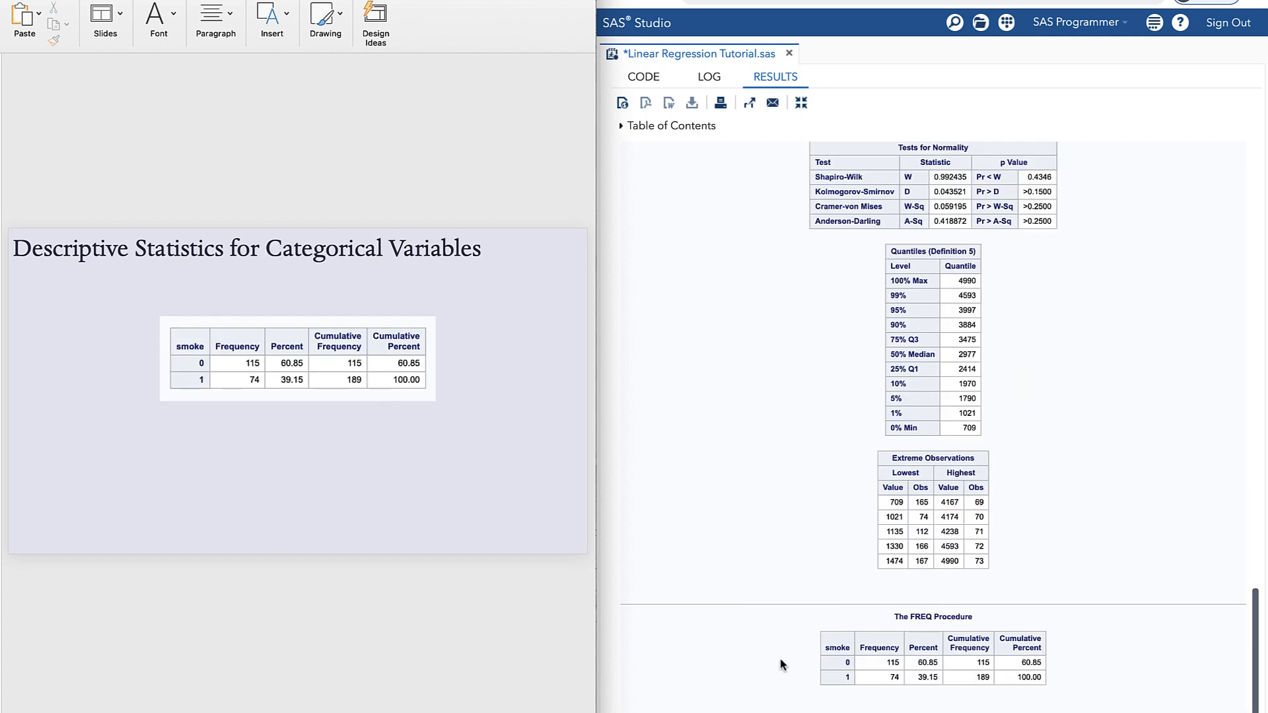
mouse_move(758, 679)
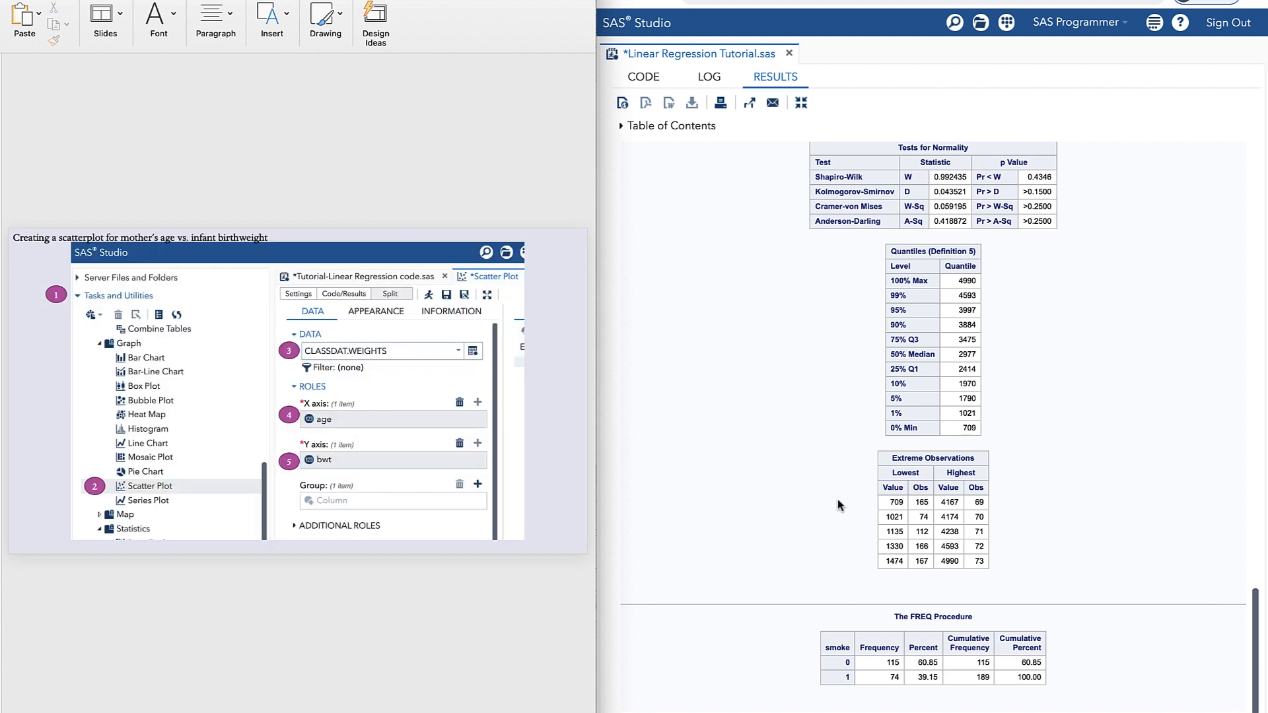
mouse_move(689, 120)
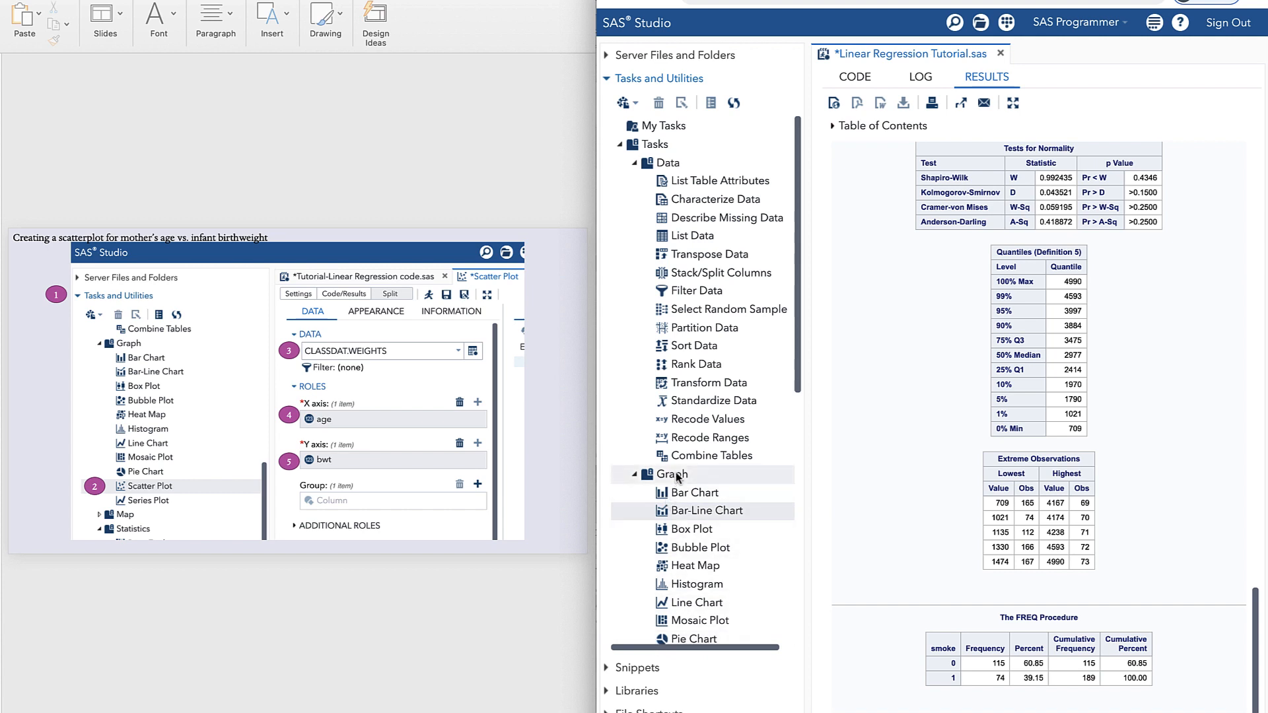
Add a regression fit curve to the bwt-versus-age scatter plot and run it
scroll(down, 3)
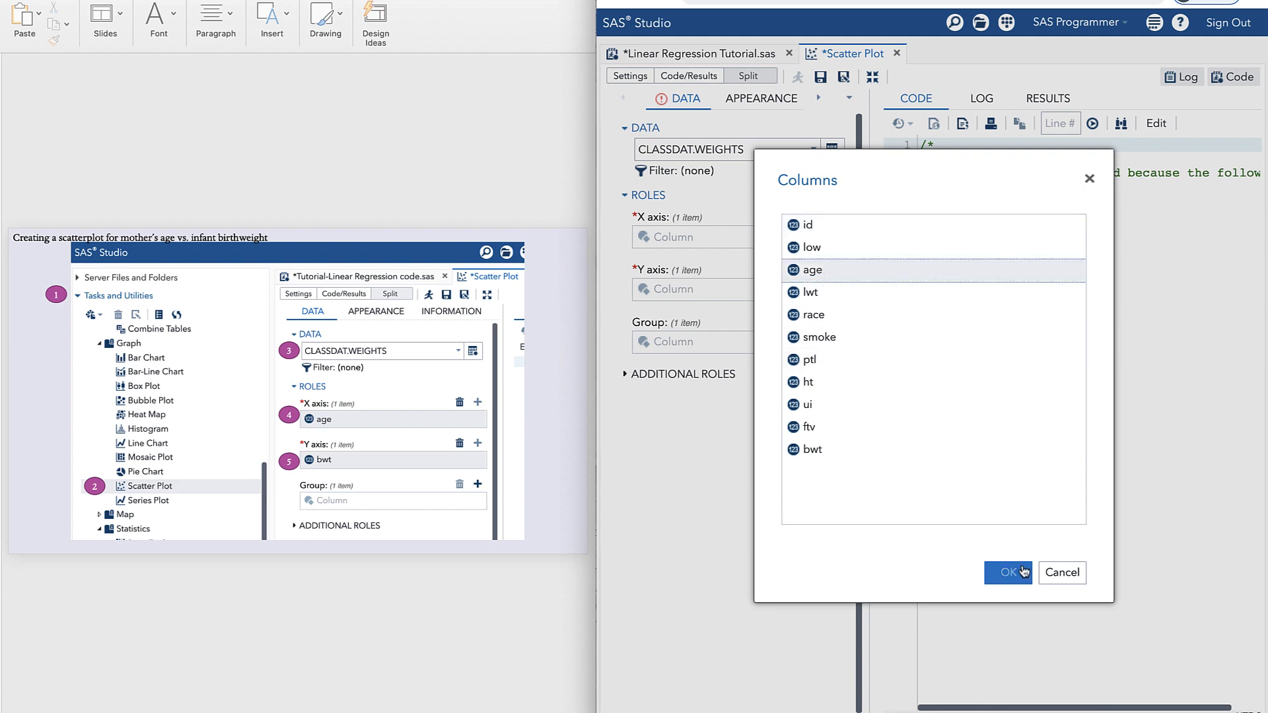
click(1008, 572)
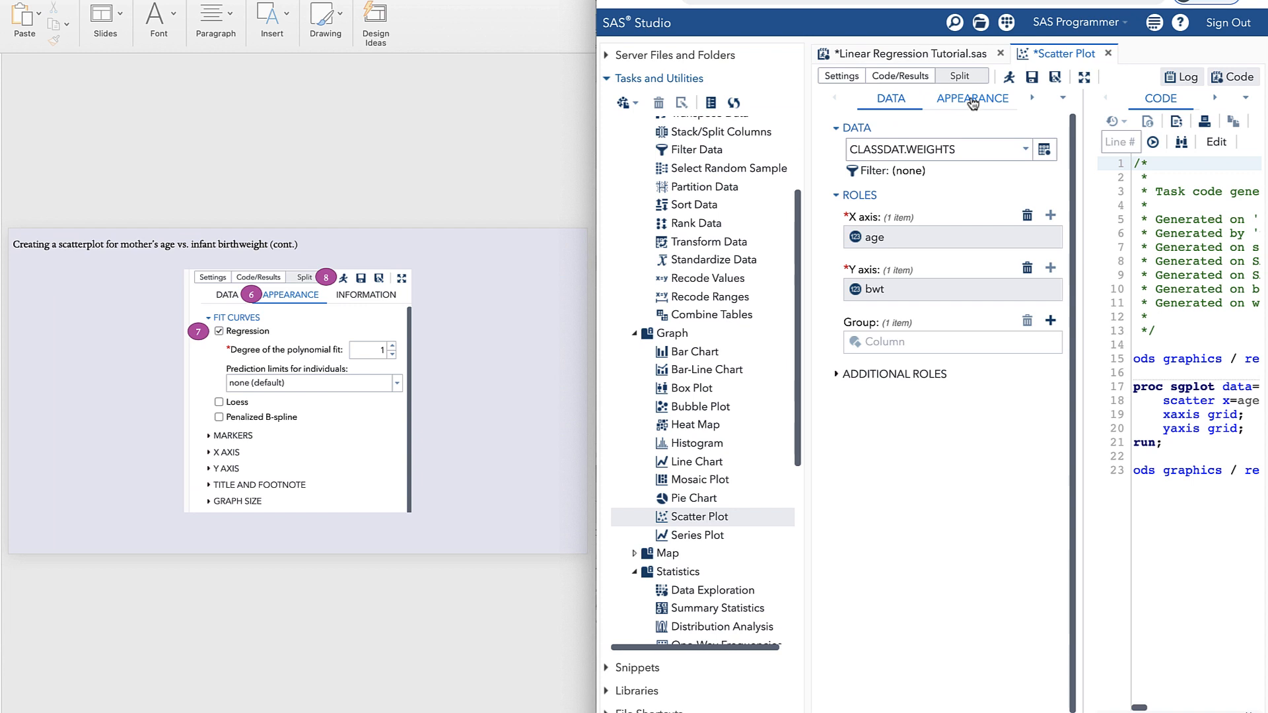
click(971, 98)
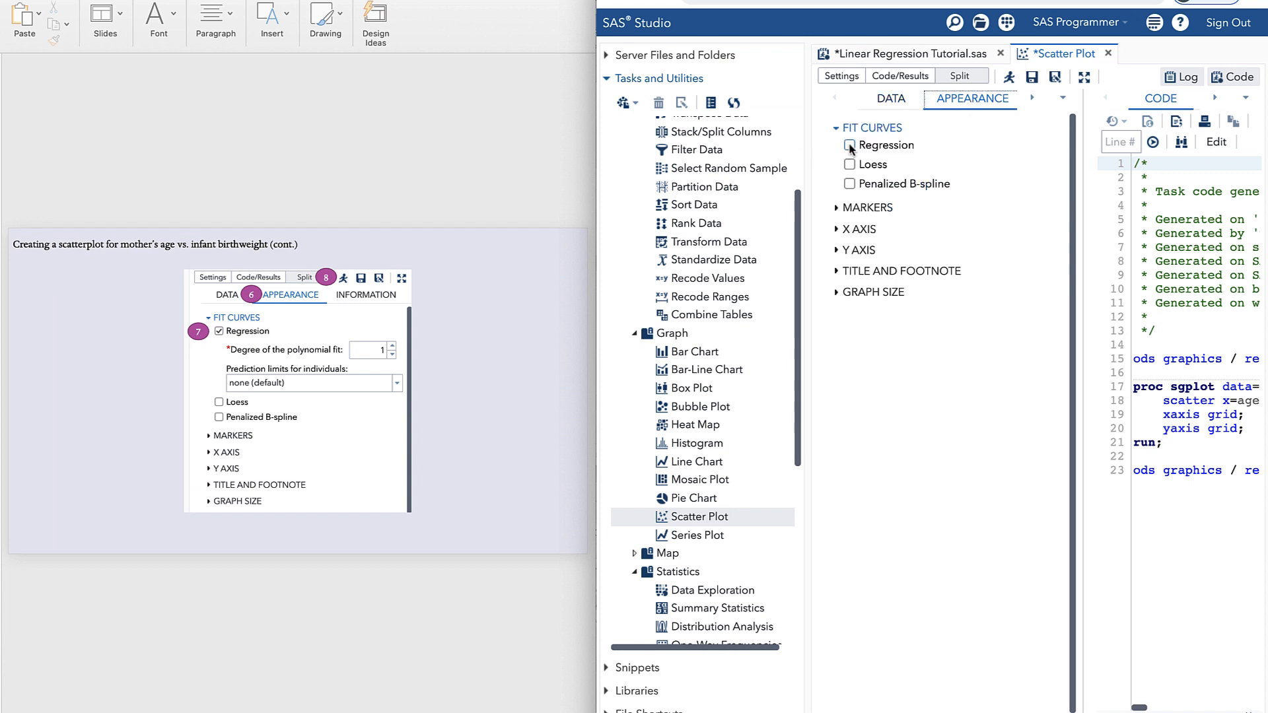
click(850, 146)
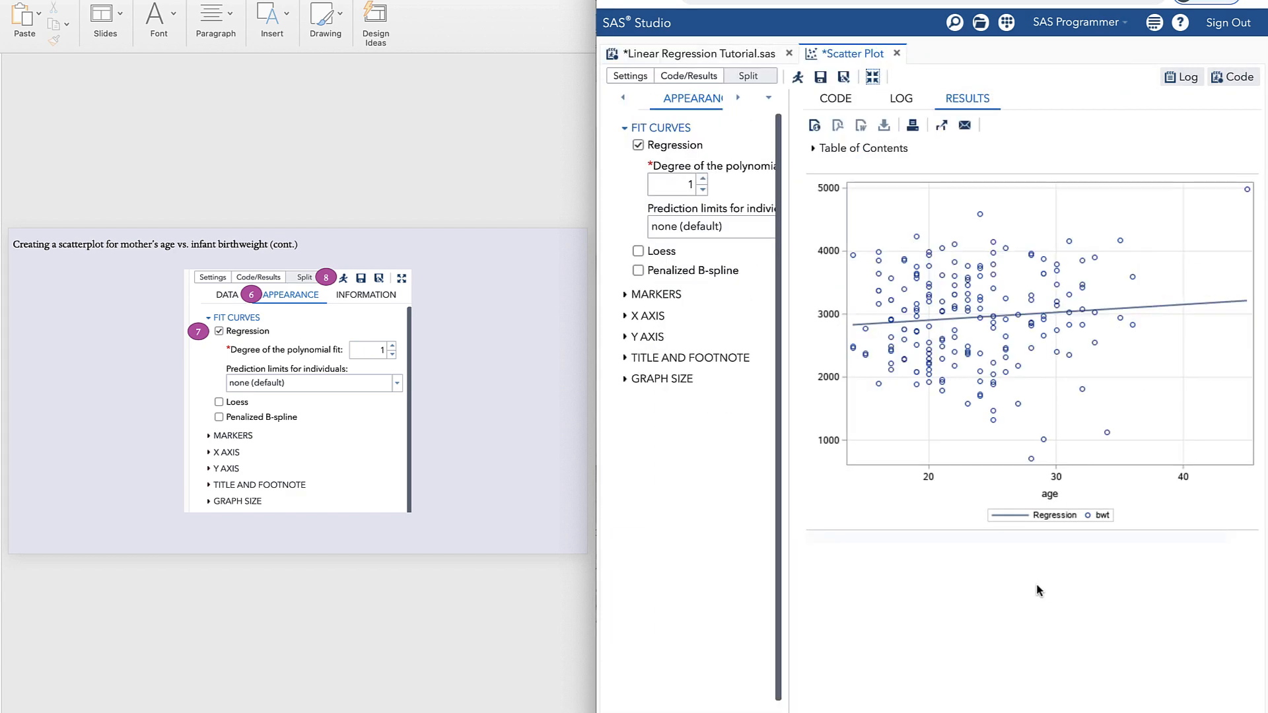
mouse_move(864, 598)
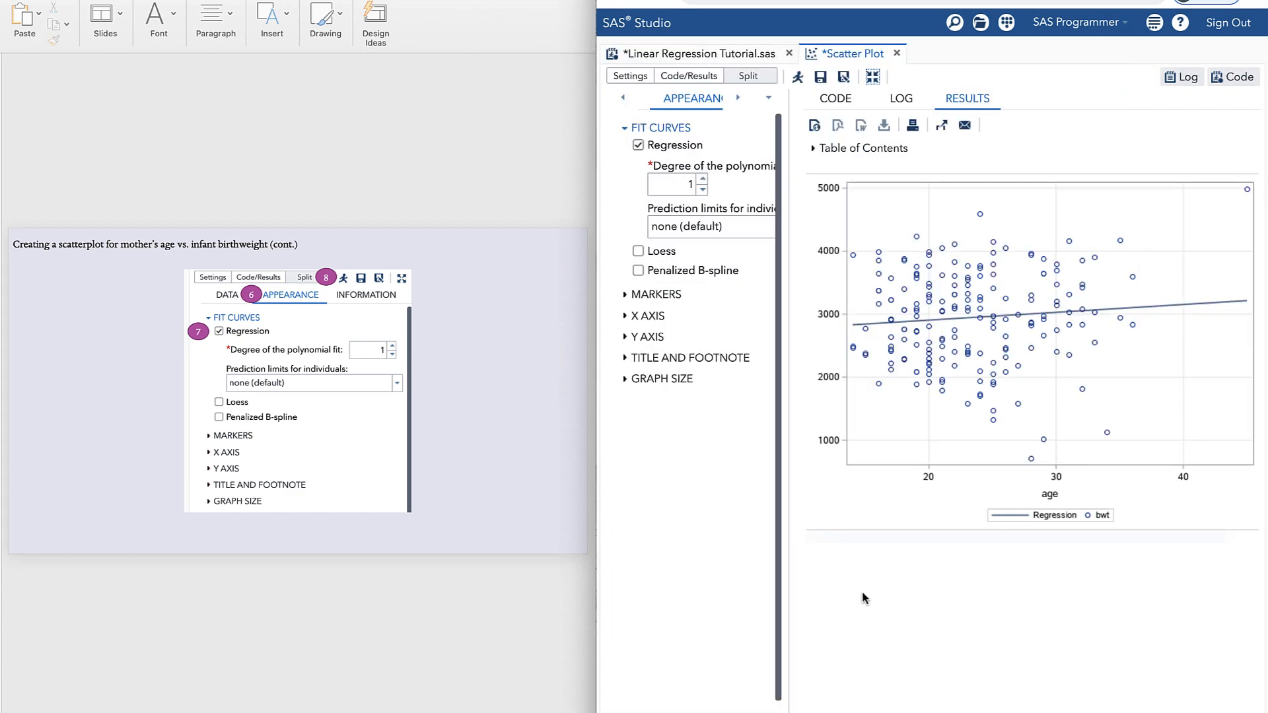
mouse_move(1238, 319)
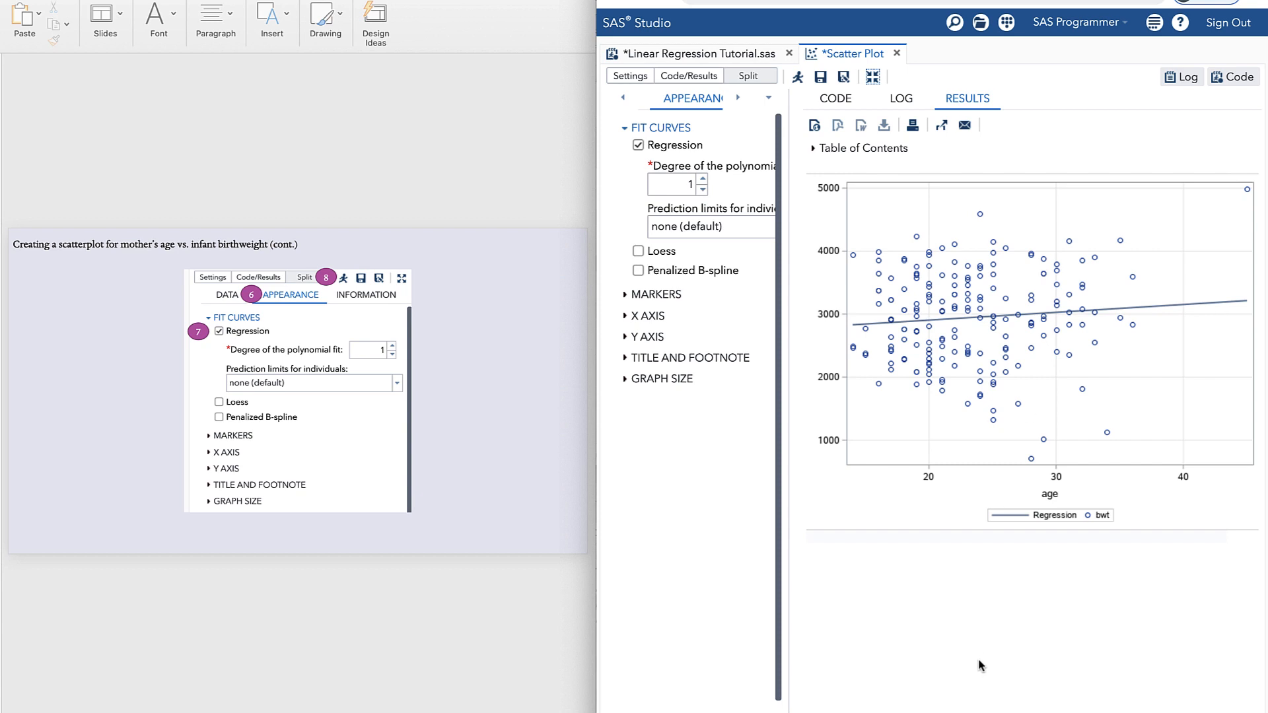
mouse_move(940, 606)
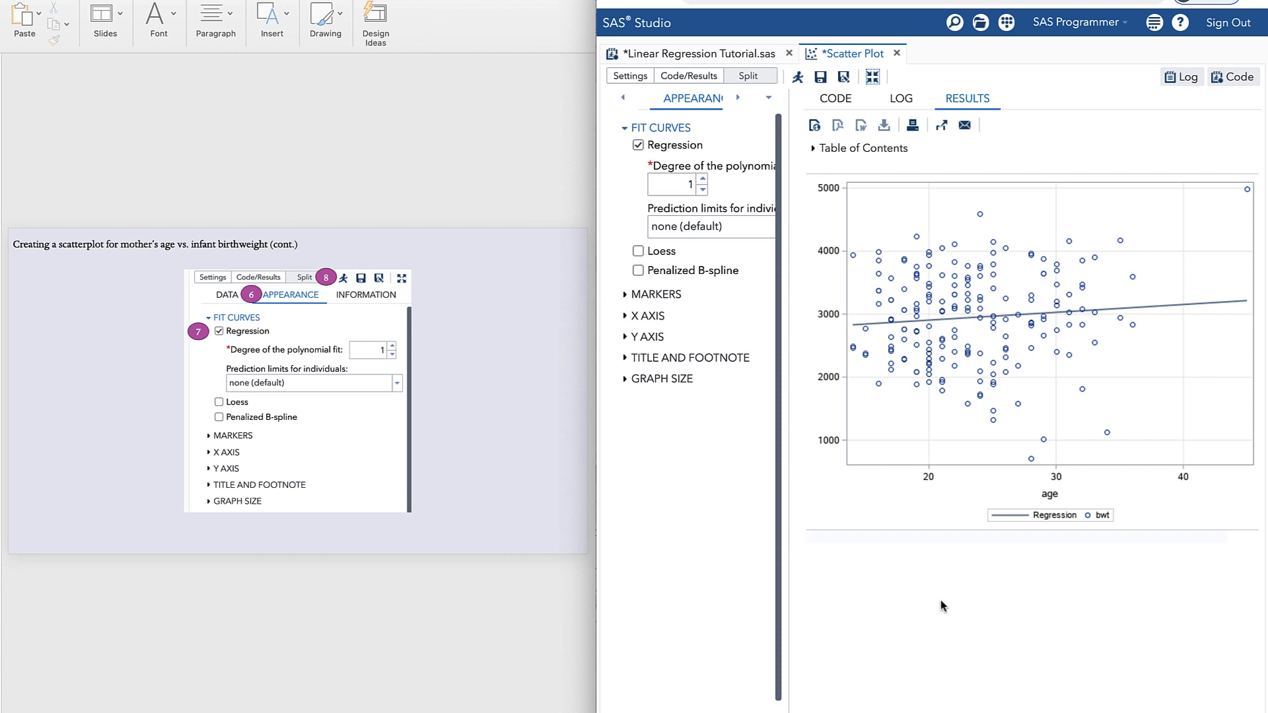
mouse_move(977, 589)
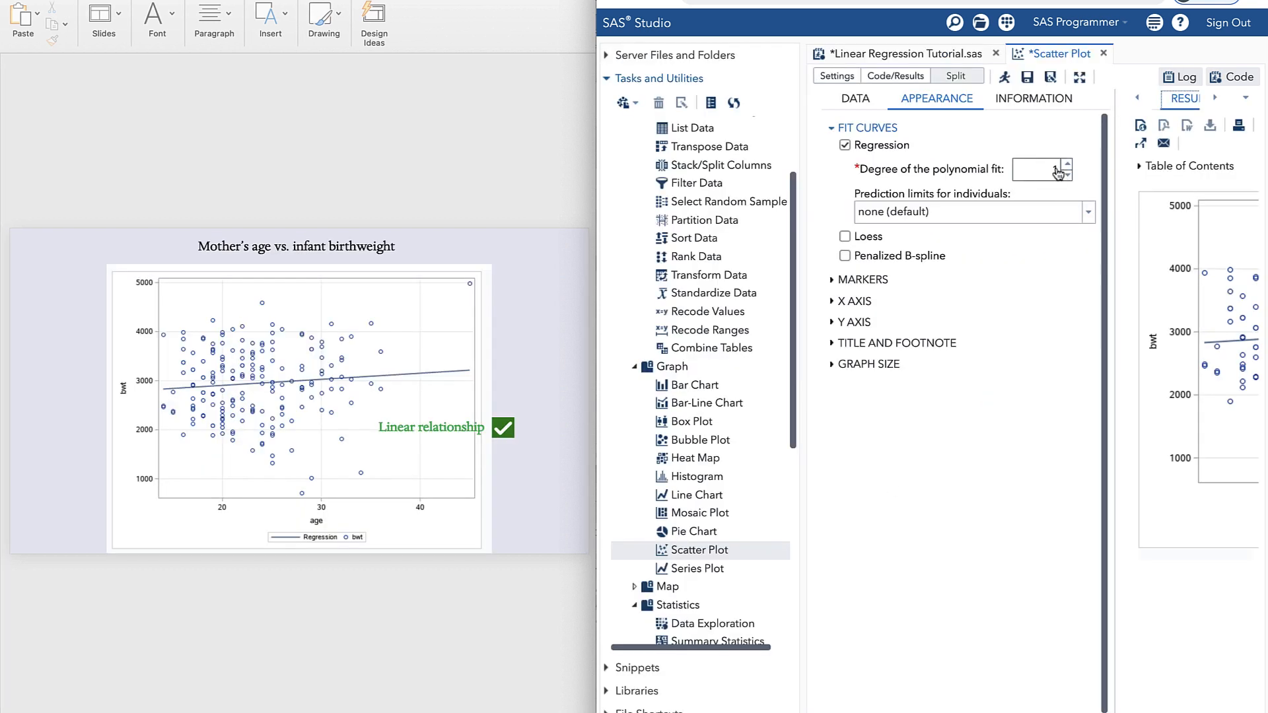
Change the scatter plot's X axis to lwt for a bwt-versus-lwt plot
click(853, 98)
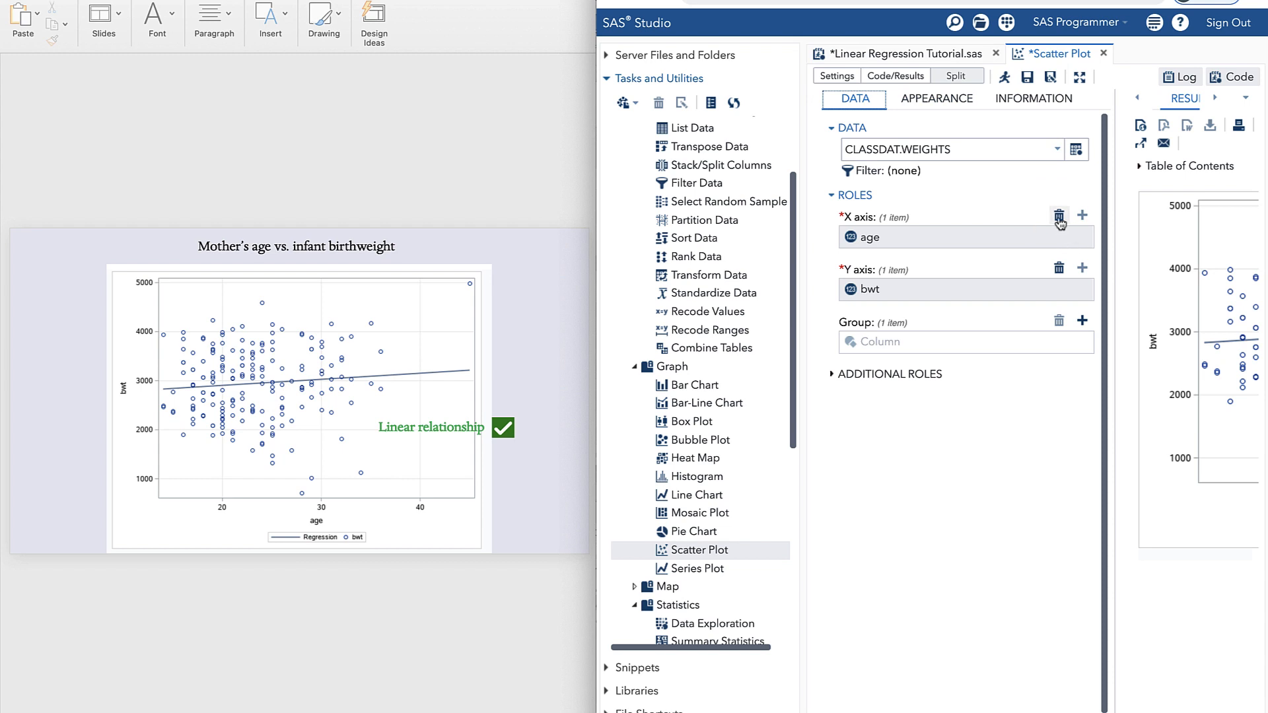
mouse_move(1059, 216)
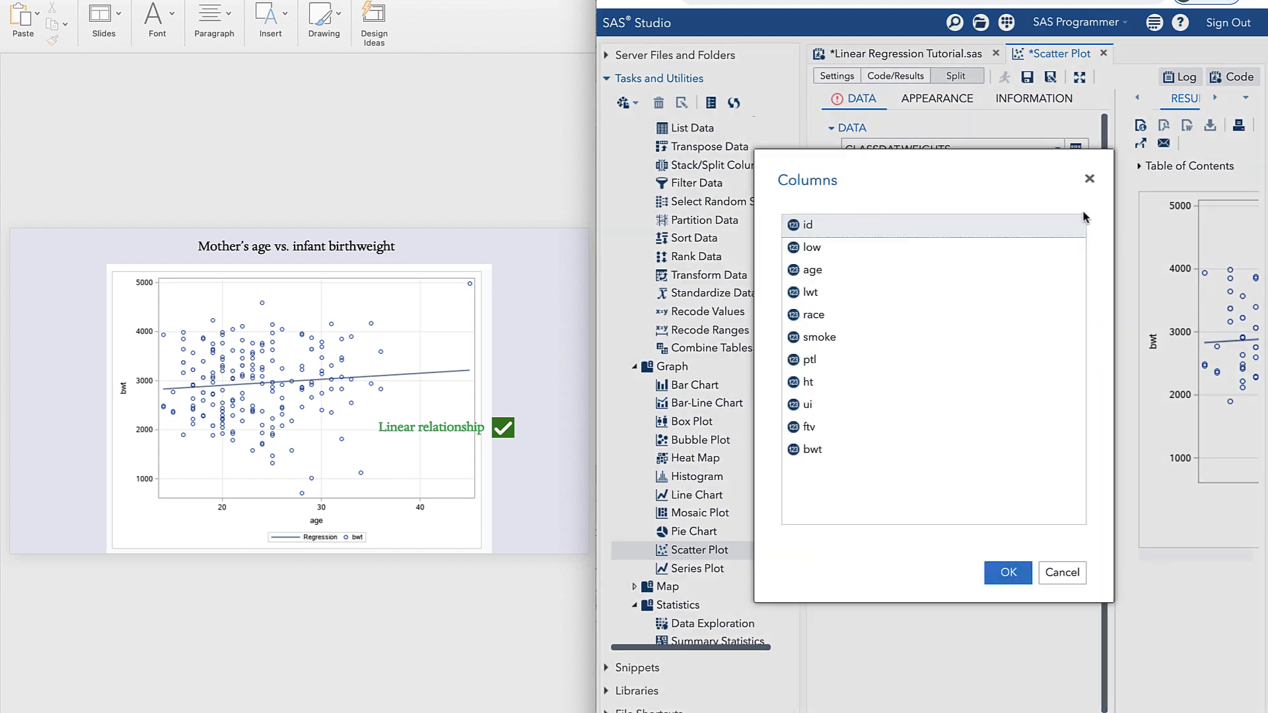
click(807, 292)
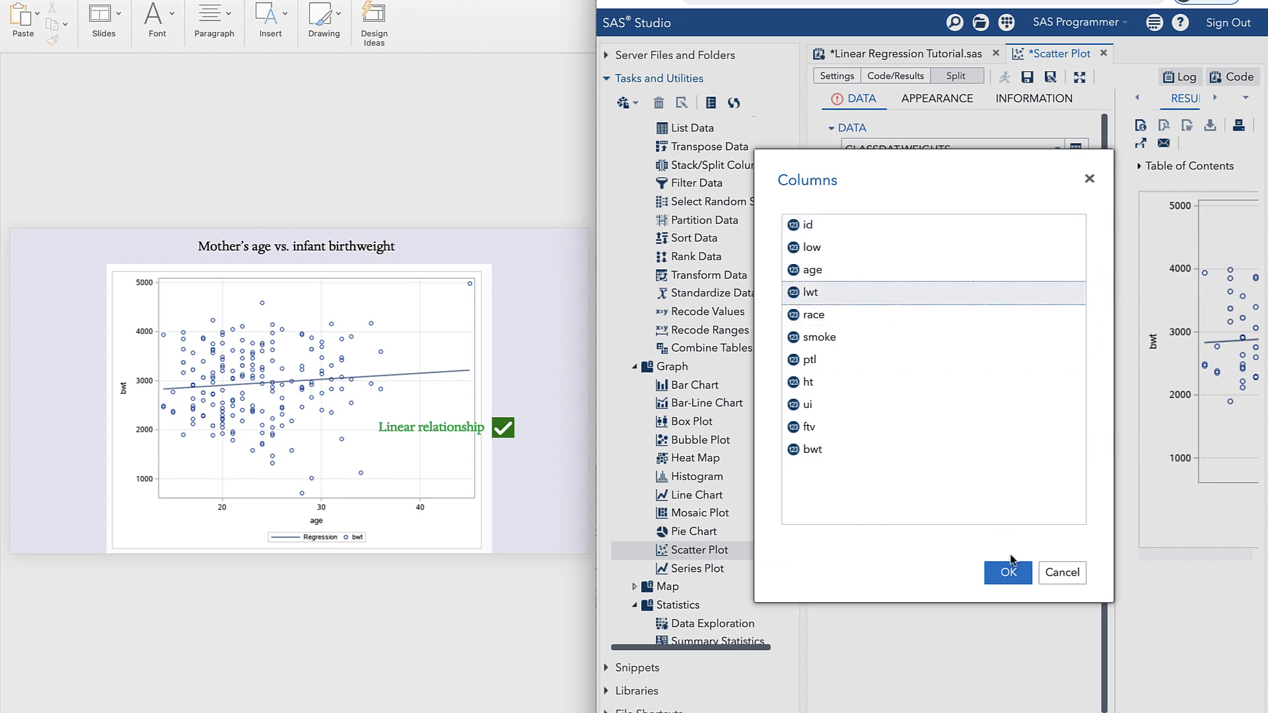
click(1007, 572)
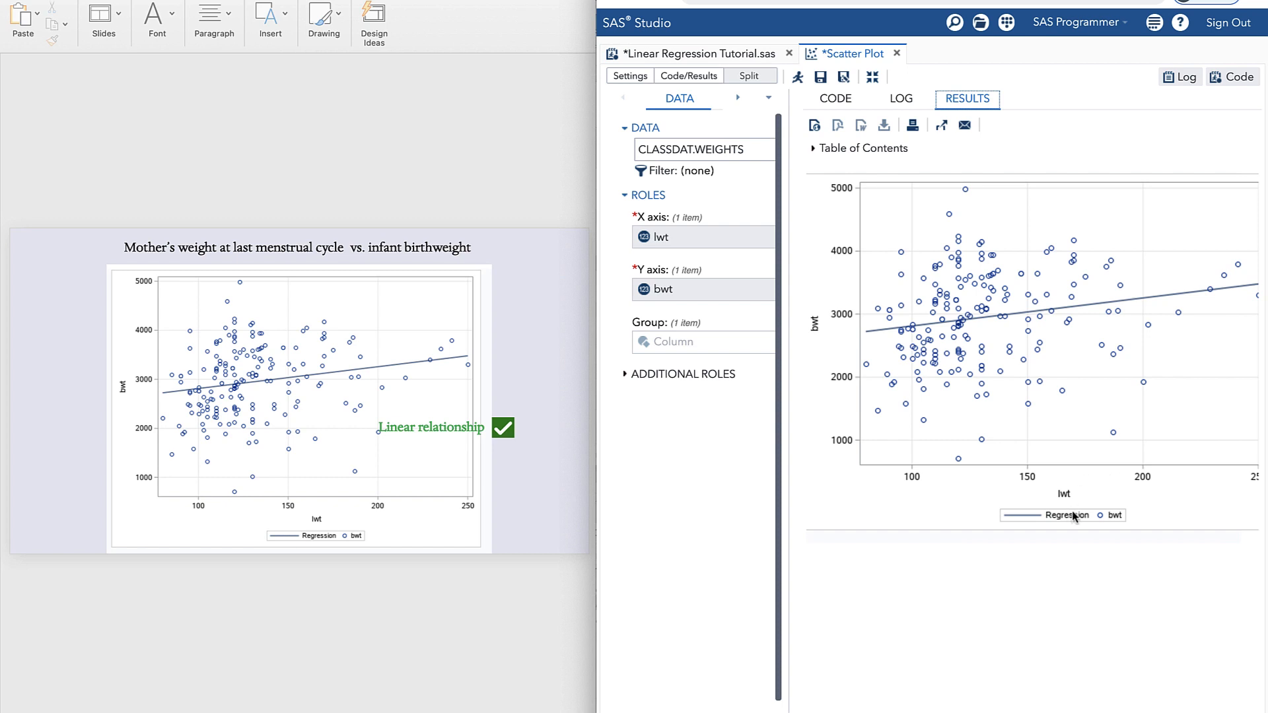
mouse_move(1038, 492)
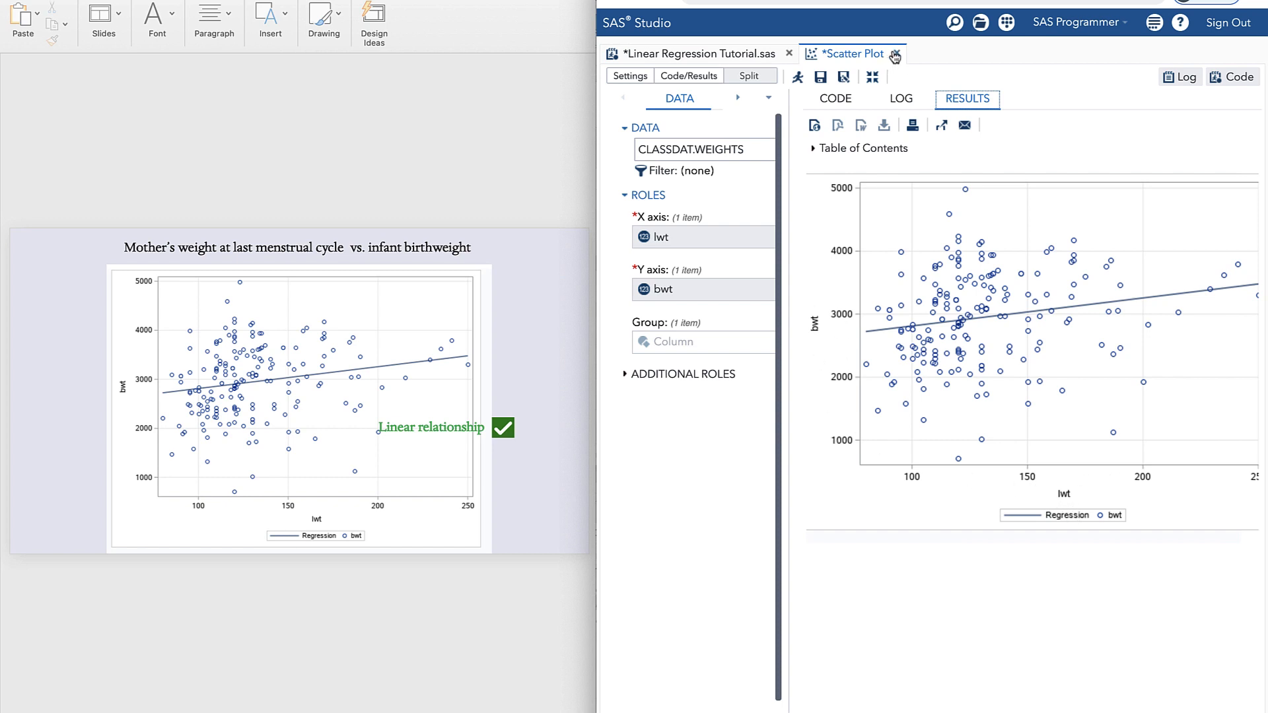
Close the Scatter Plot task, discarding it without saving
click(894, 54)
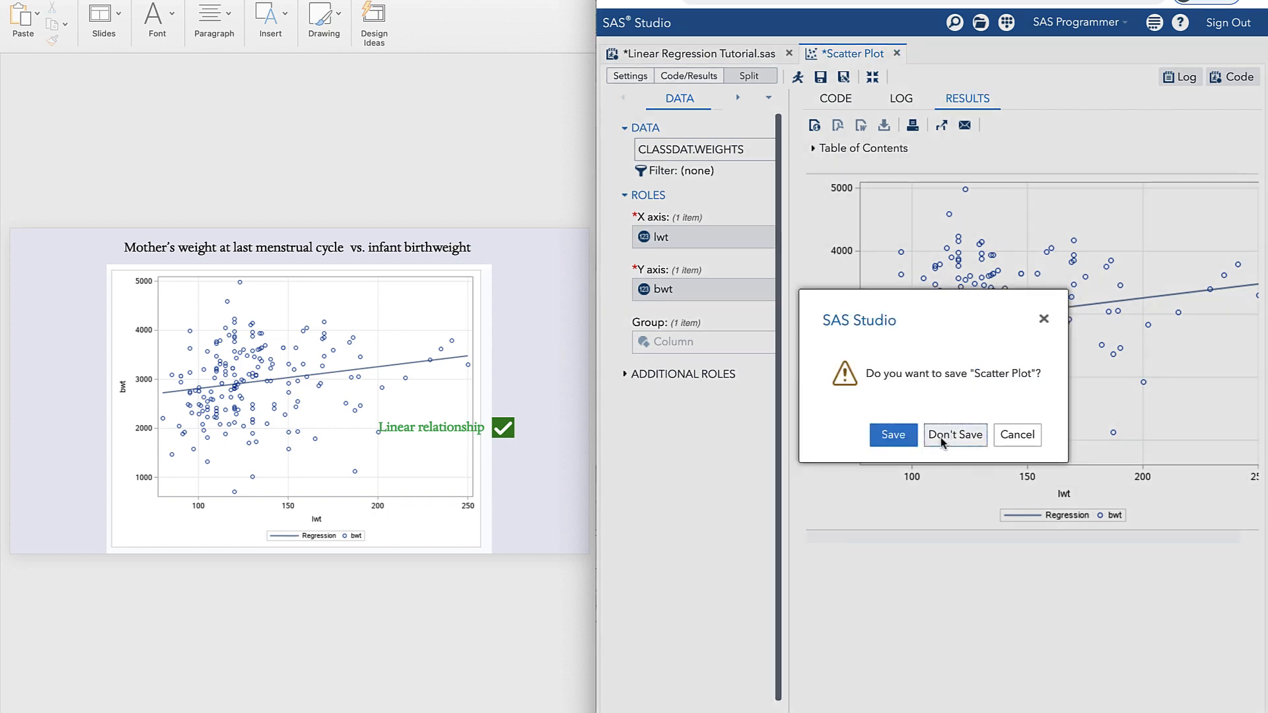
click(954, 435)
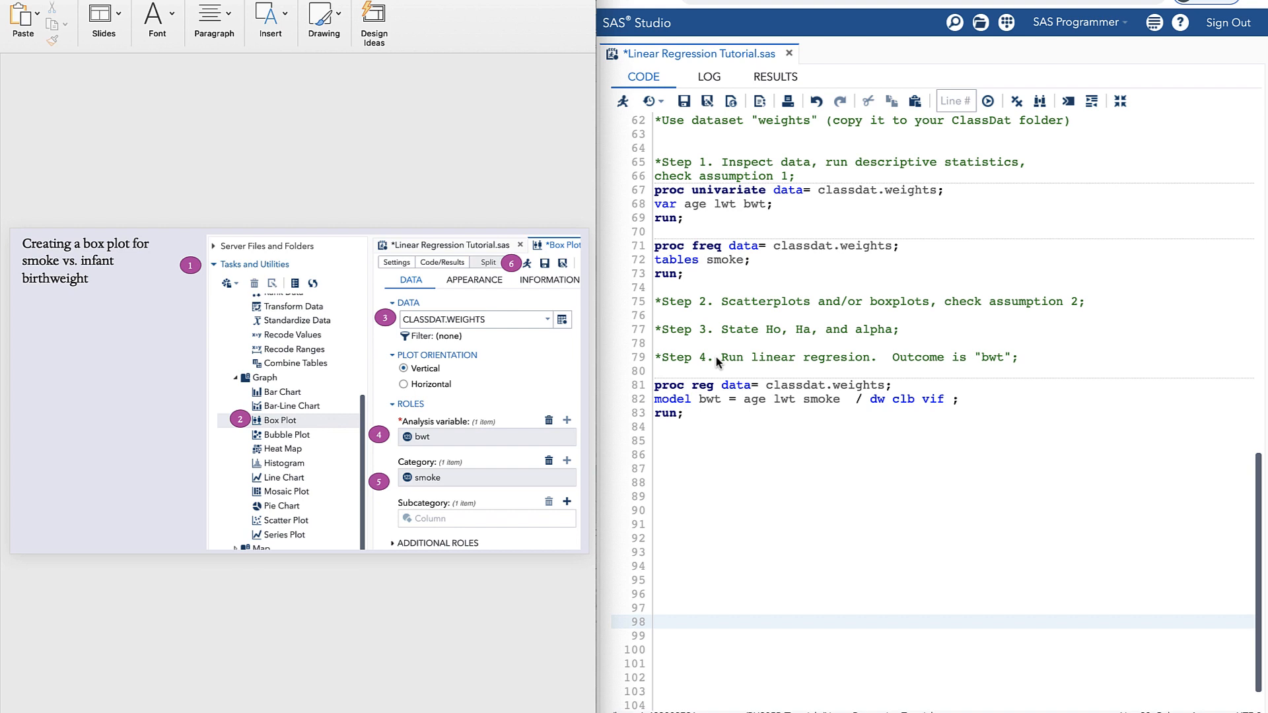
mouse_move(749, 374)
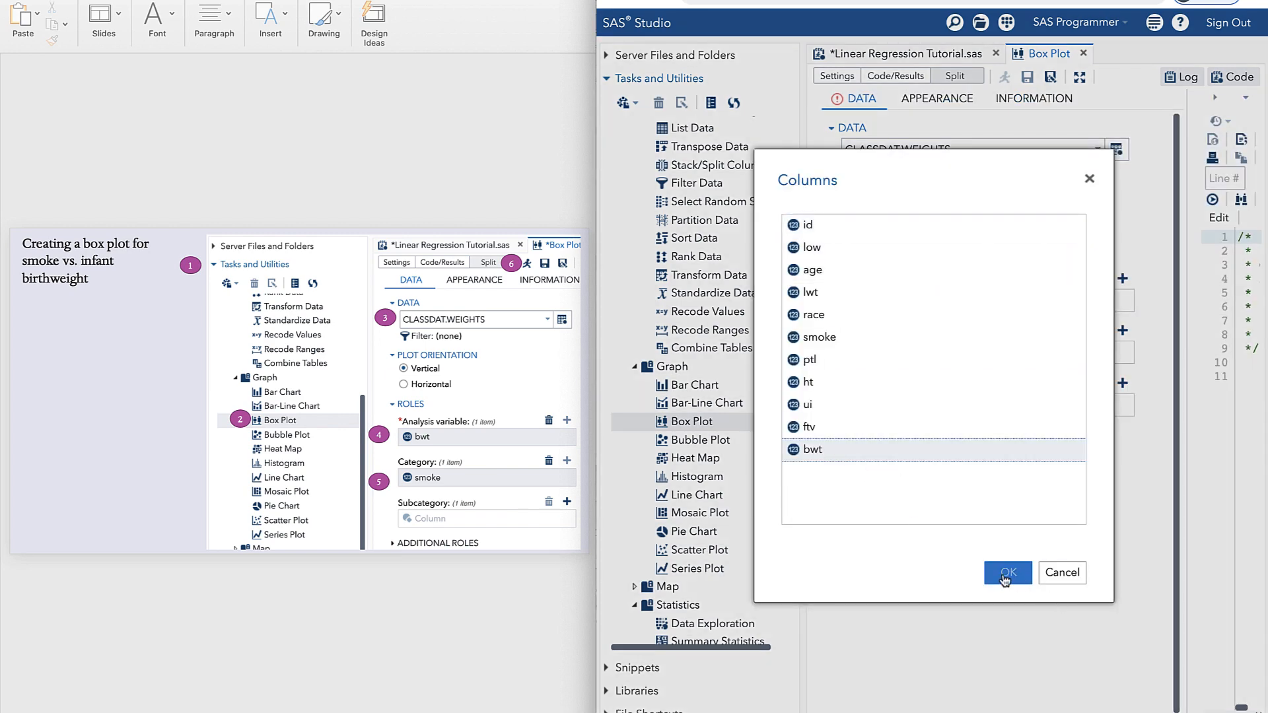
Assign bwt as analysis variable and smoke as category for the box plot, then close the task
click(1007, 572)
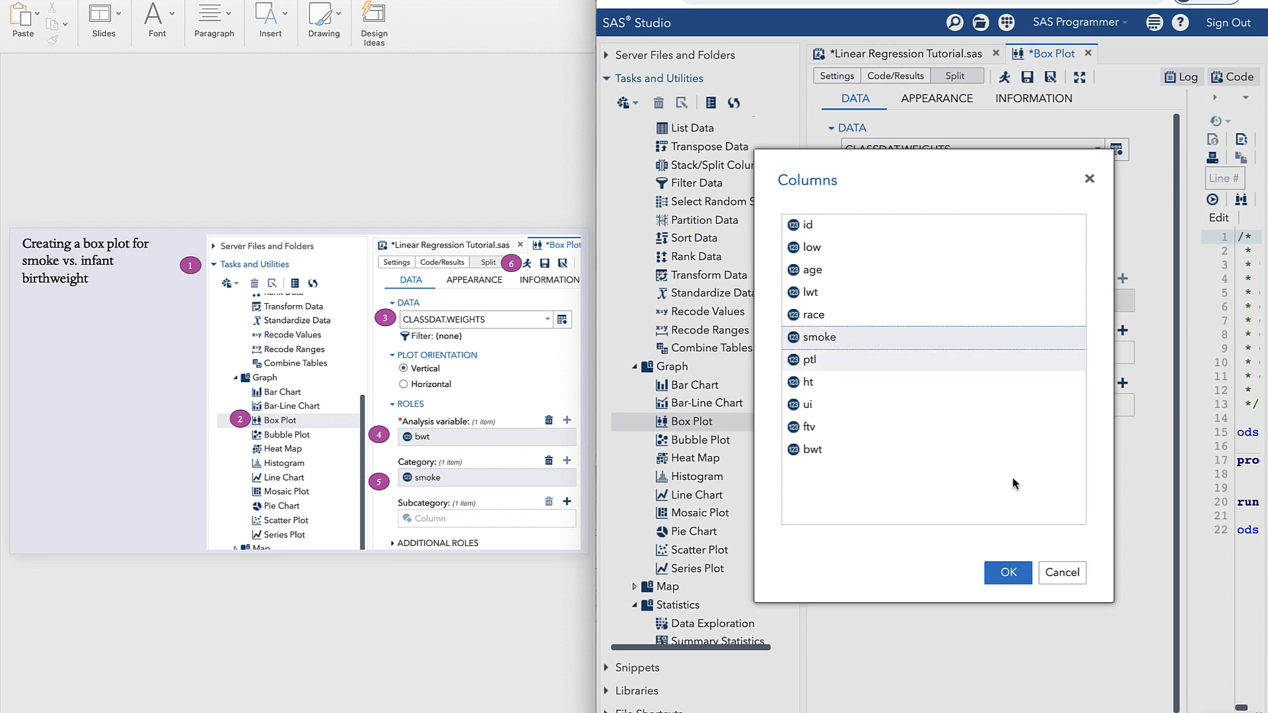
click(1007, 572)
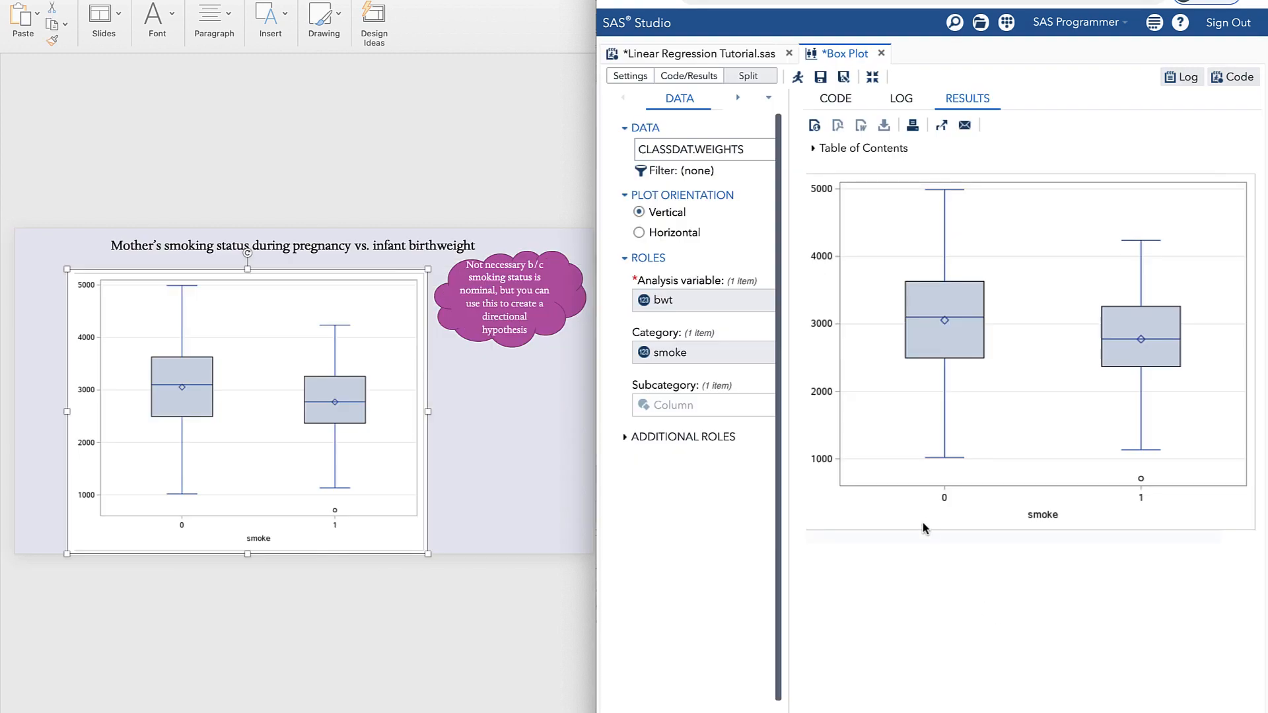
mouse_move(982, 559)
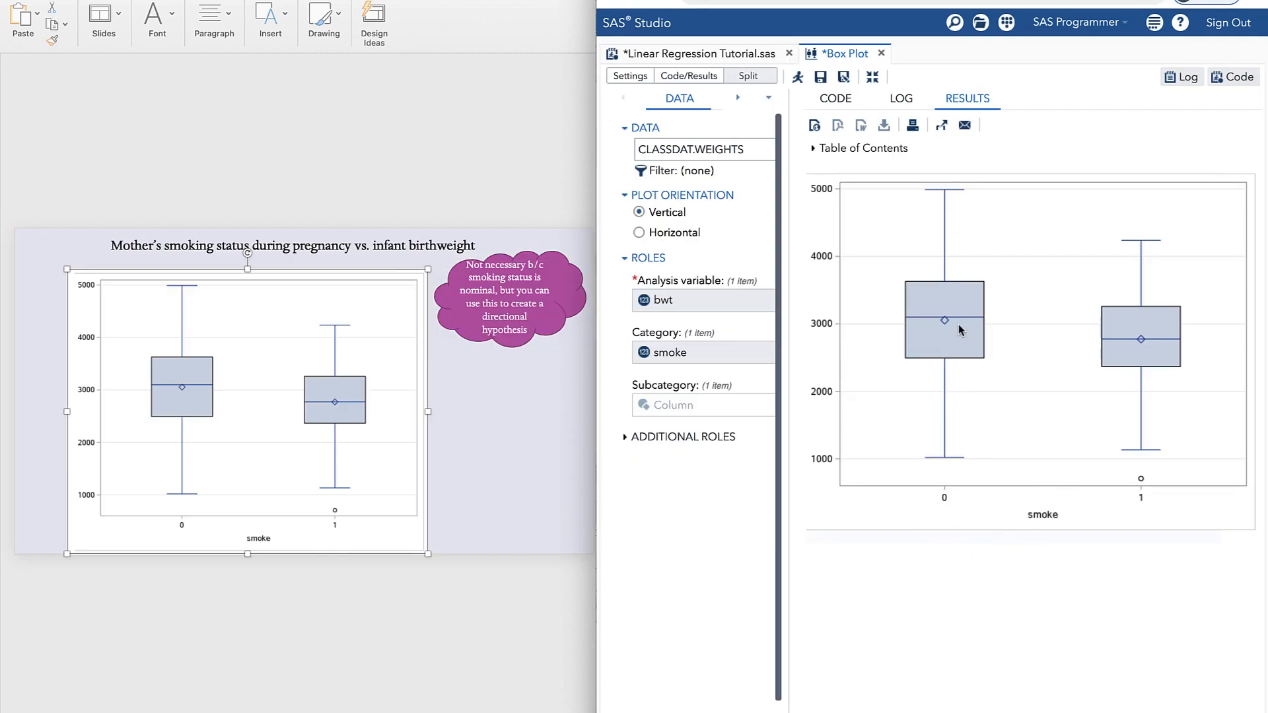
mouse_move(943, 320)
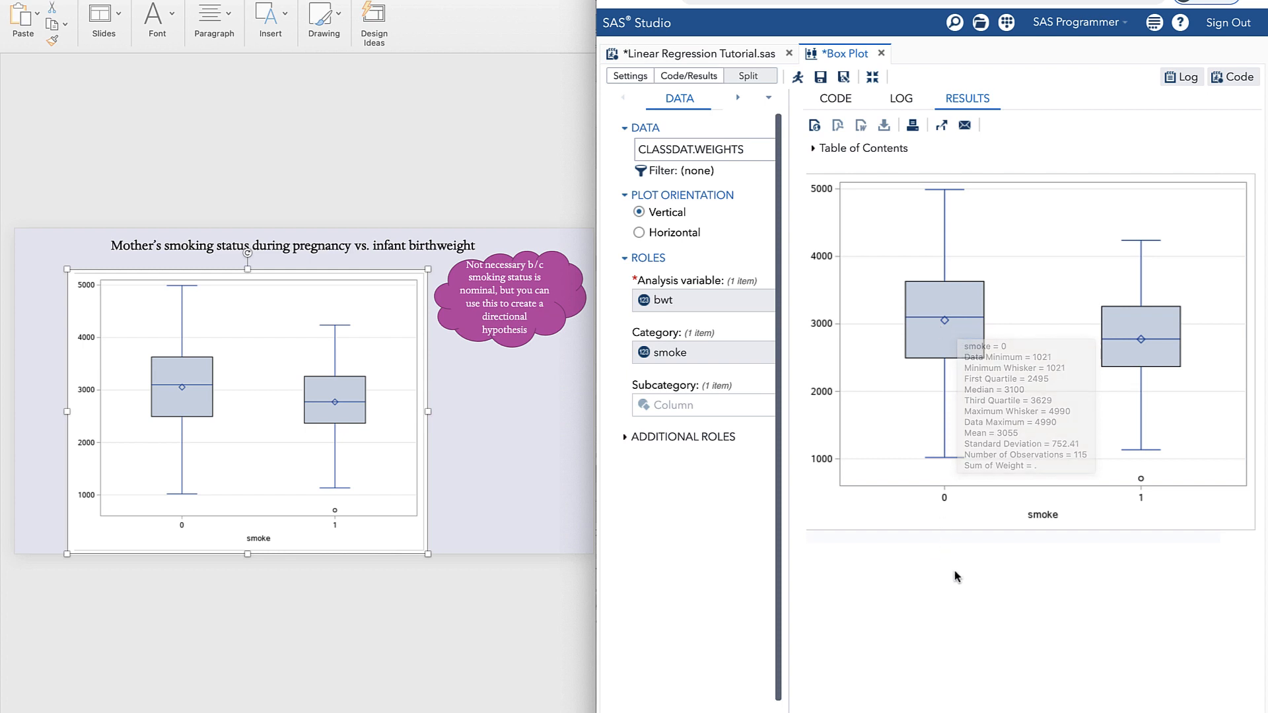
mouse_move(962, 598)
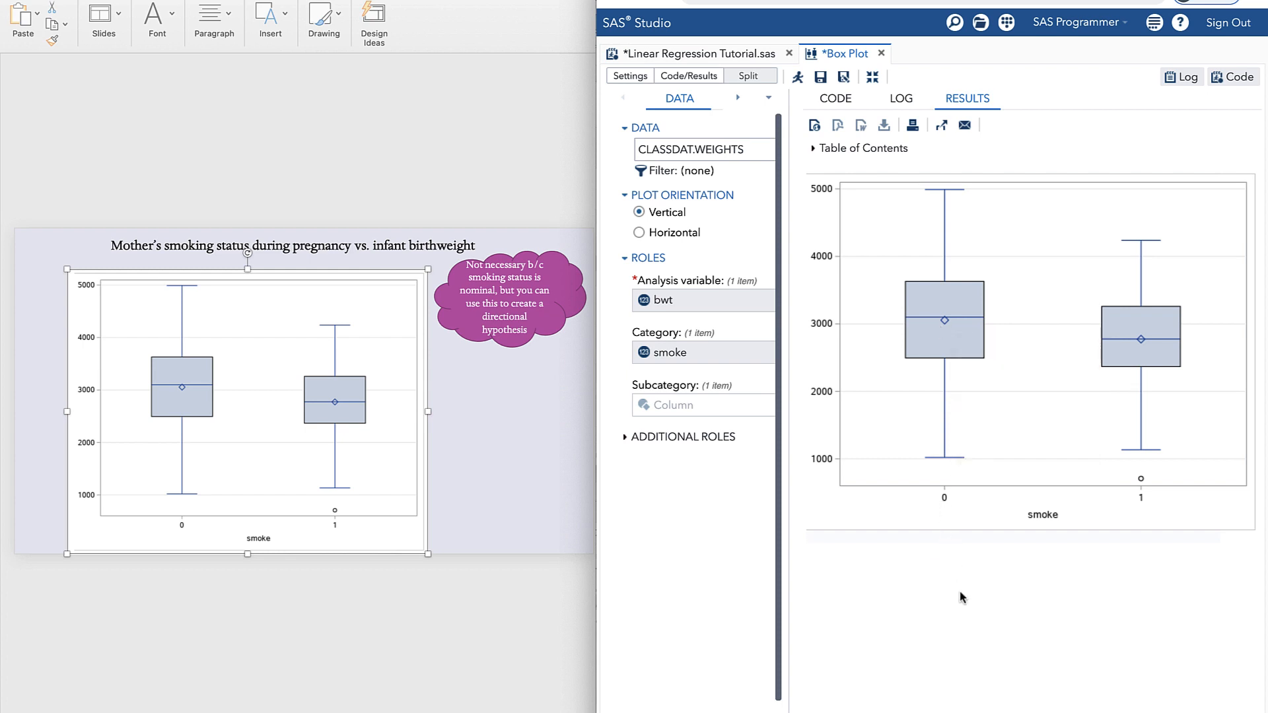
click(882, 53)
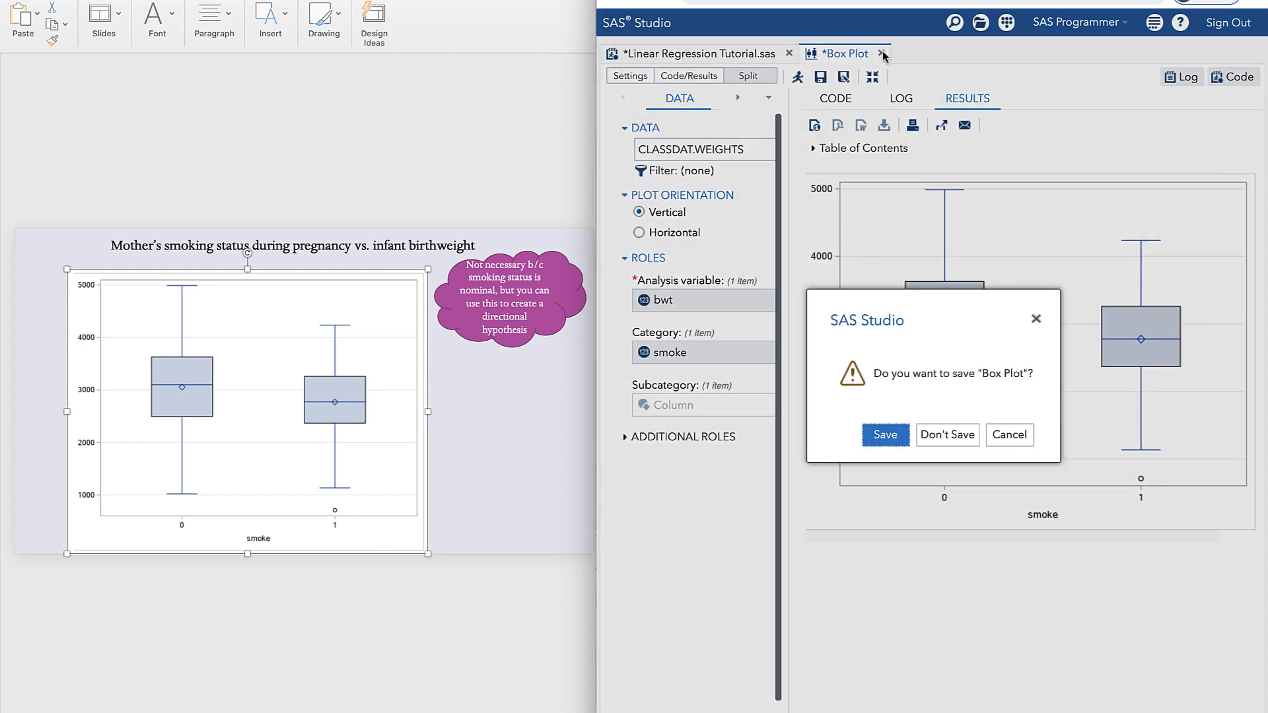
Discard the Box Plot task without saving, returning to the proc reg code
click(946, 435)
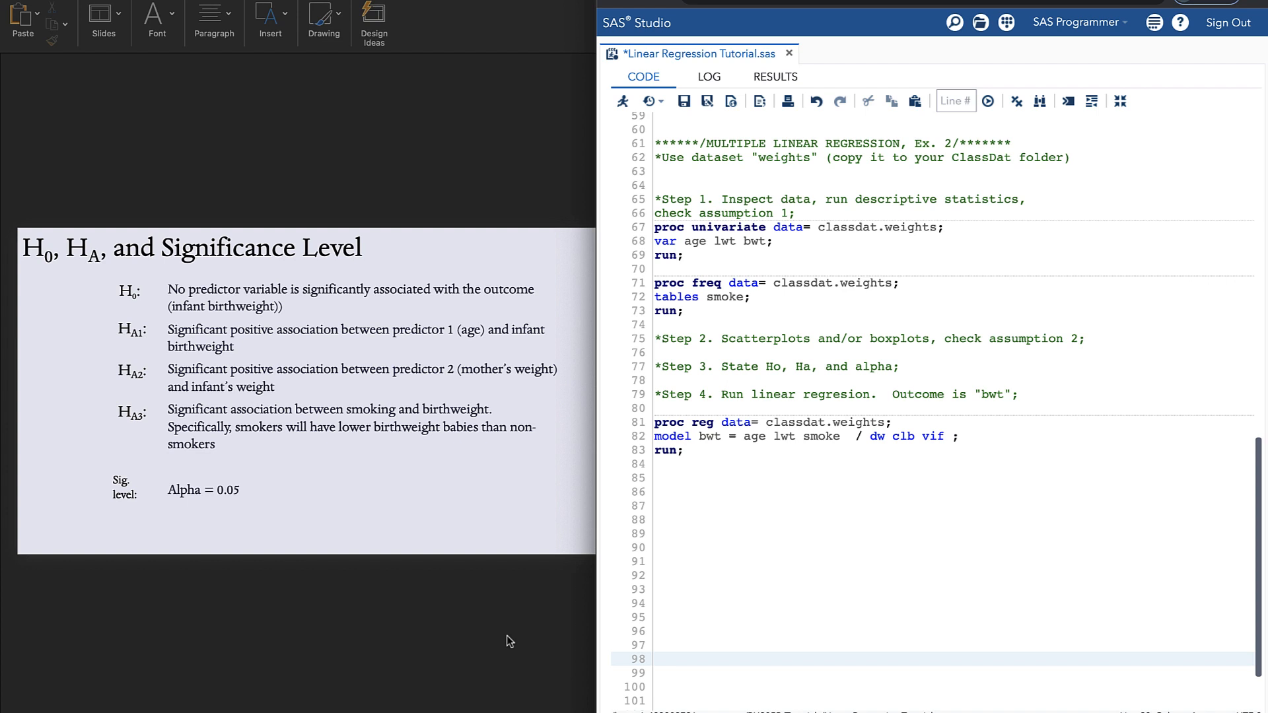
mouse_move(449, 538)
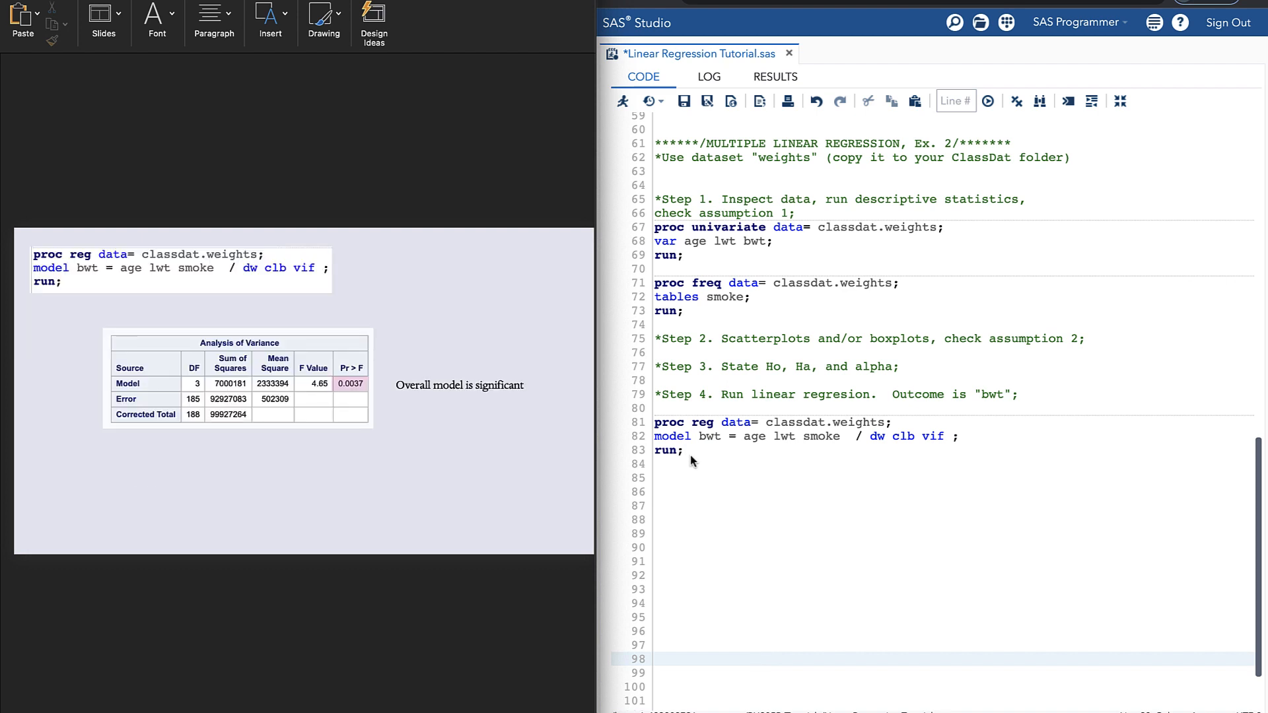
mouse_move(719, 482)
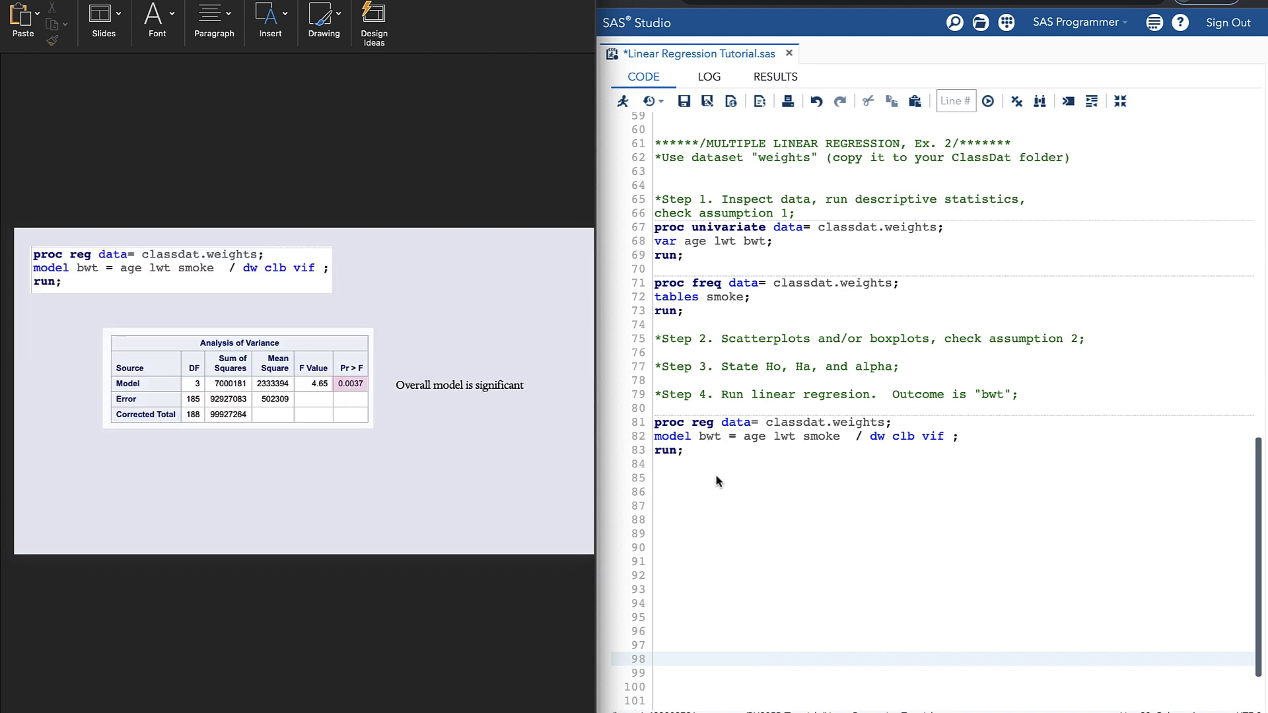
mouse_move(725, 462)
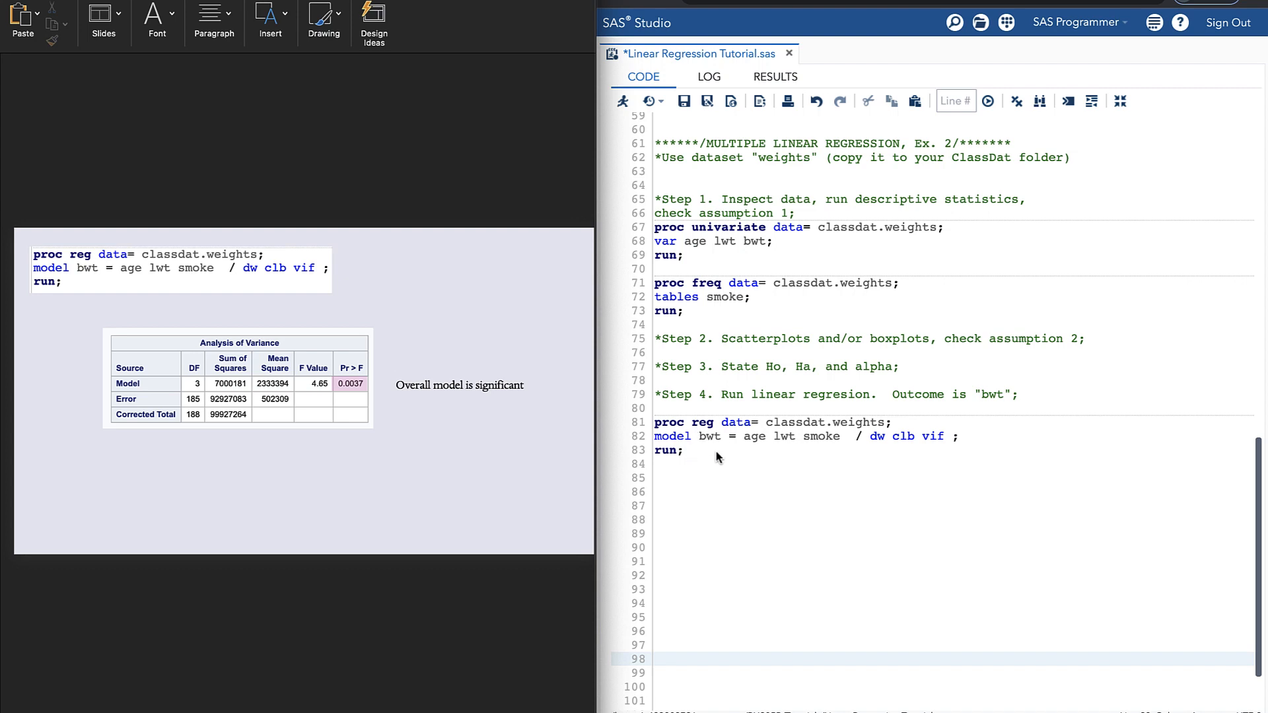
mouse_move(716, 448)
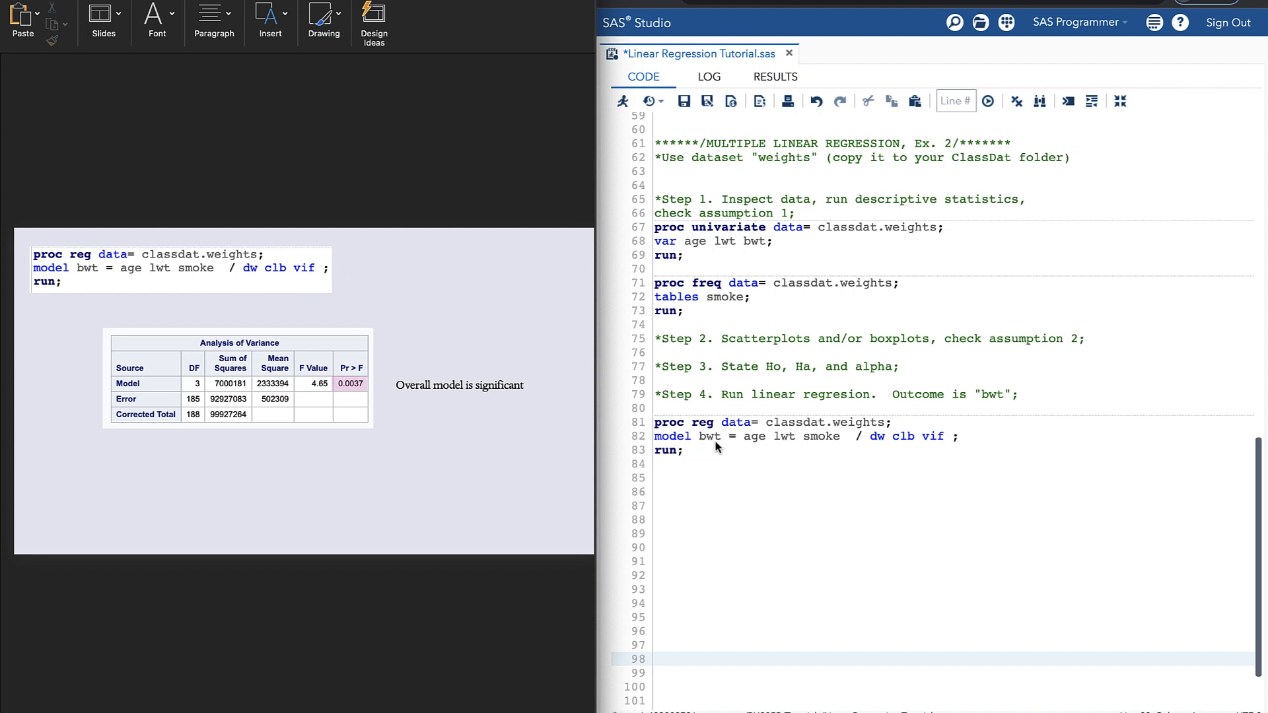
mouse_move(845, 449)
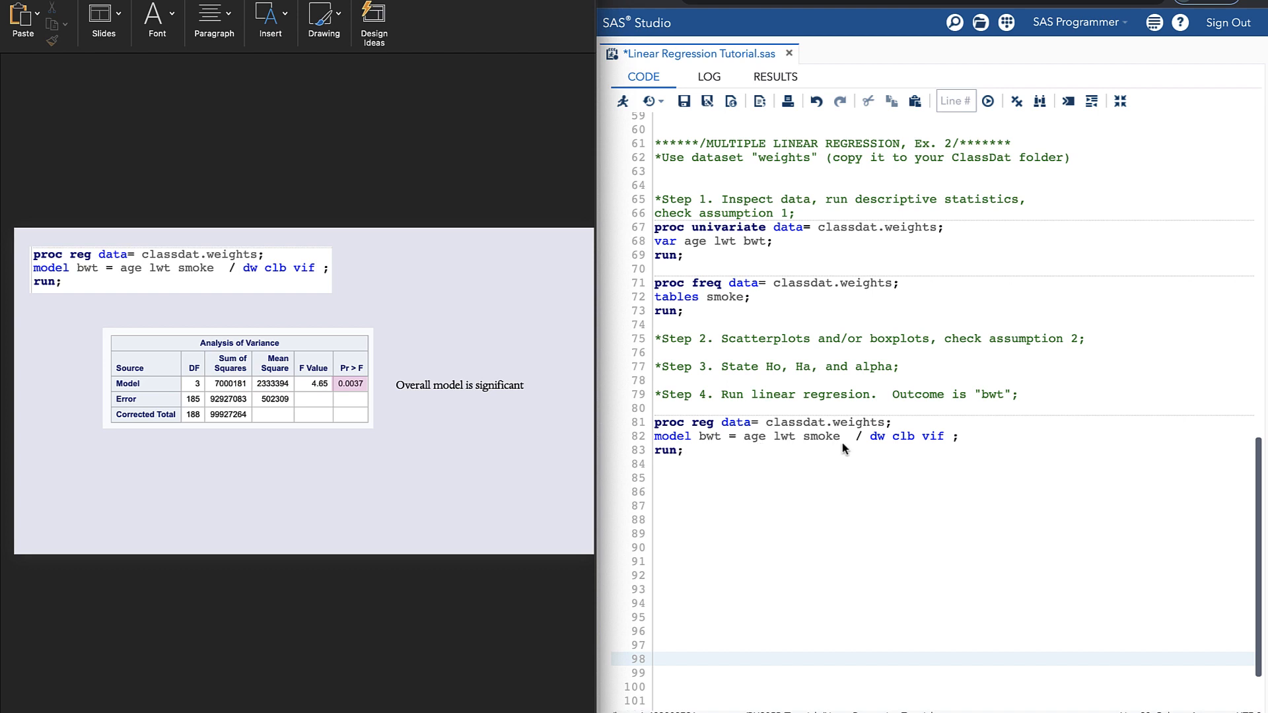
mouse_move(879, 445)
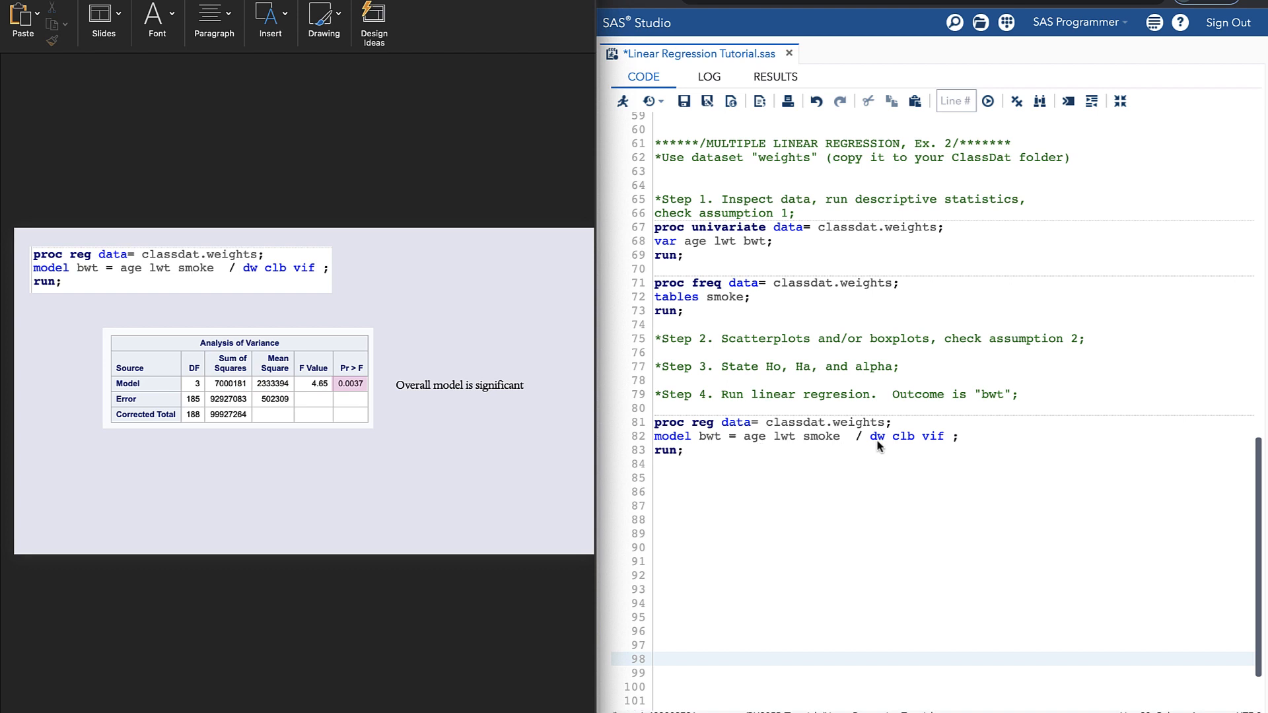
mouse_move(885, 453)
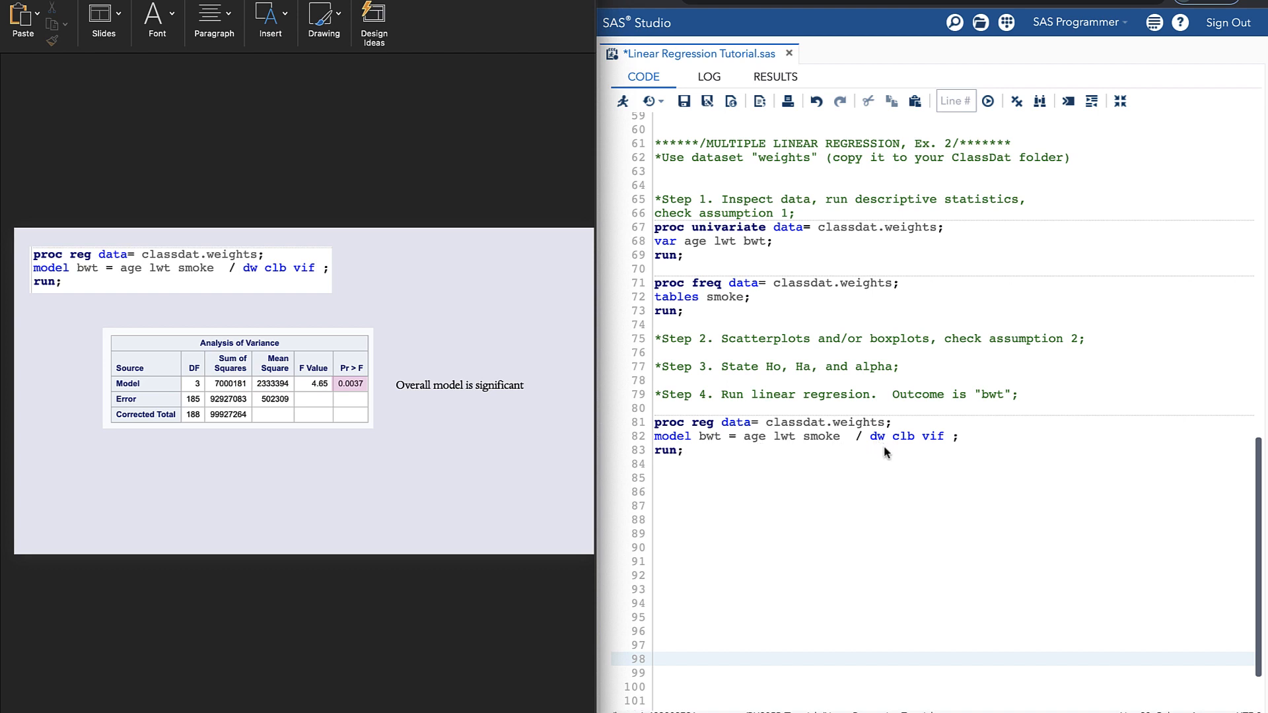
mouse_move(906, 451)
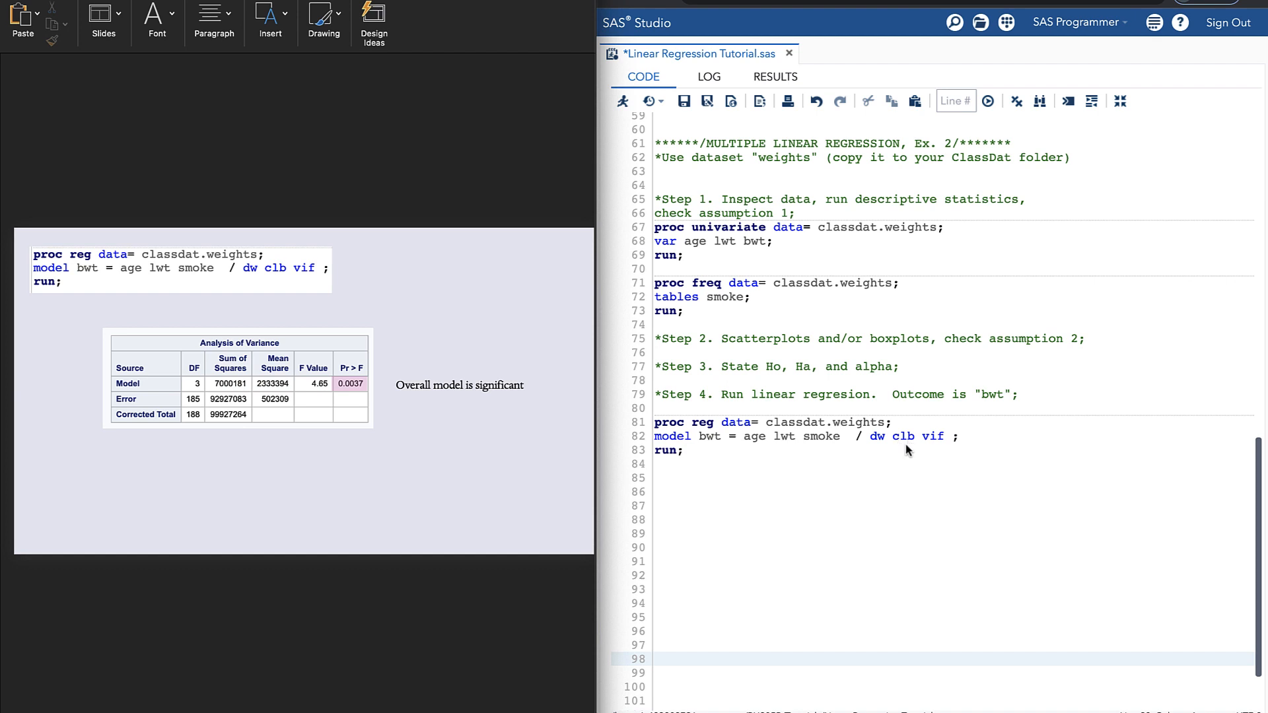
mouse_move(935, 450)
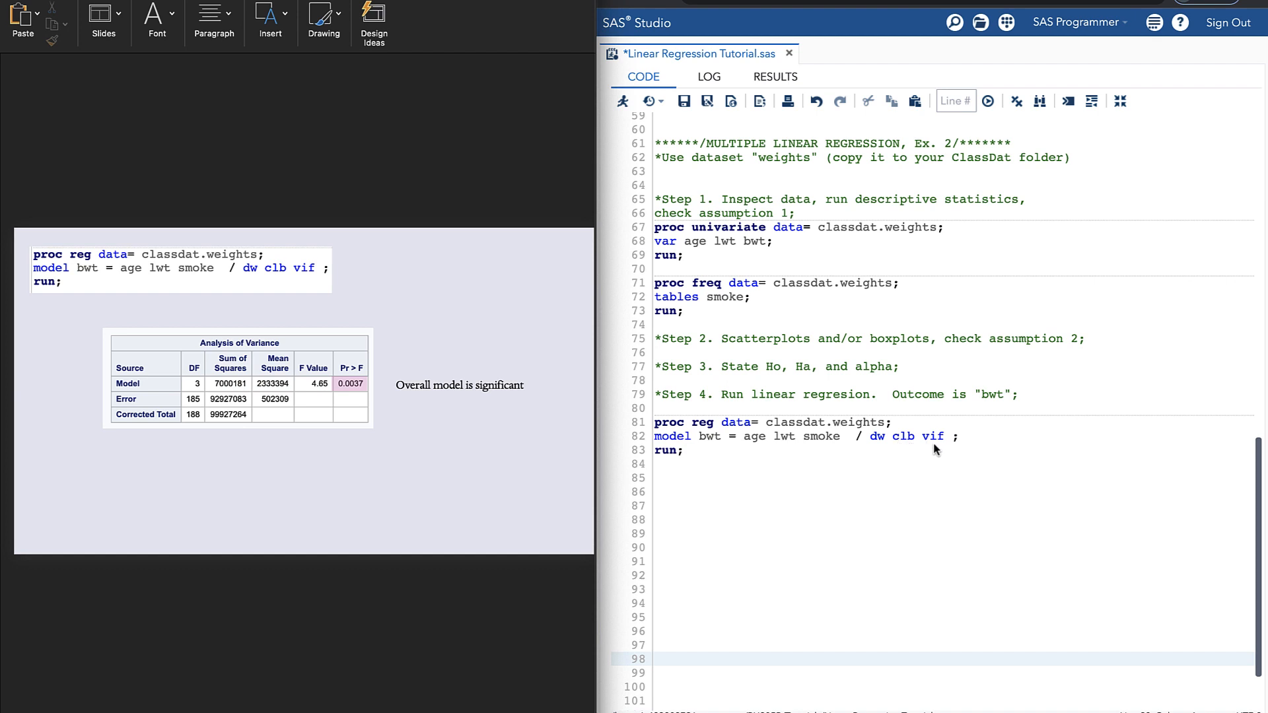
mouse_move(852, 465)
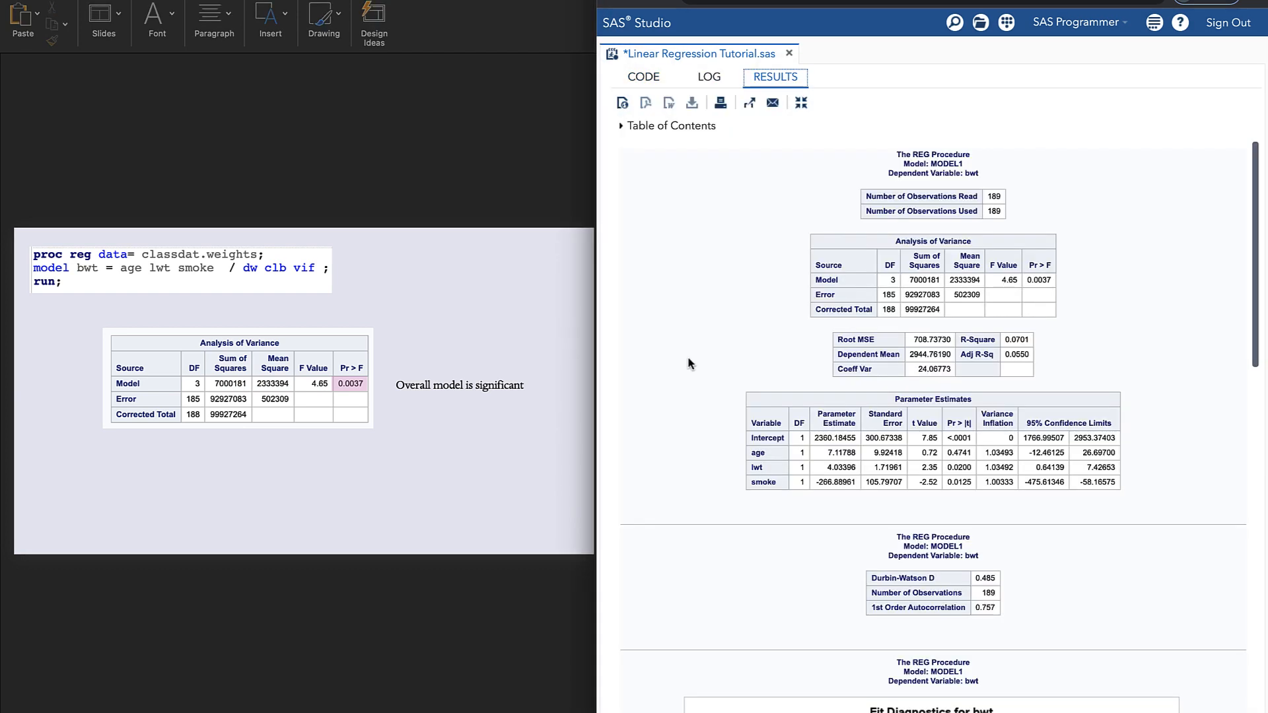
mouse_move(813, 226)
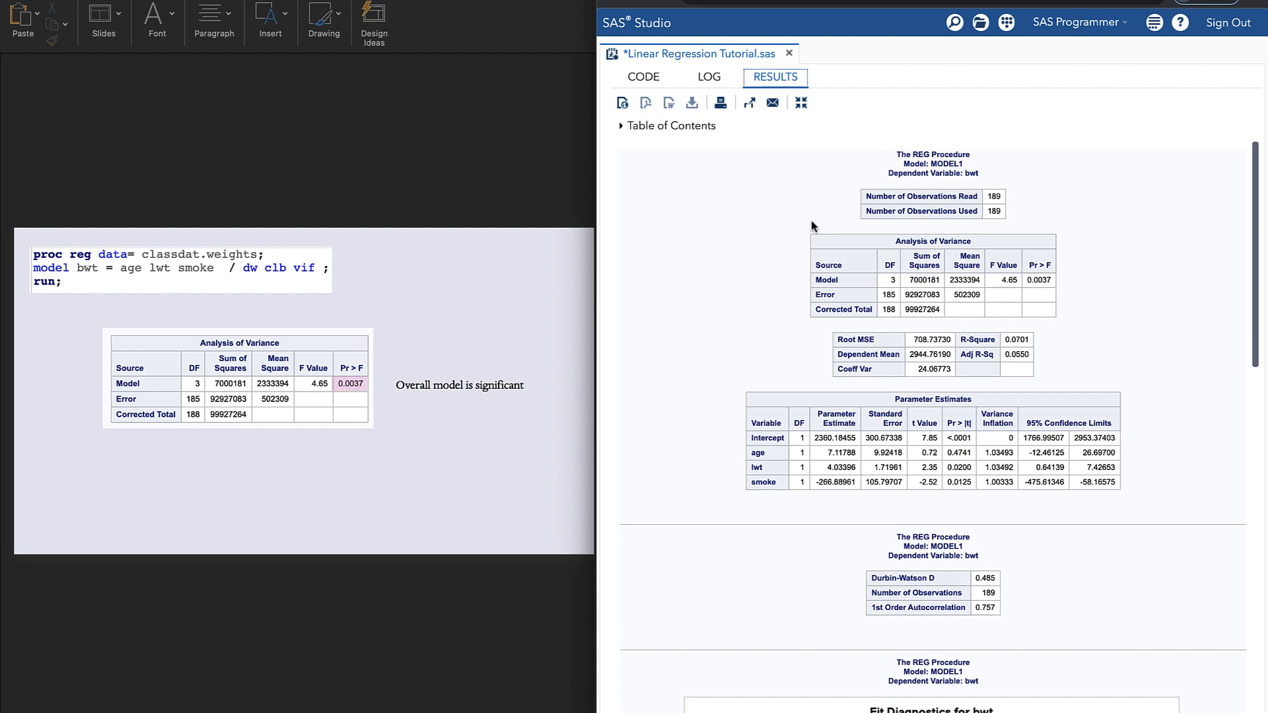
mouse_move(1083, 340)
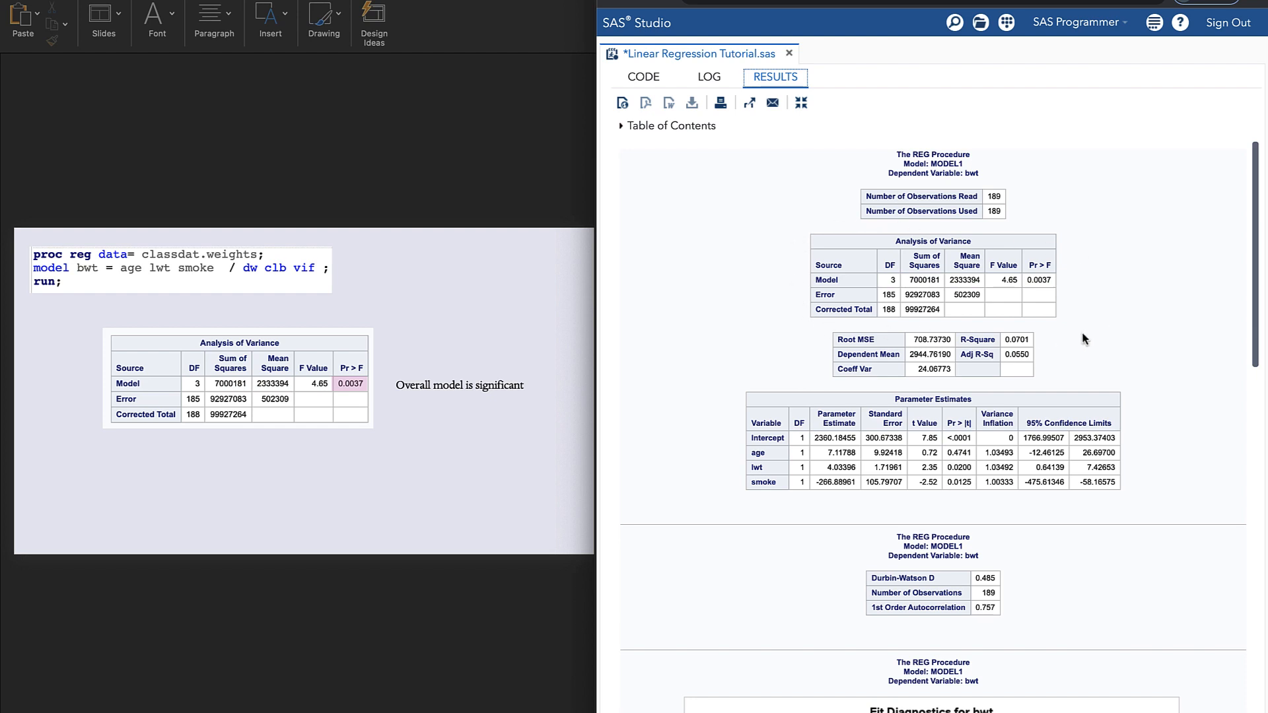
mouse_move(357, 402)
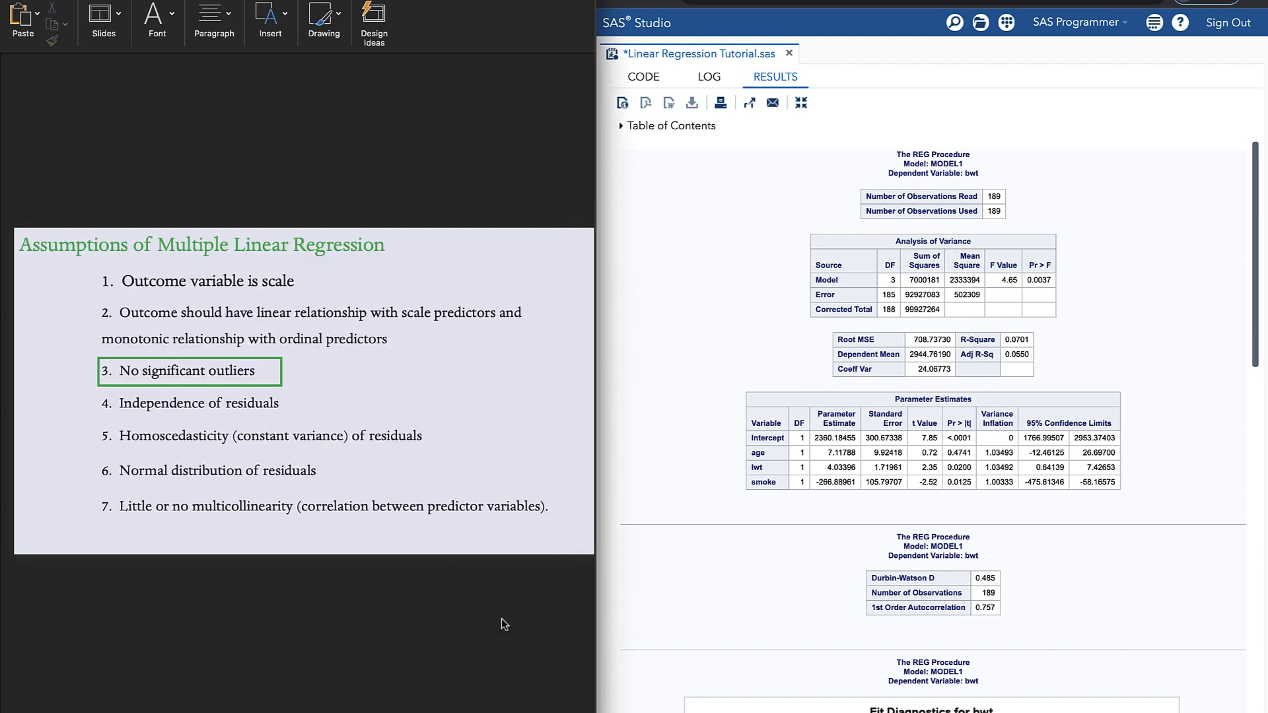
mouse_move(506, 623)
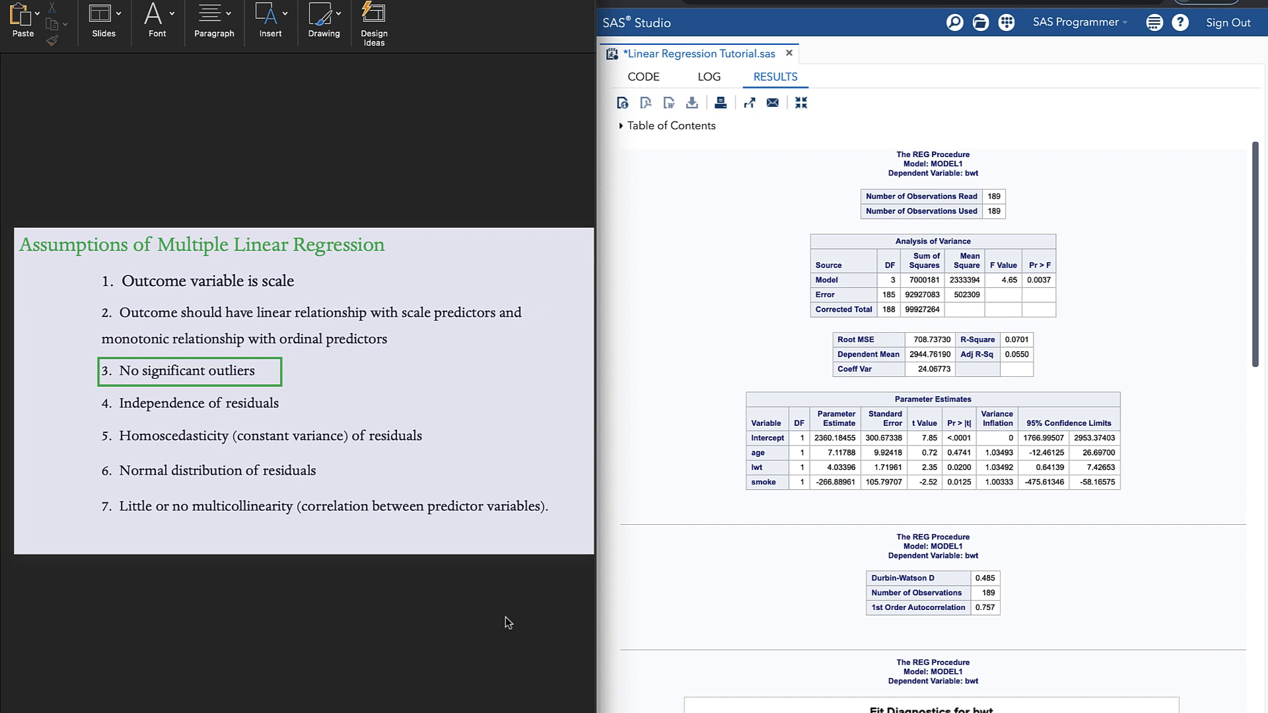
mouse_move(738, 587)
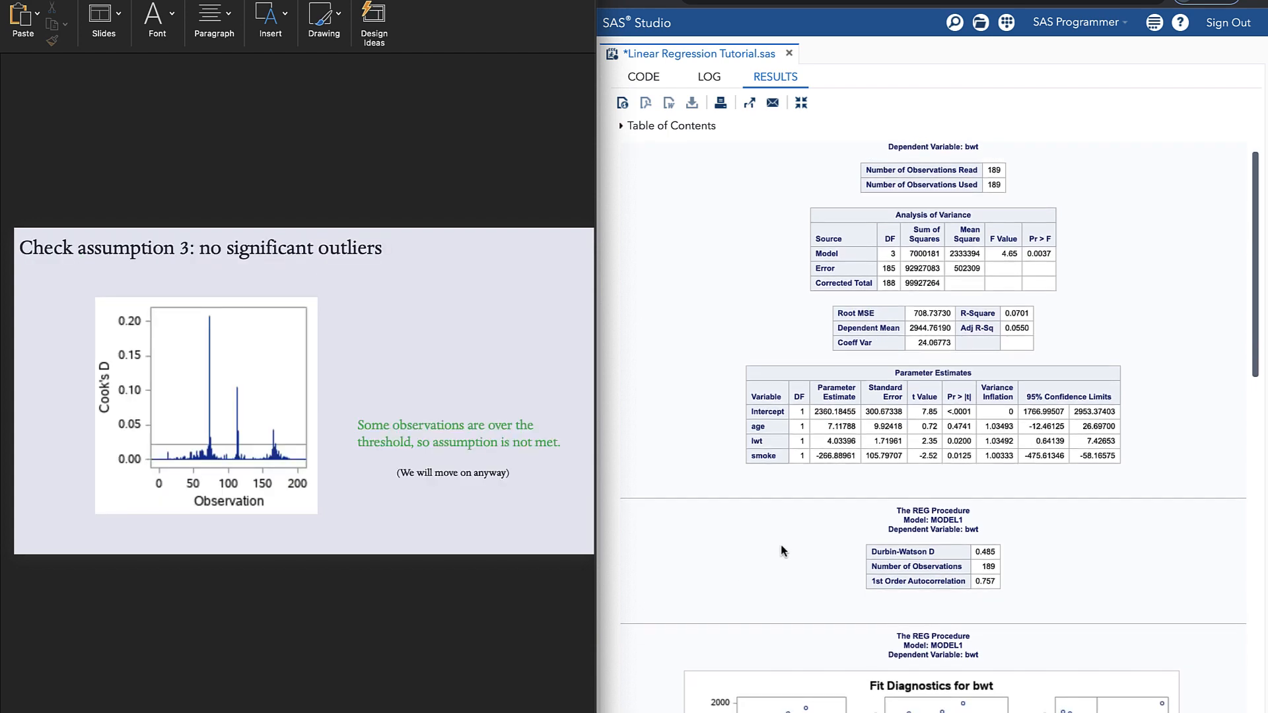
Scroll the regression results down to the Fit Diagnostics panel with the Cook's D plot
scroll(down, 3)
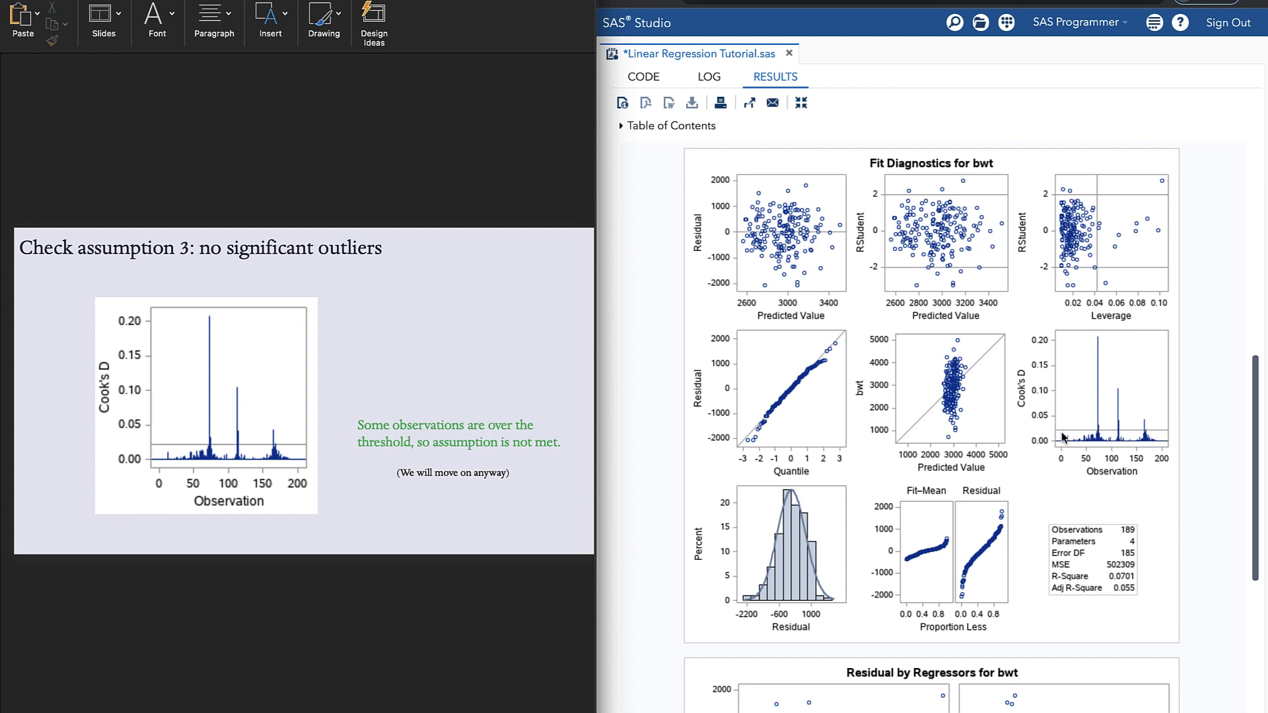
mouse_move(1173, 419)
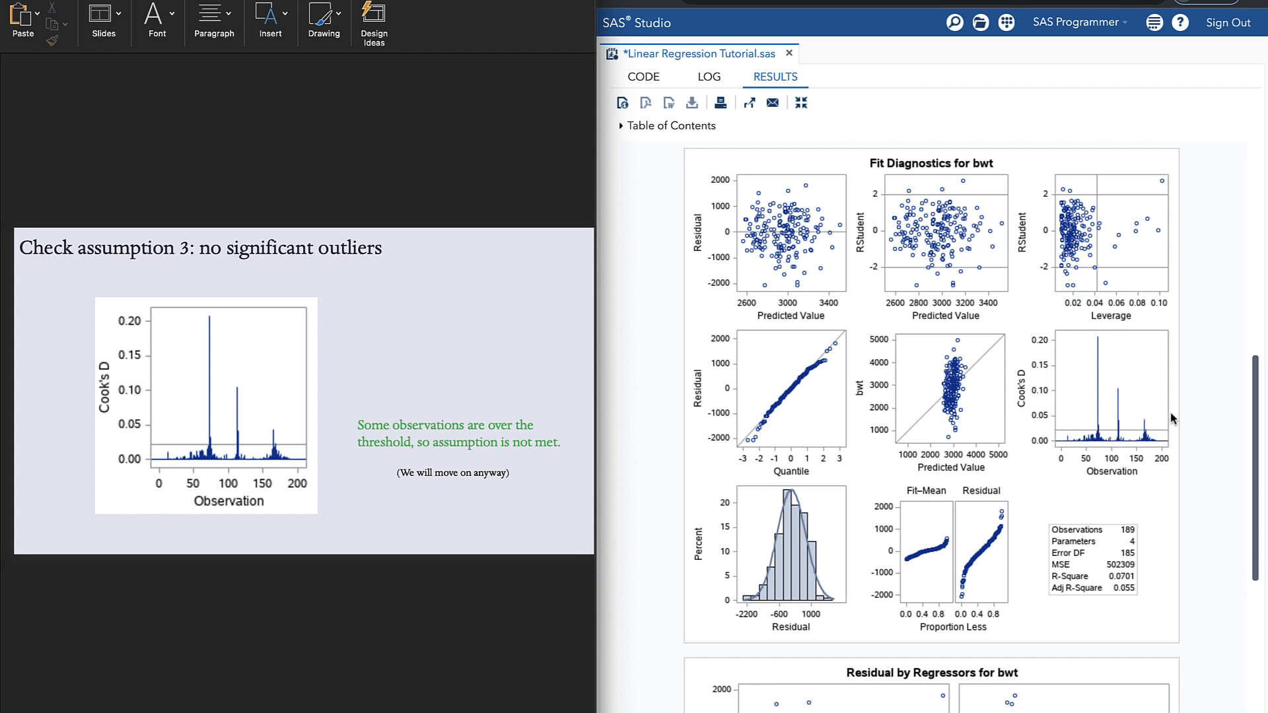
mouse_move(1176, 411)
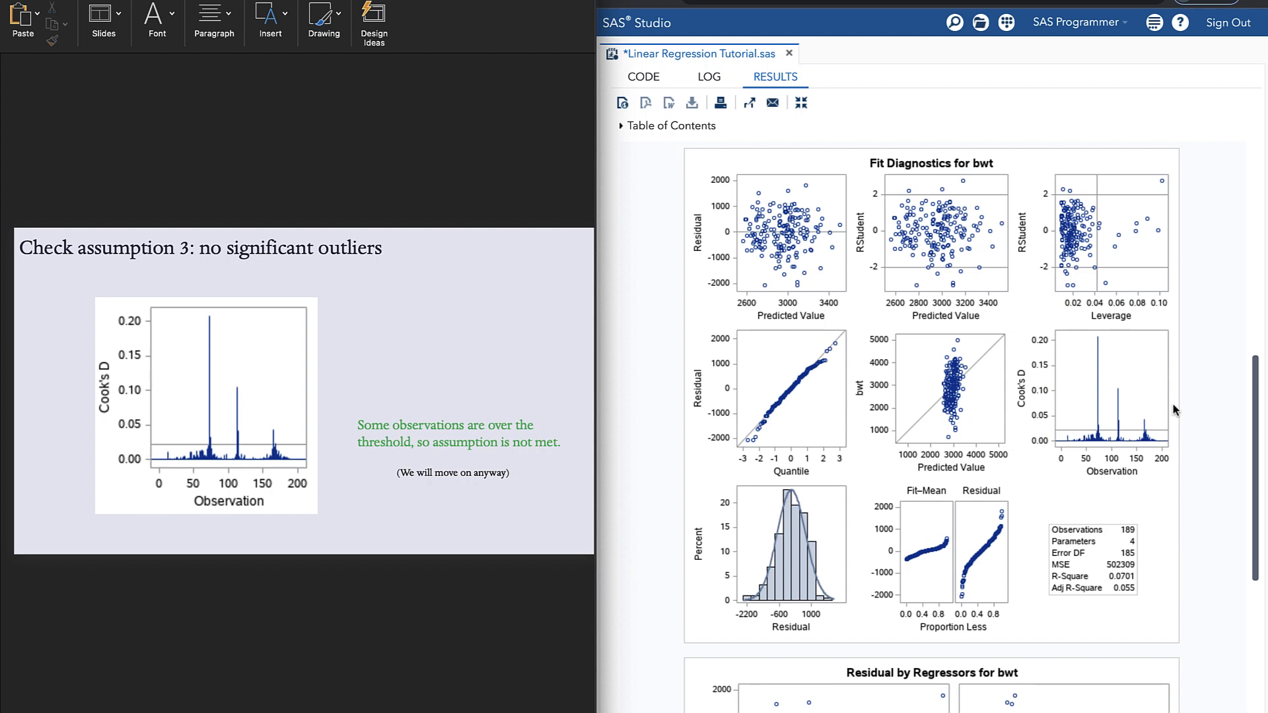
mouse_move(1171, 412)
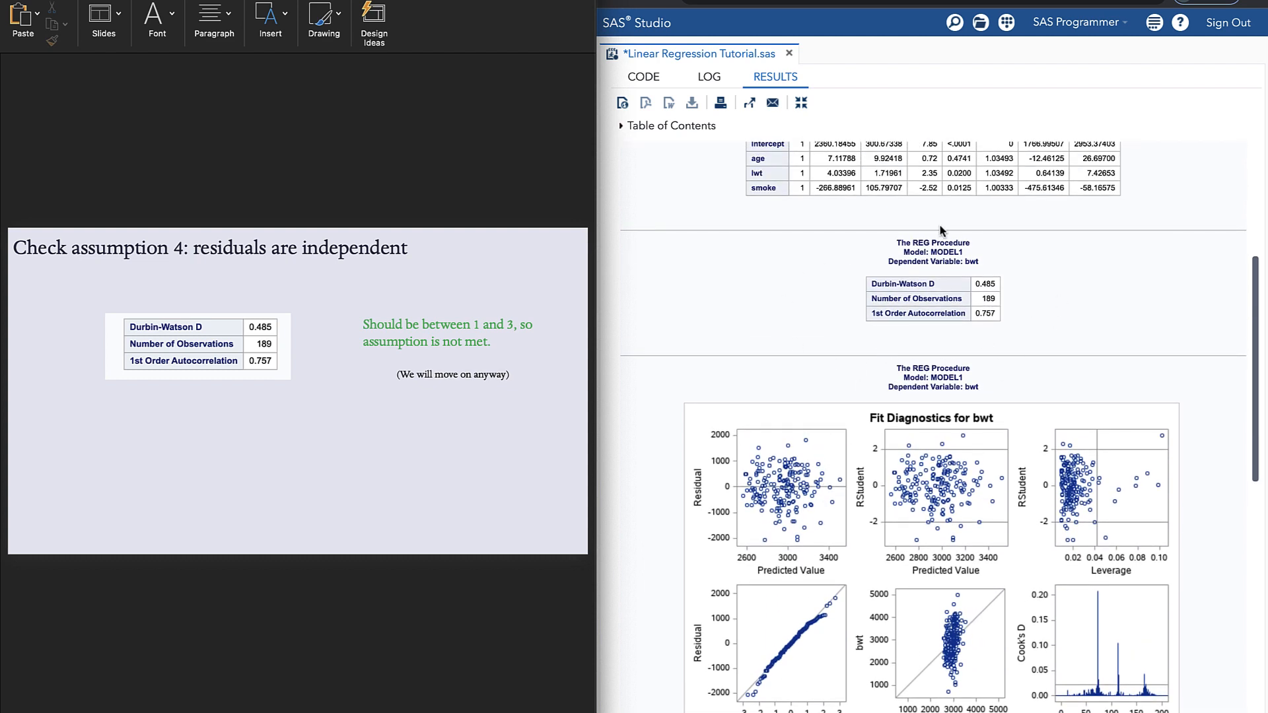
mouse_move(975, 370)
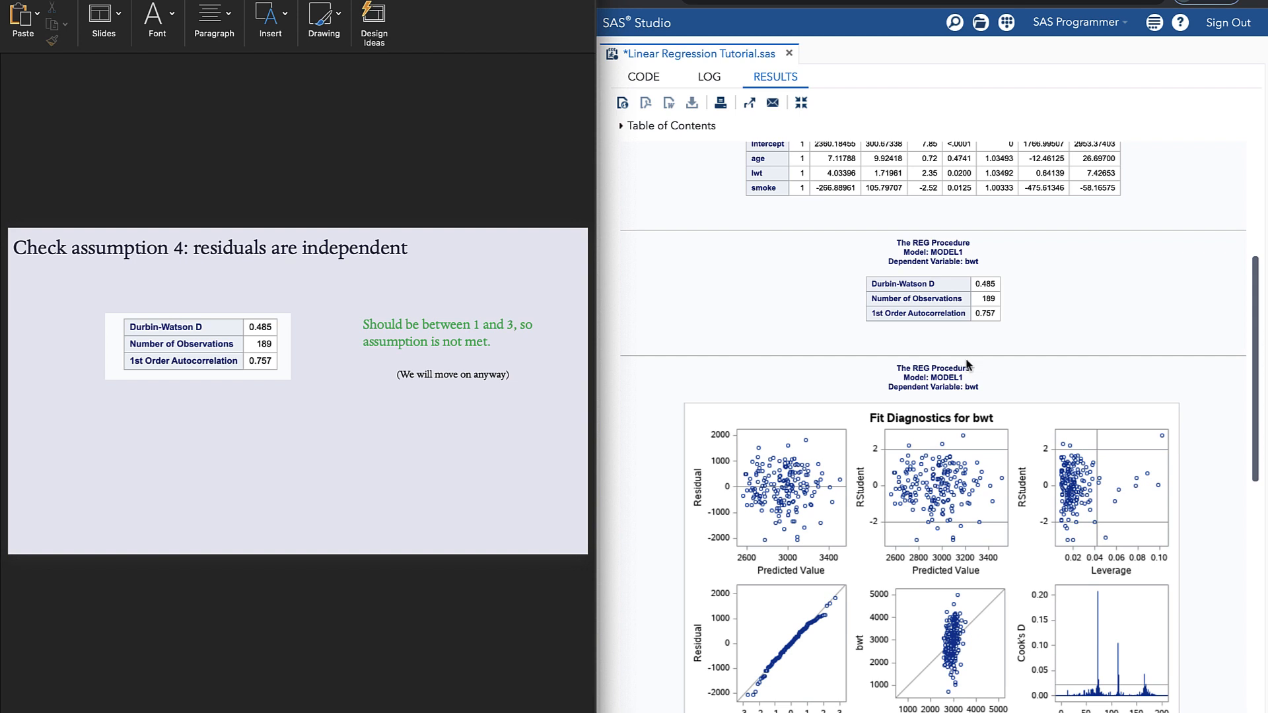
mouse_move(443, 422)
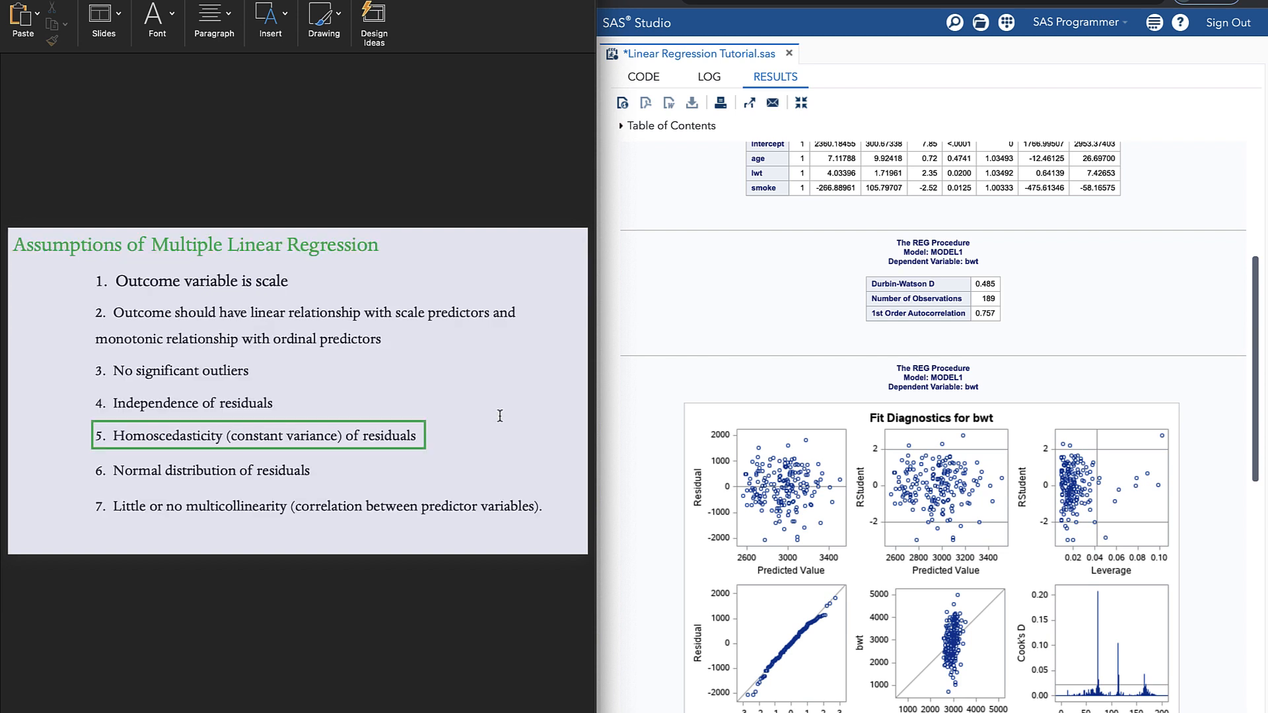
mouse_move(748, 415)
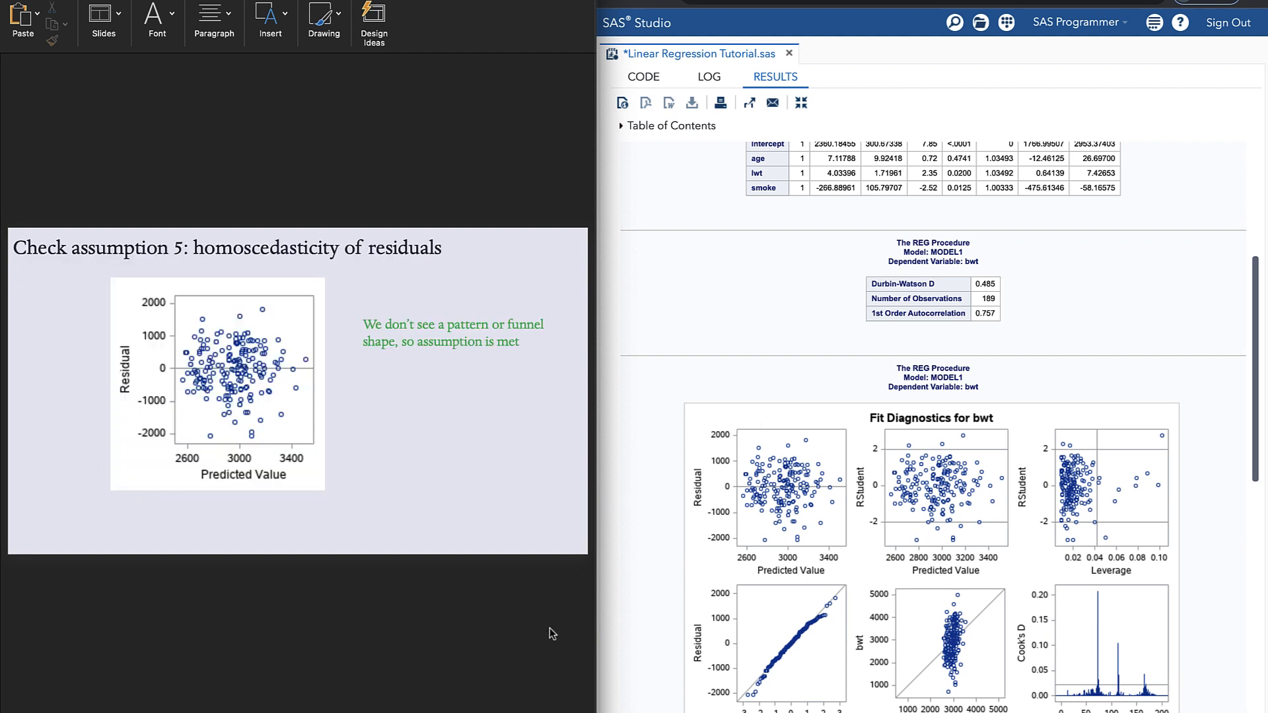
scroll(down, 3)
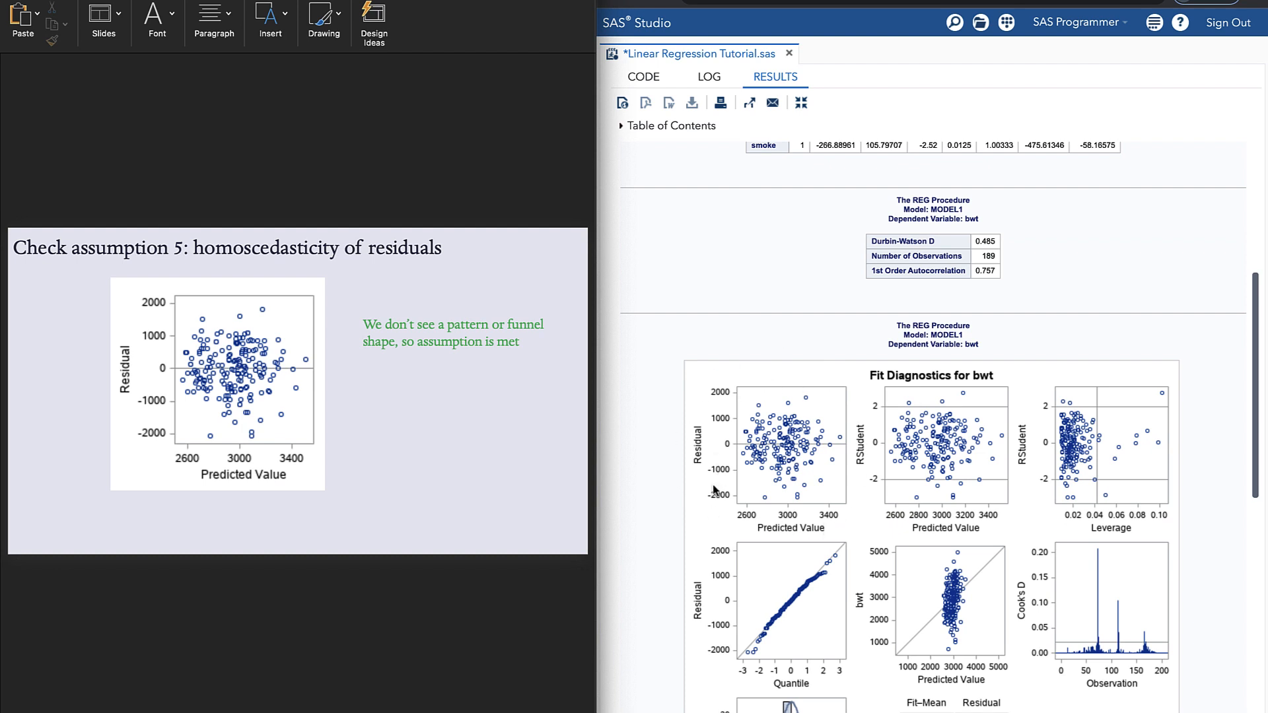
mouse_move(487, 583)
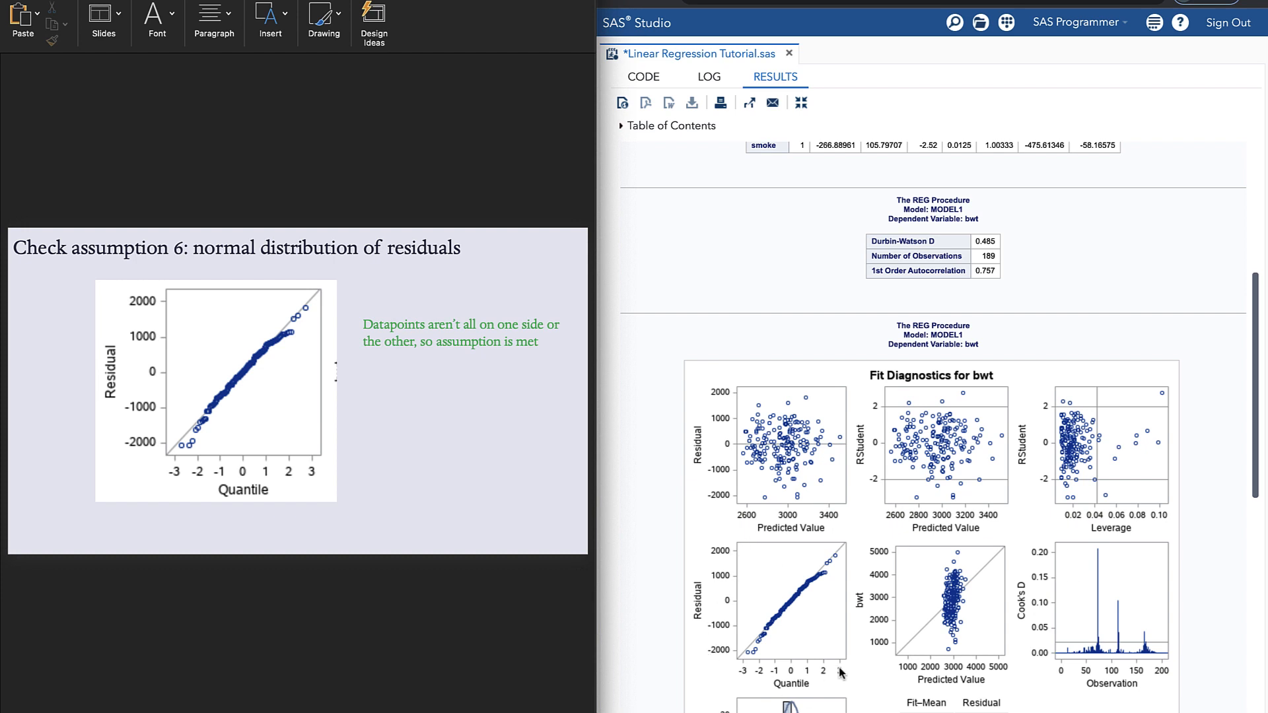
mouse_move(844, 692)
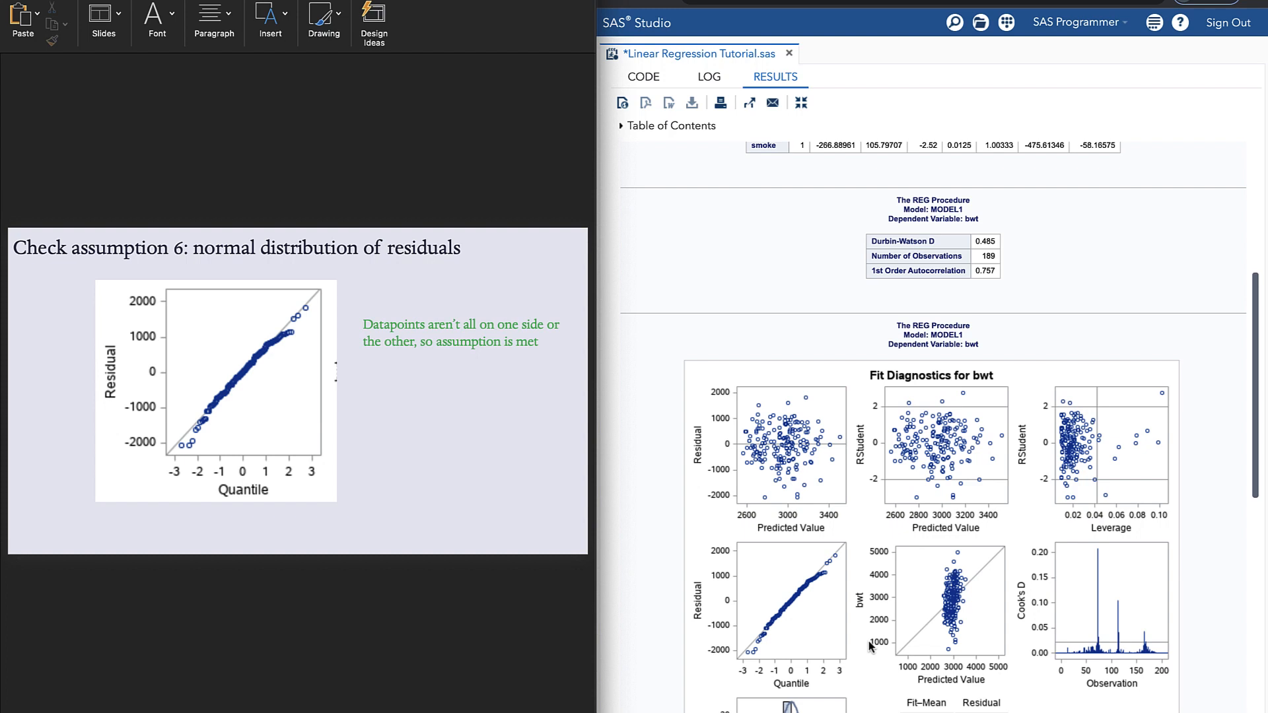
mouse_move(540, 529)
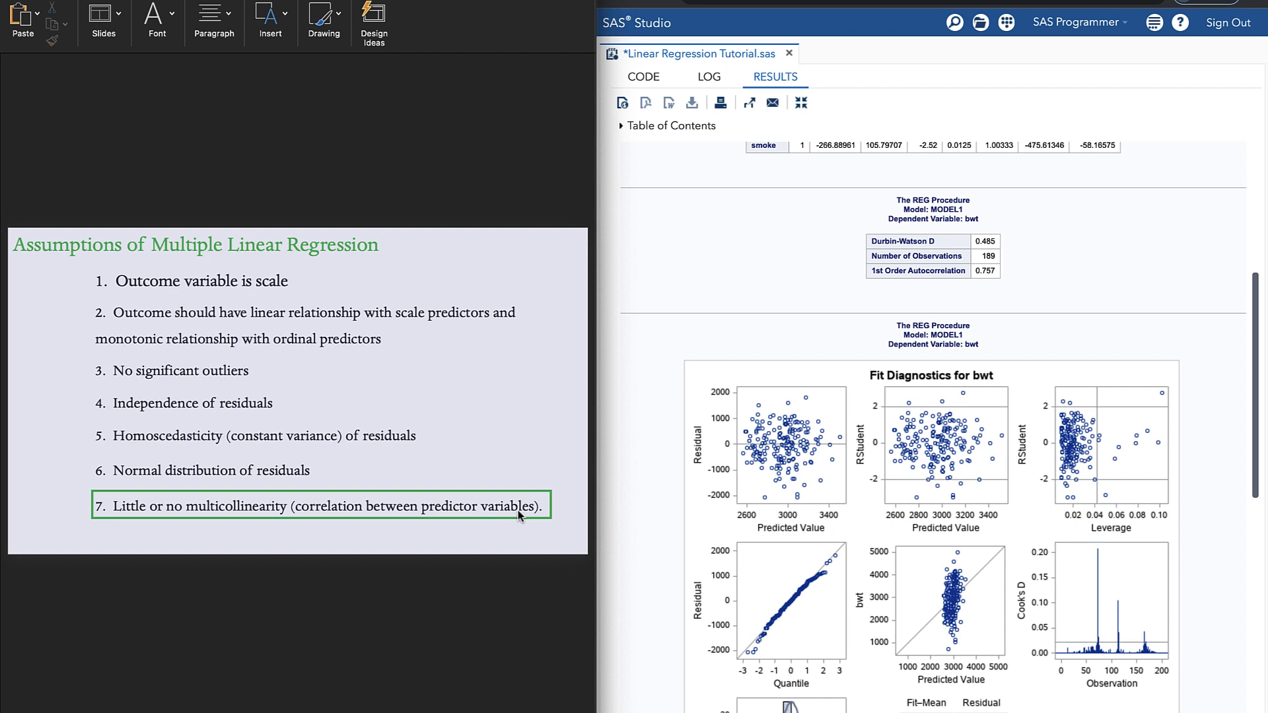
mouse_move(492, 556)
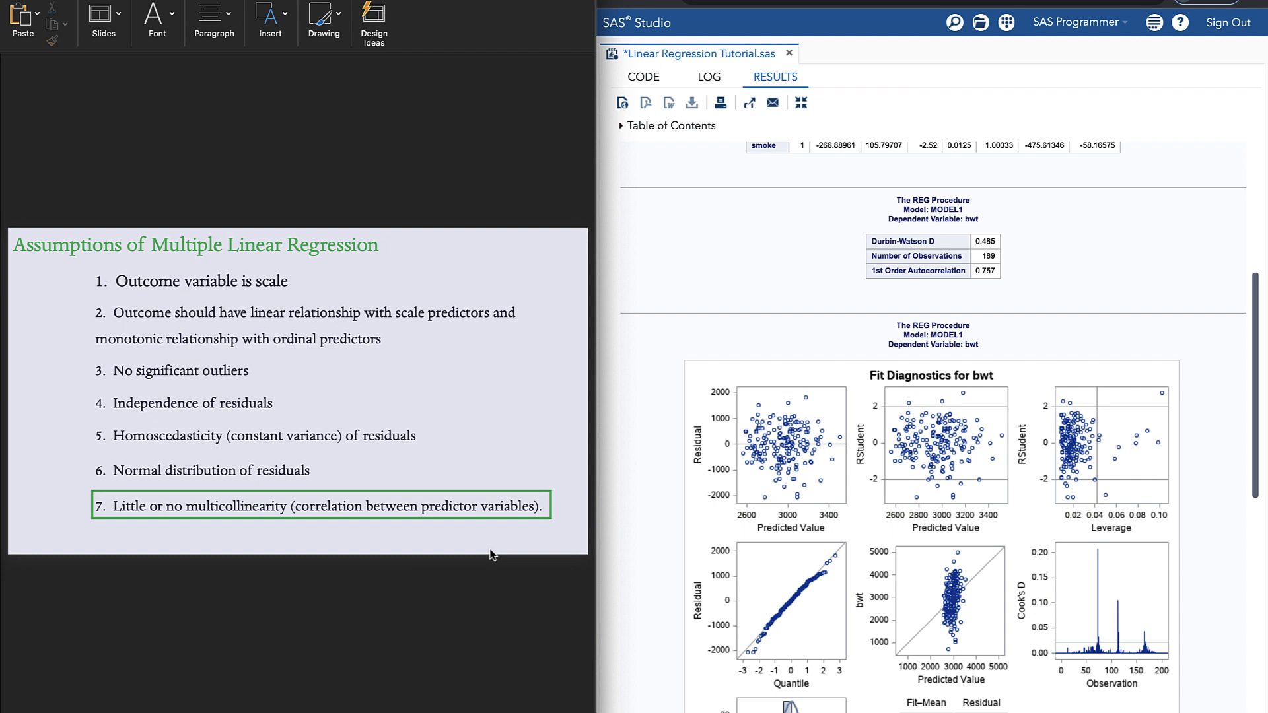
scroll(down, 3)
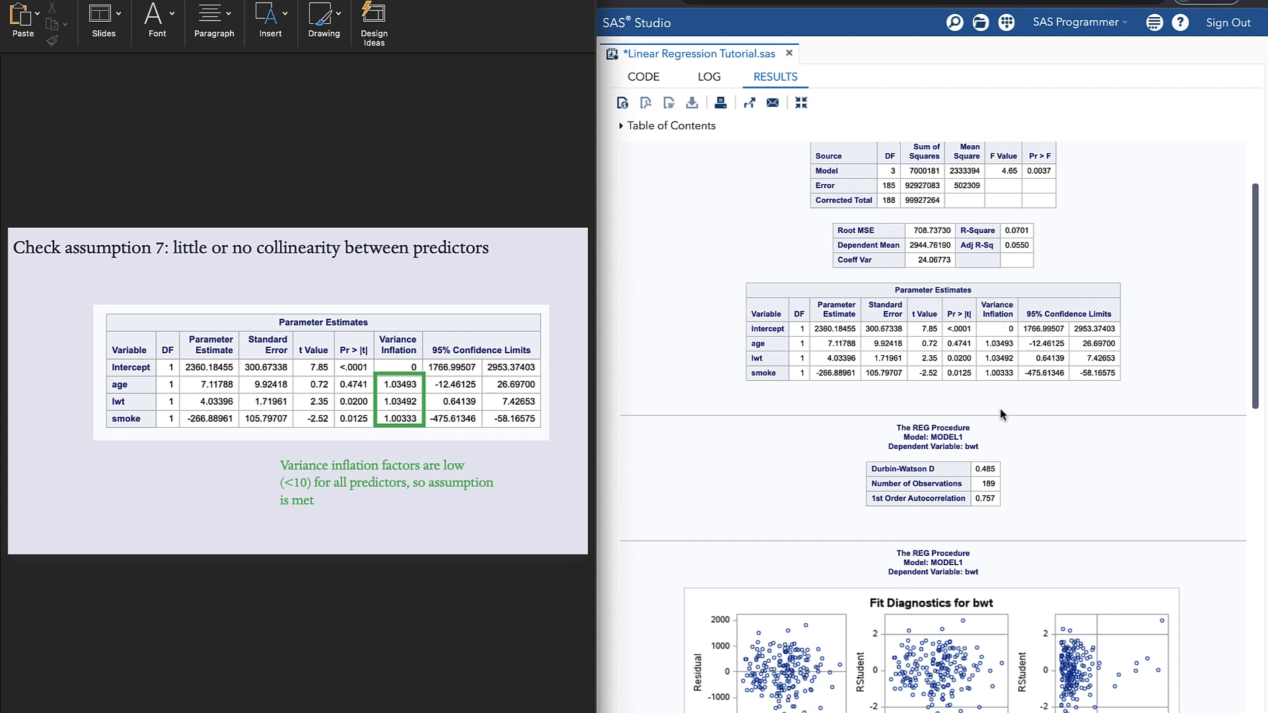
mouse_move(996, 388)
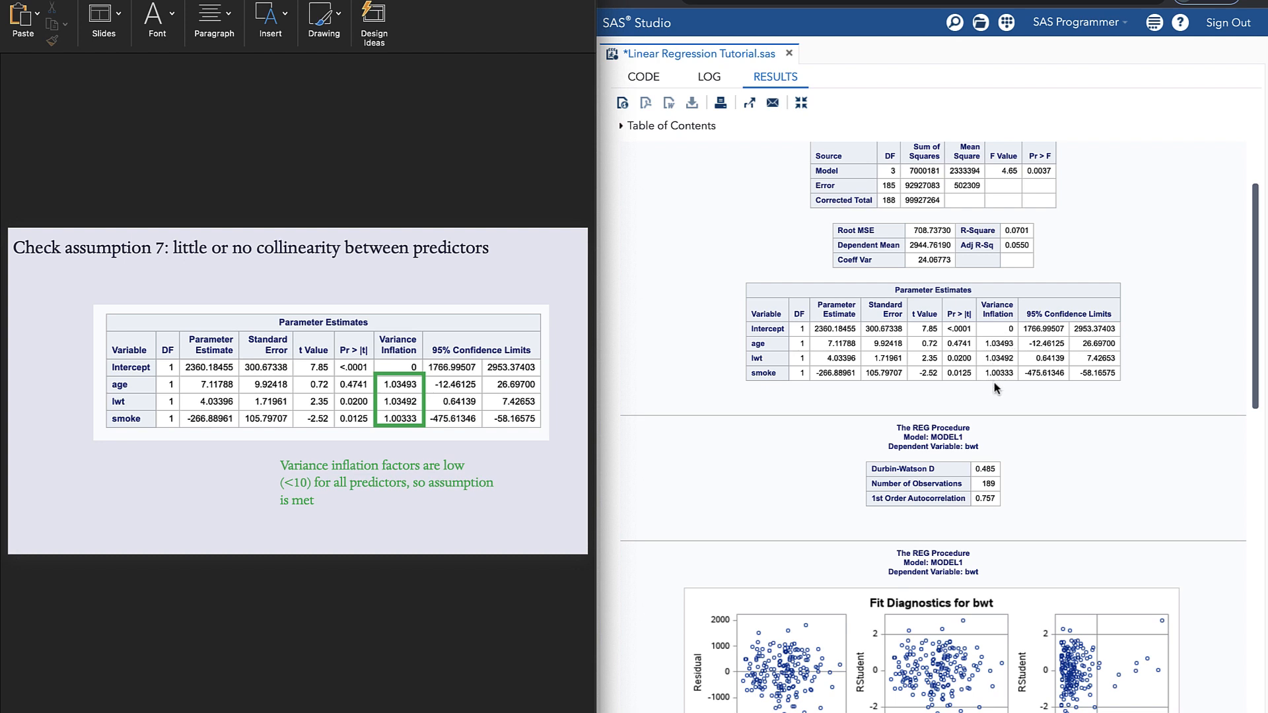
mouse_move(511, 512)
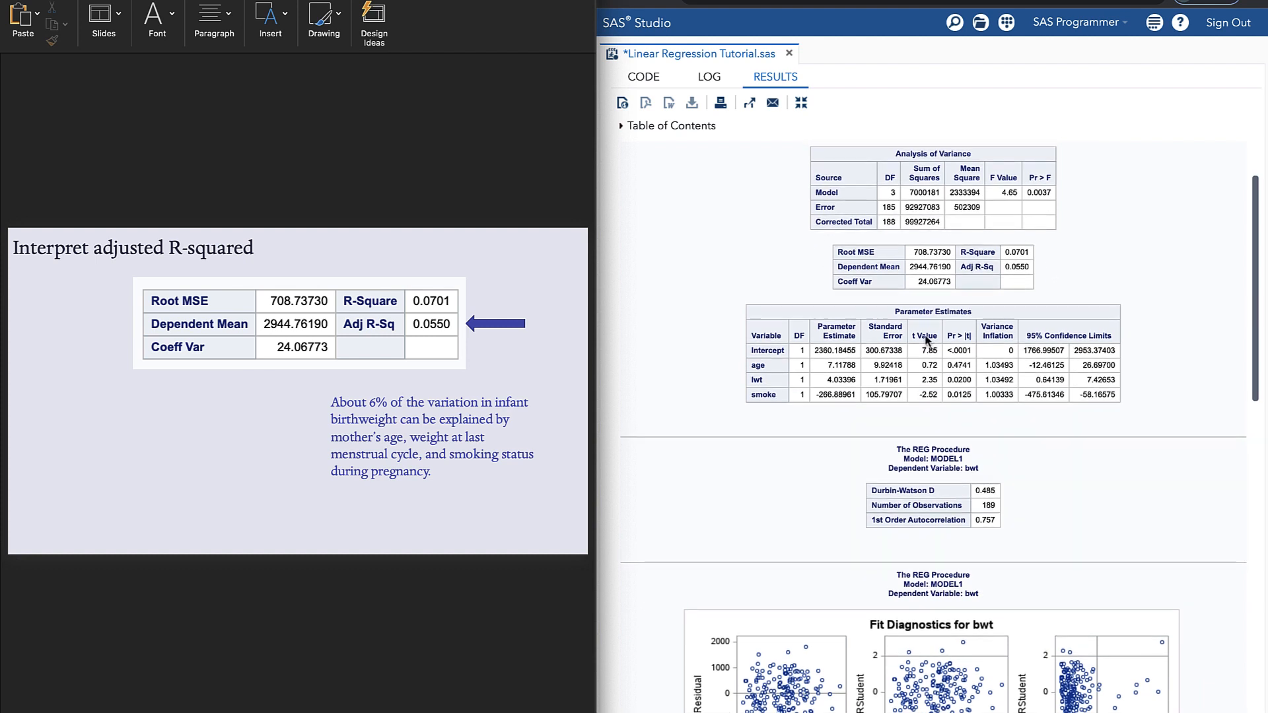
mouse_move(547, 388)
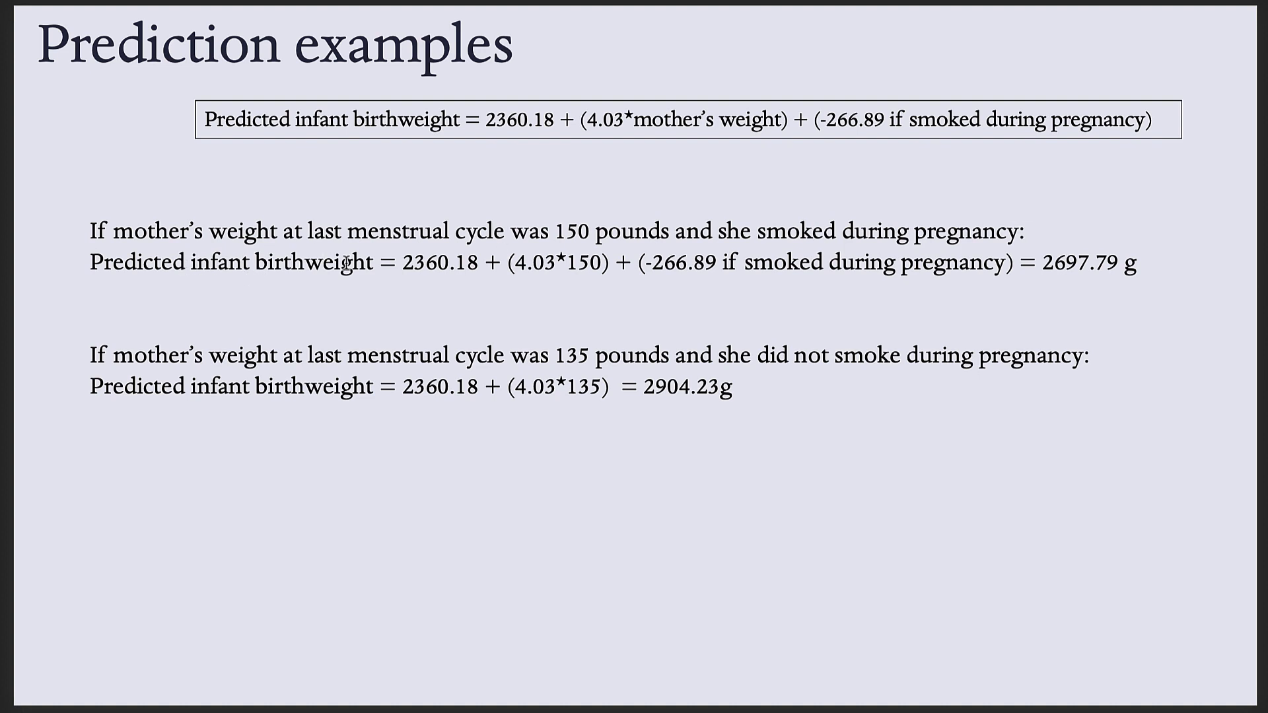
mouse_move(527, 274)
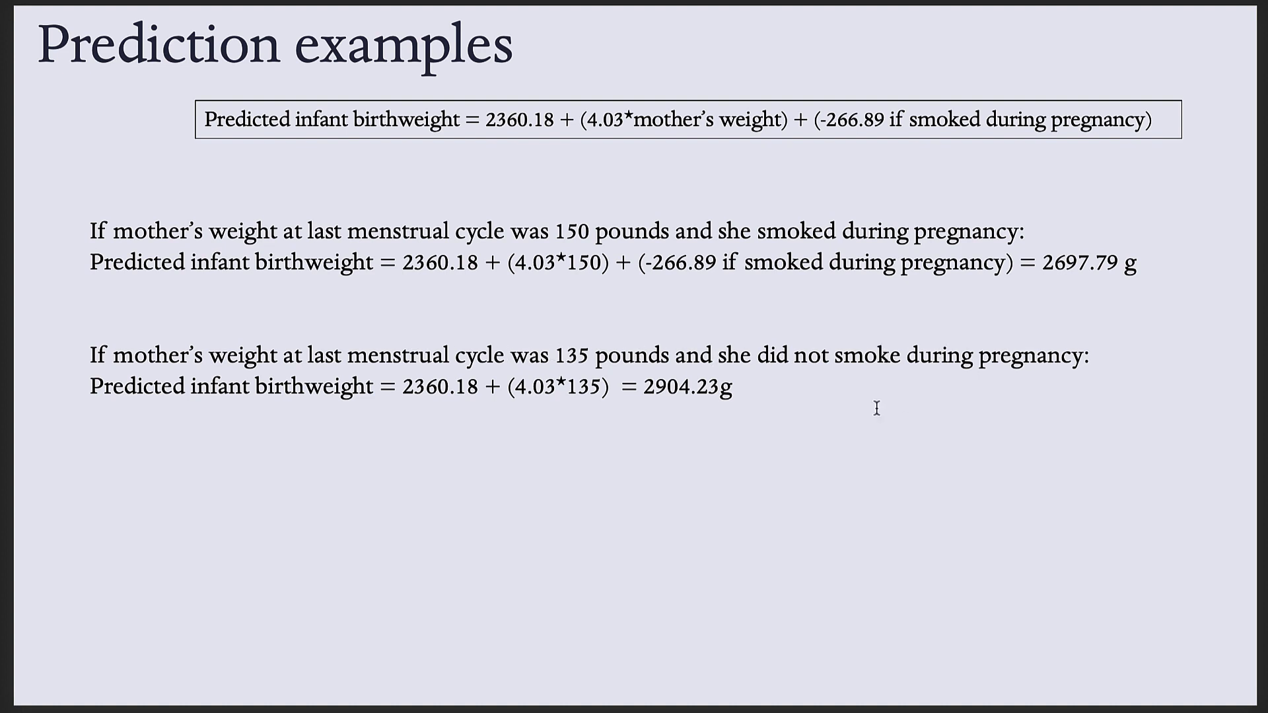
mouse_move(633, 314)
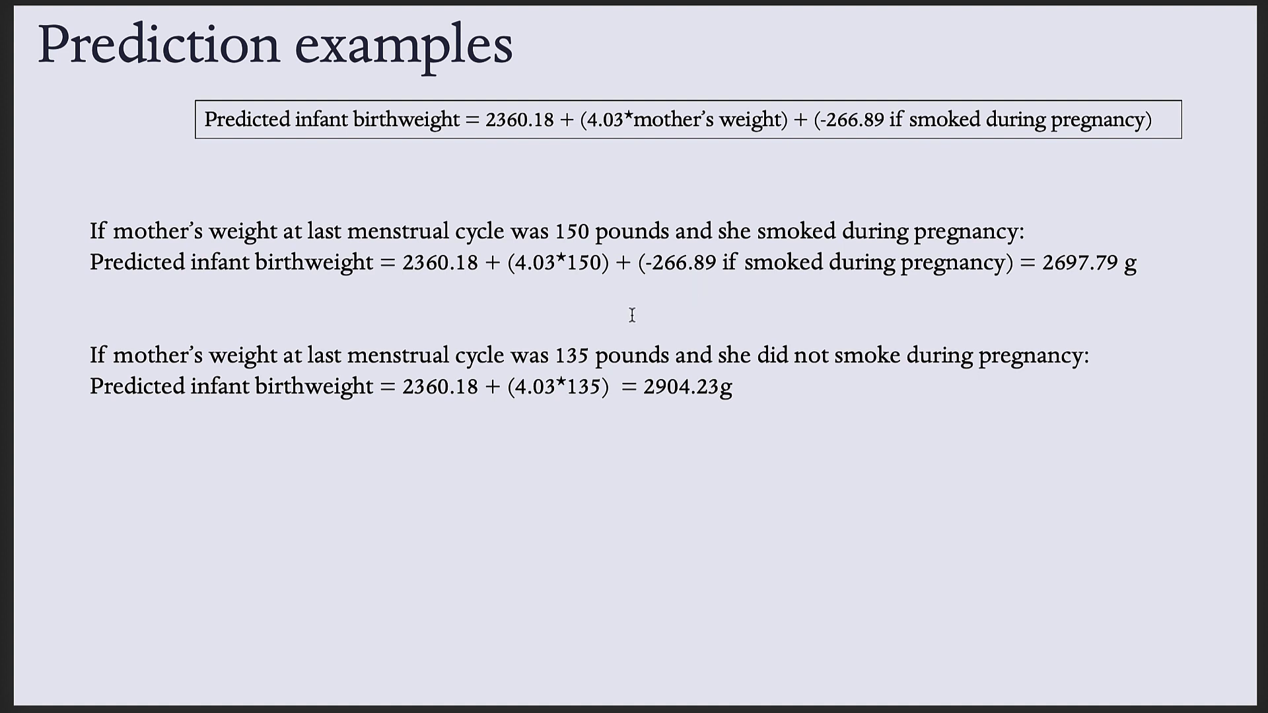
mouse_move(661, 195)
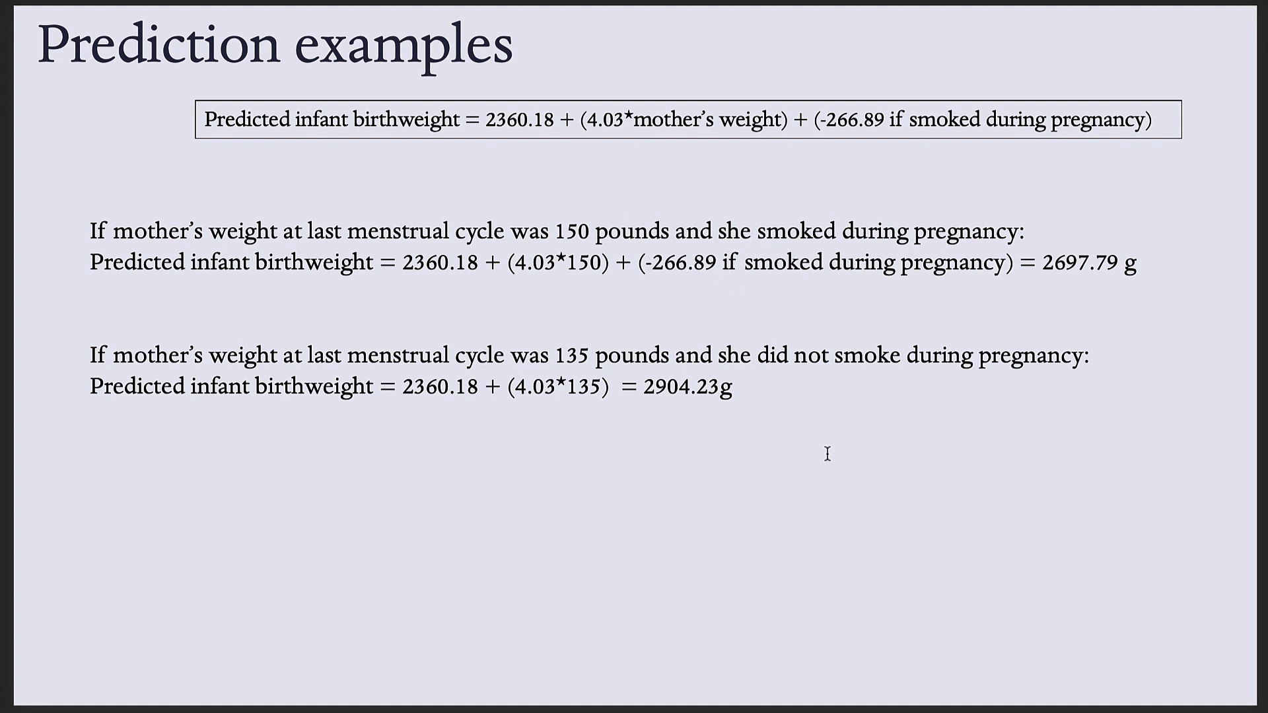
mouse_move(682, 430)
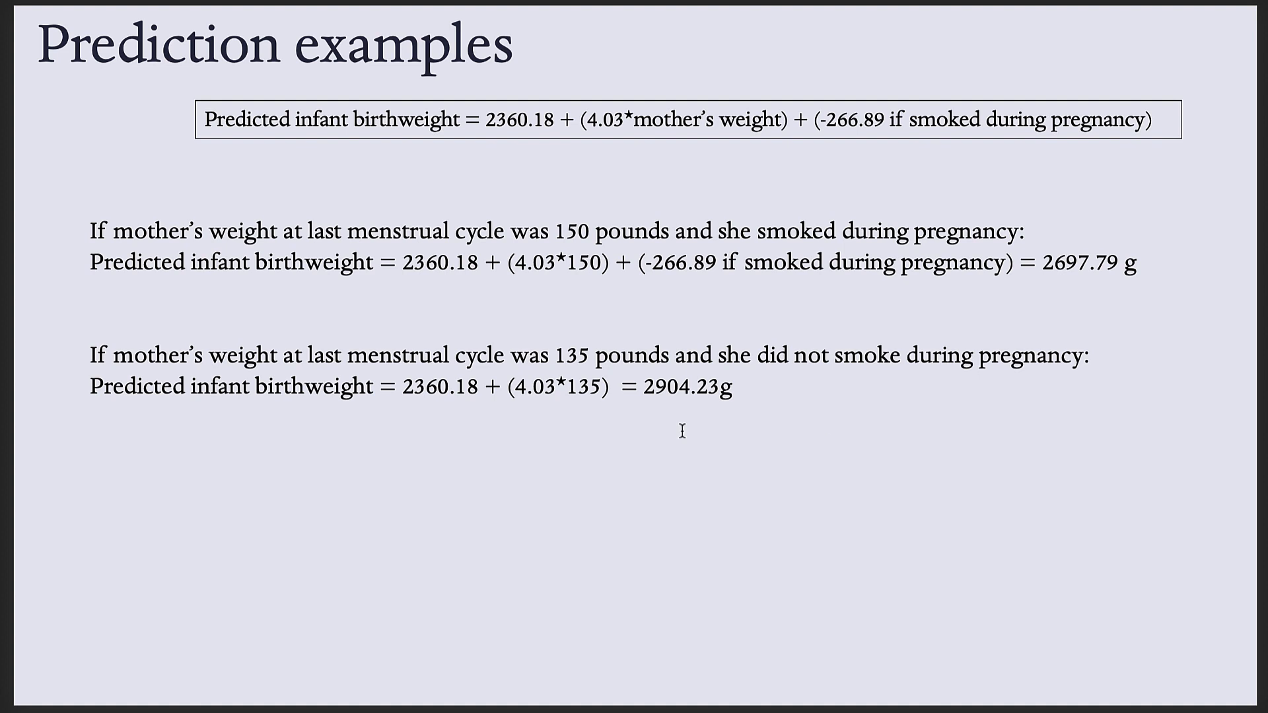